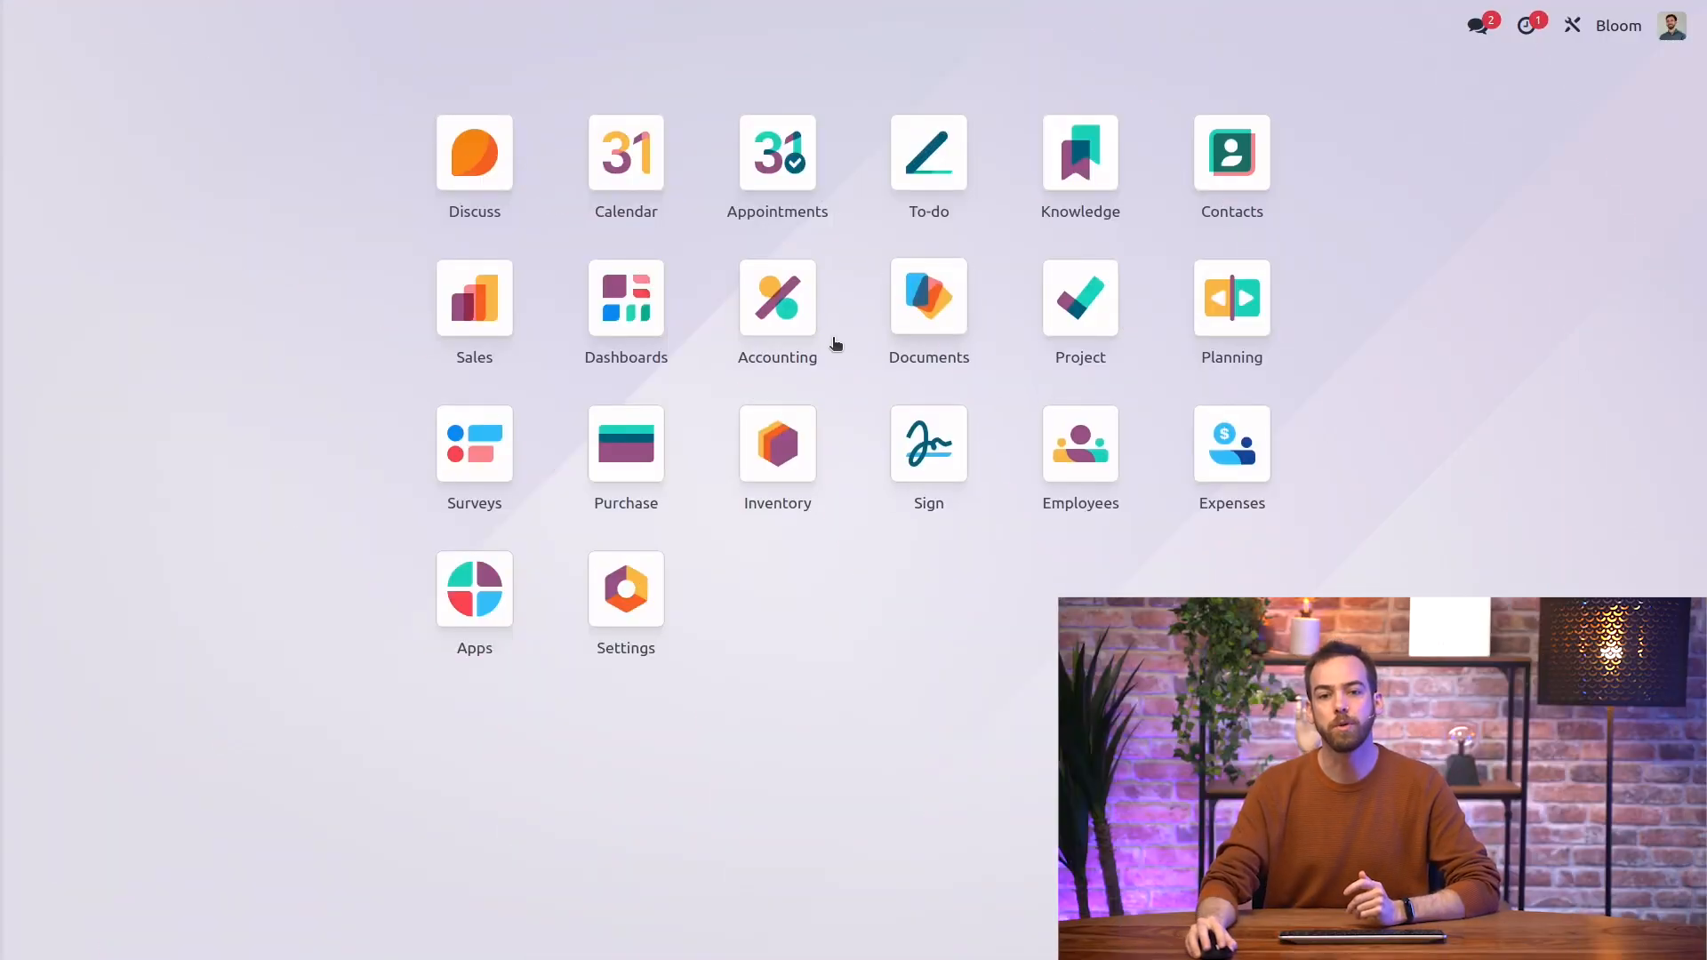
# Filter the Accounting settings by 'cash' to show cash discount gain and loss accounts.
pyautogui.click(778, 299)
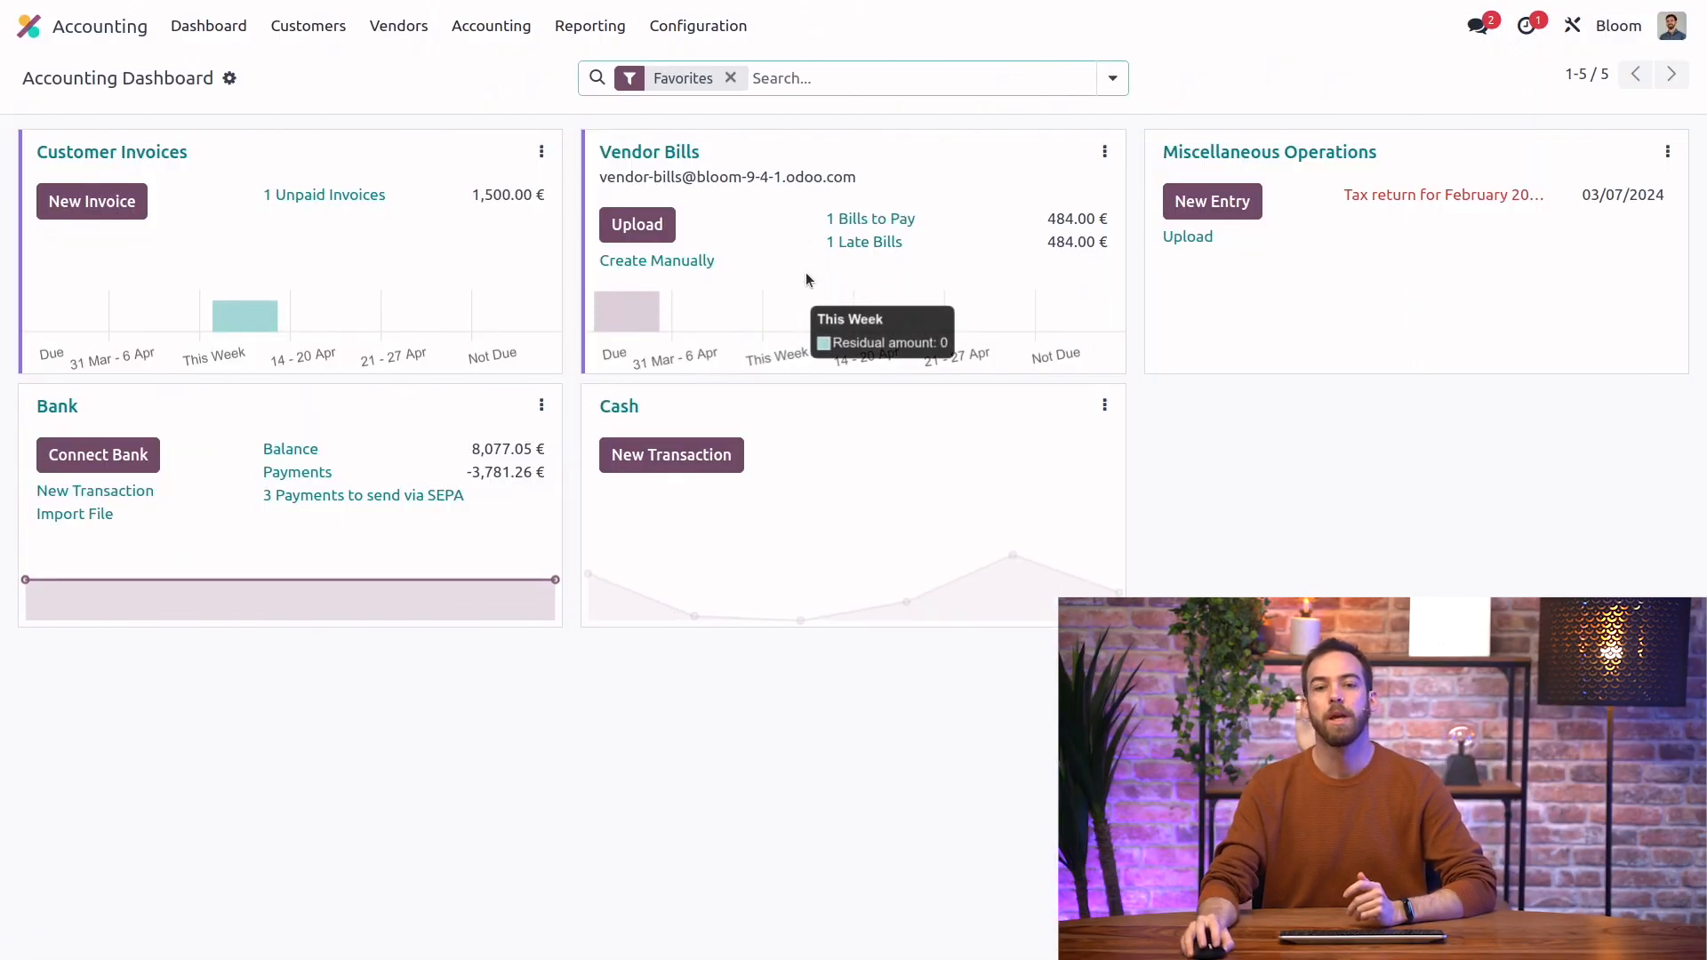
pyautogui.click(697, 25)
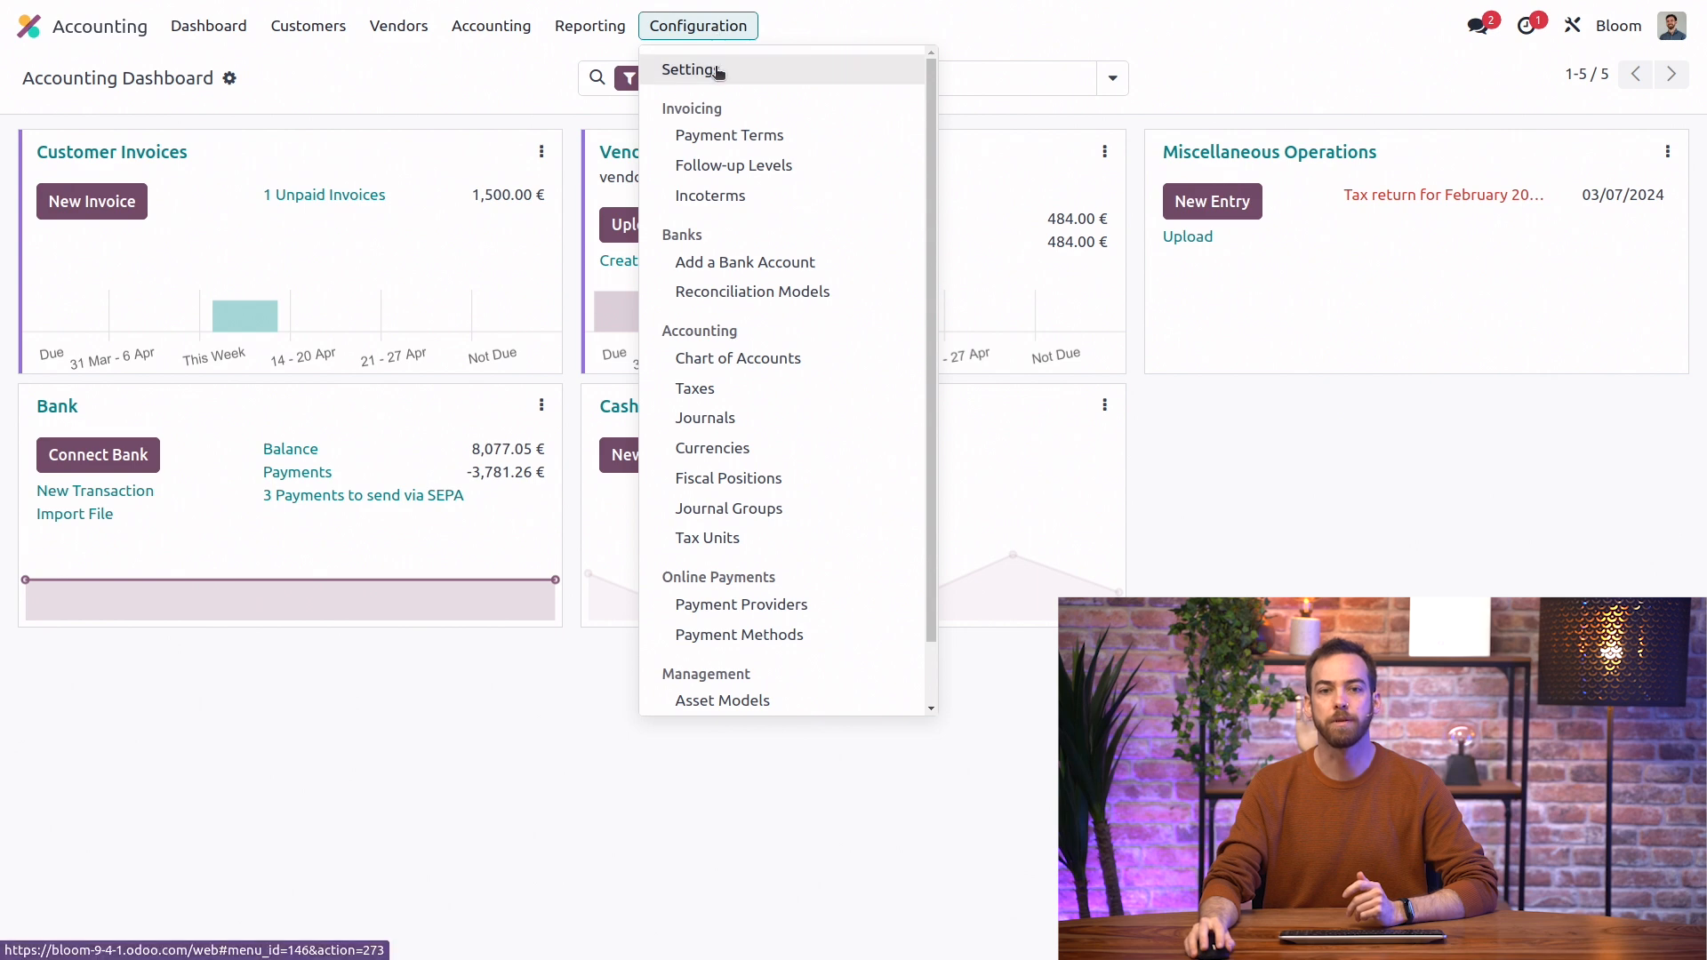
pyautogui.click(692, 71)
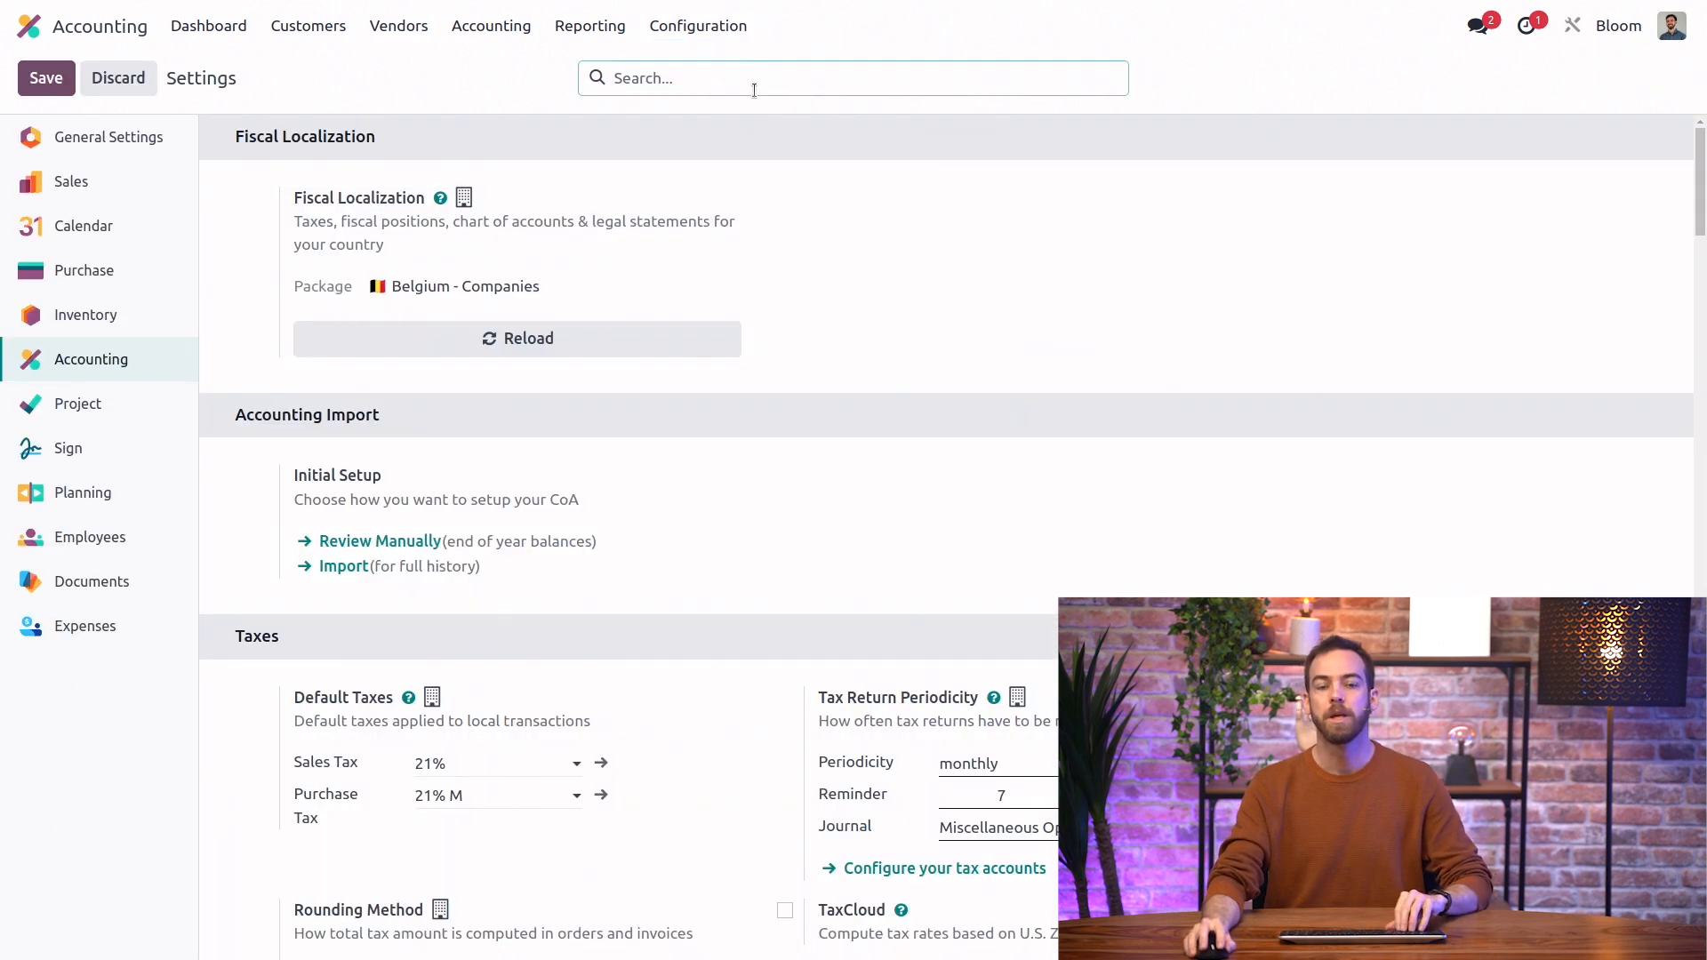
pyautogui.write('cash')
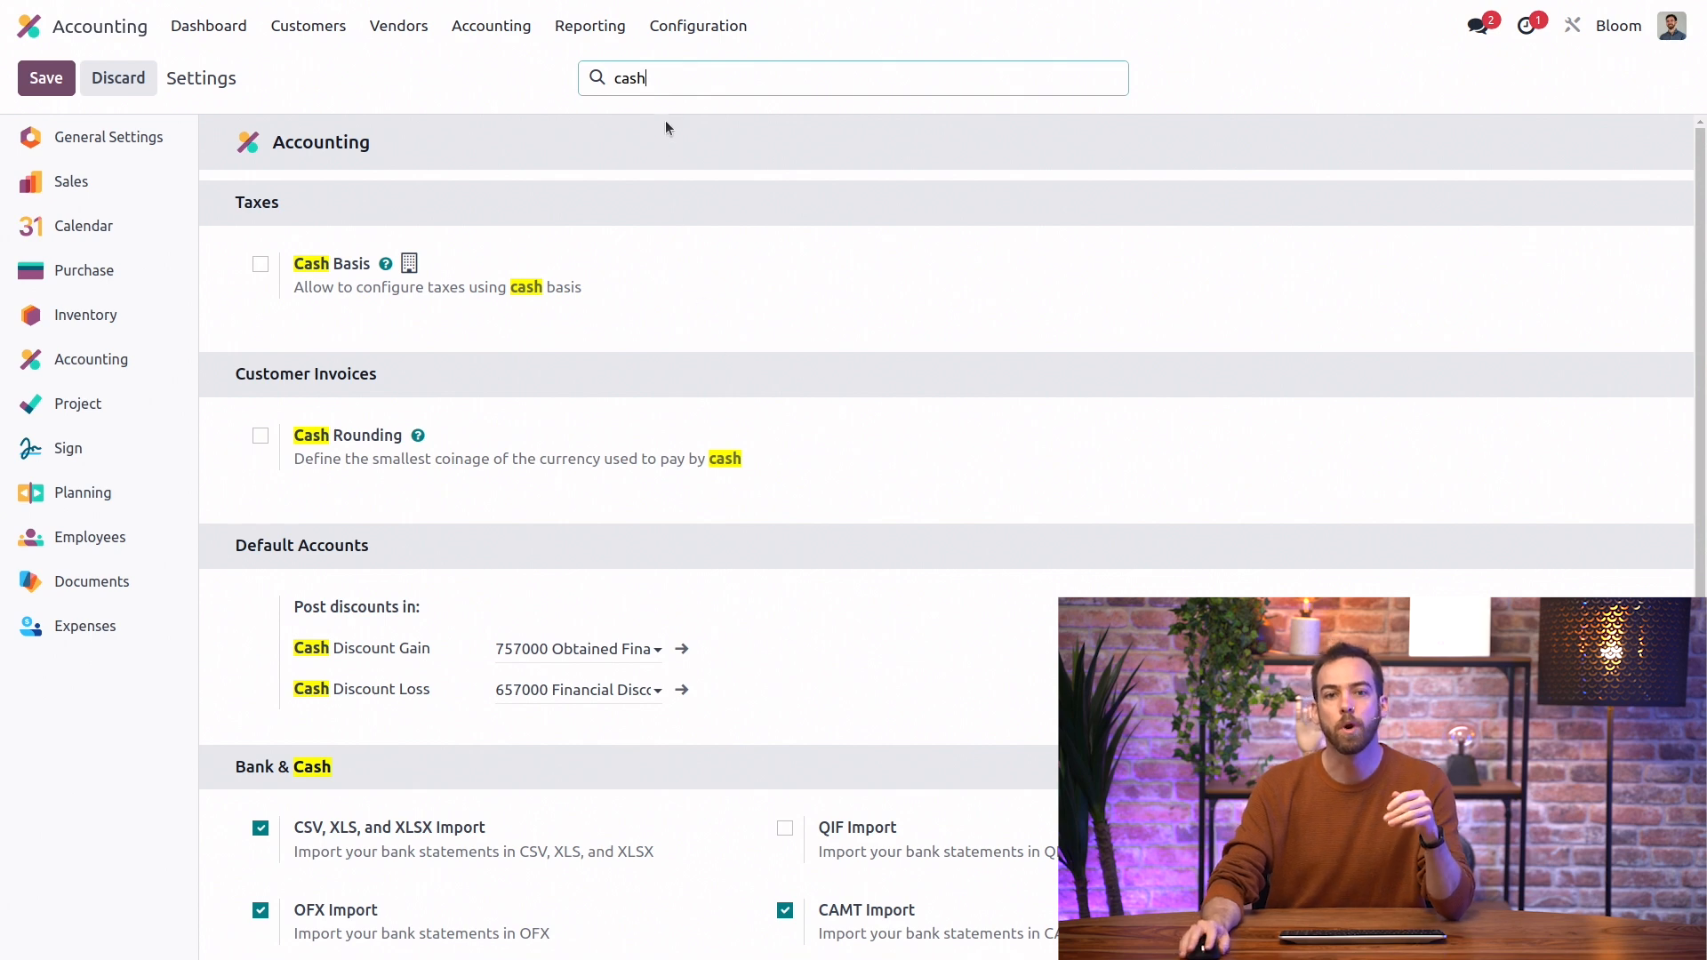
# Show the 2/7 Net 30 payment term: 2% discount within 7 days, due in 30.
pyautogui.click(698, 25)
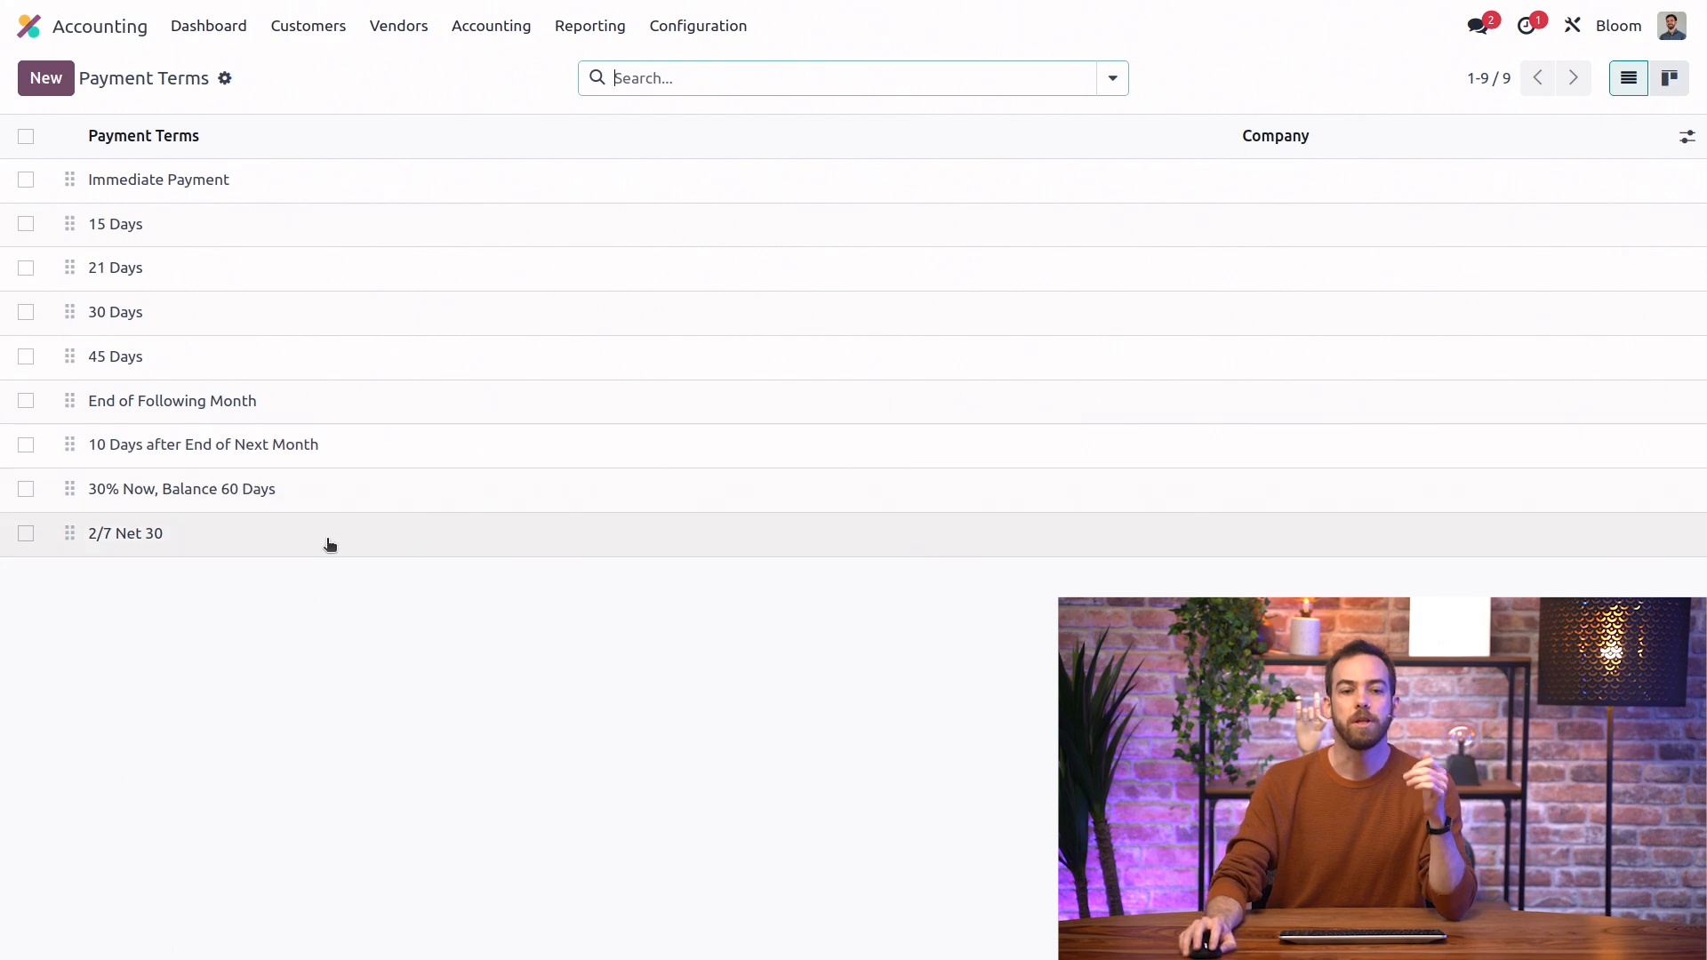
pyautogui.click(124, 534)
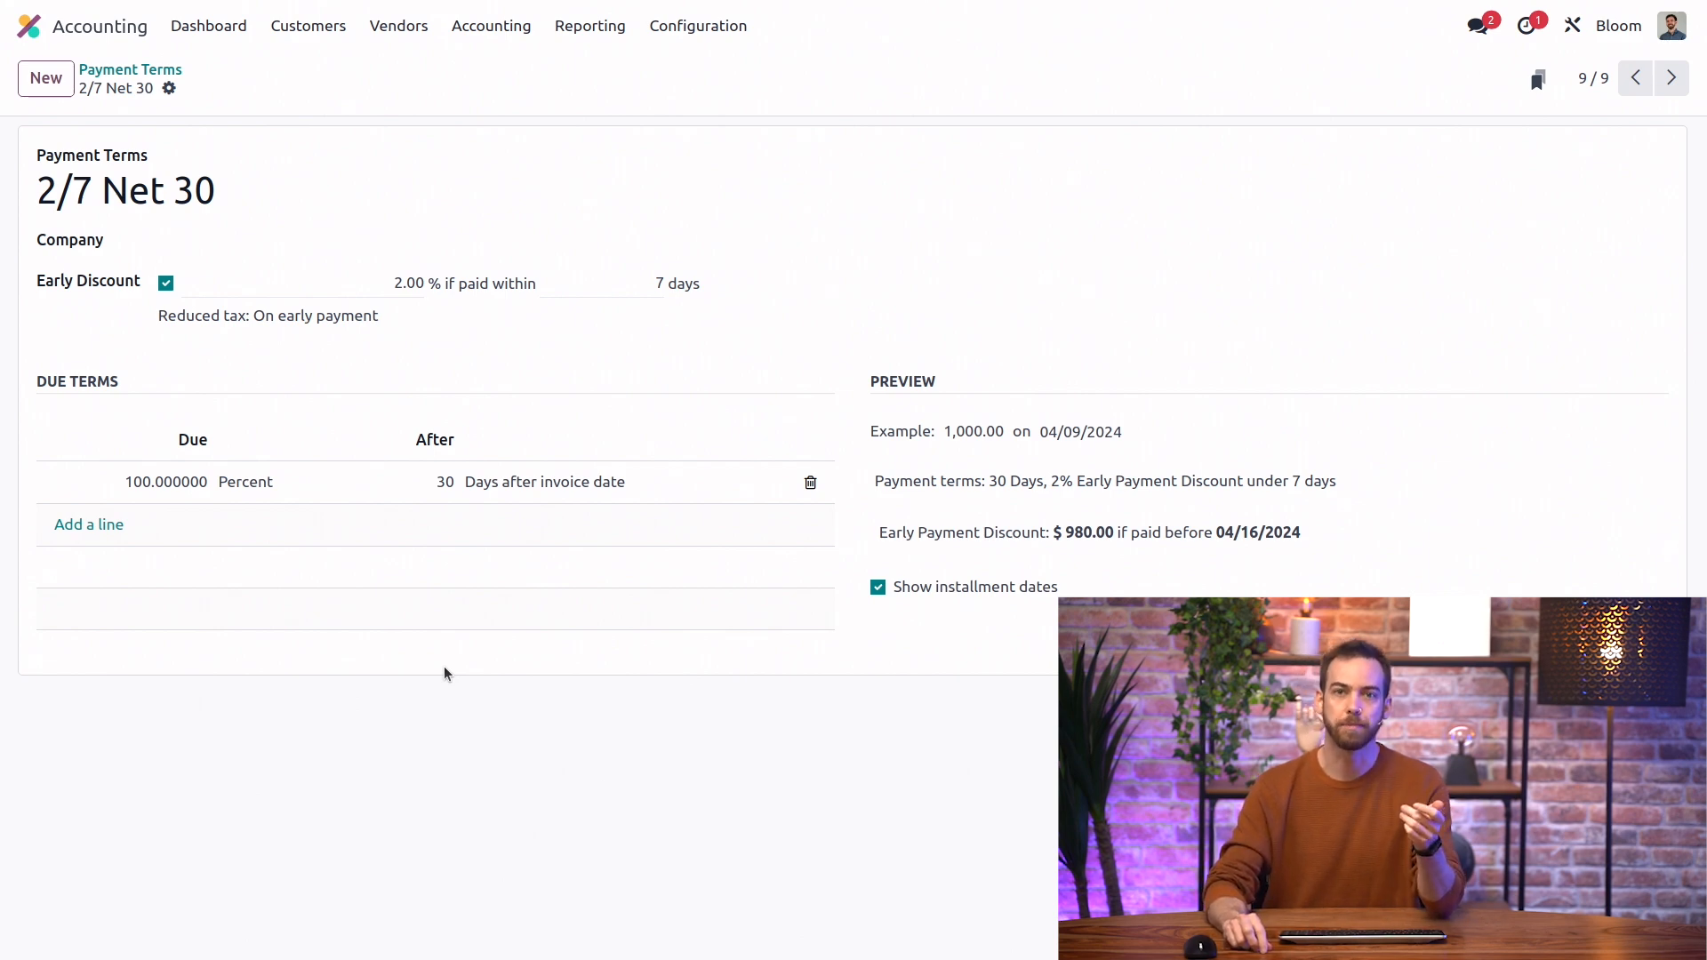
pyautogui.moveTo(306, 654)
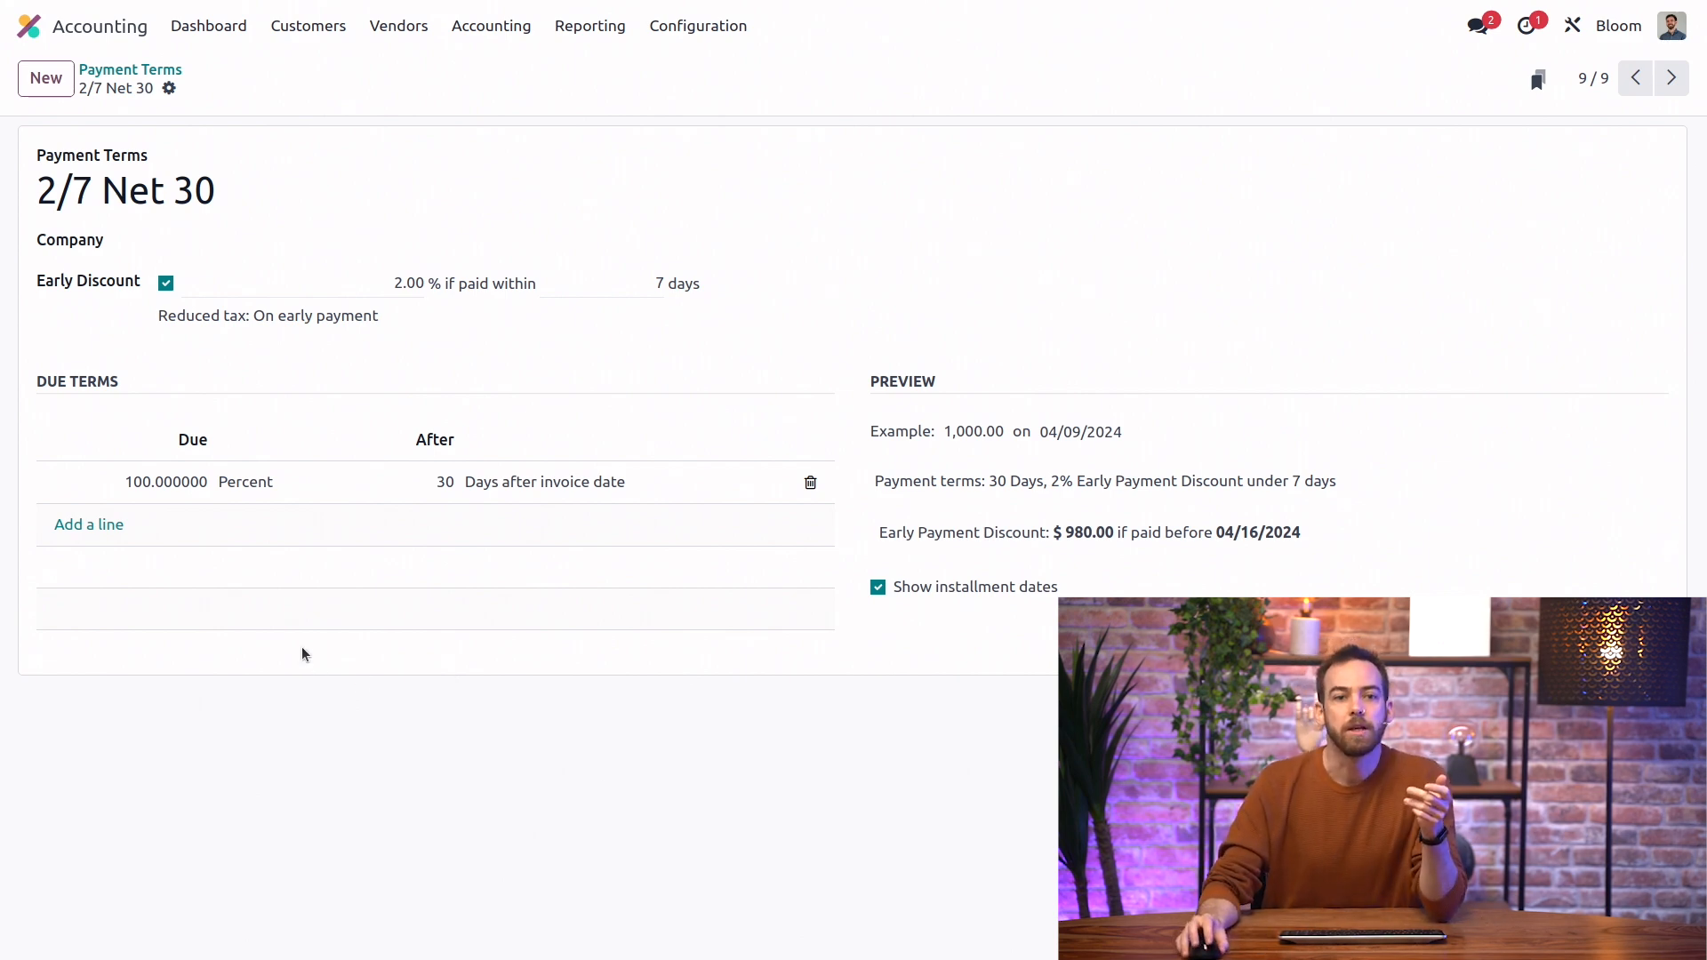
pyautogui.moveTo(178, 302)
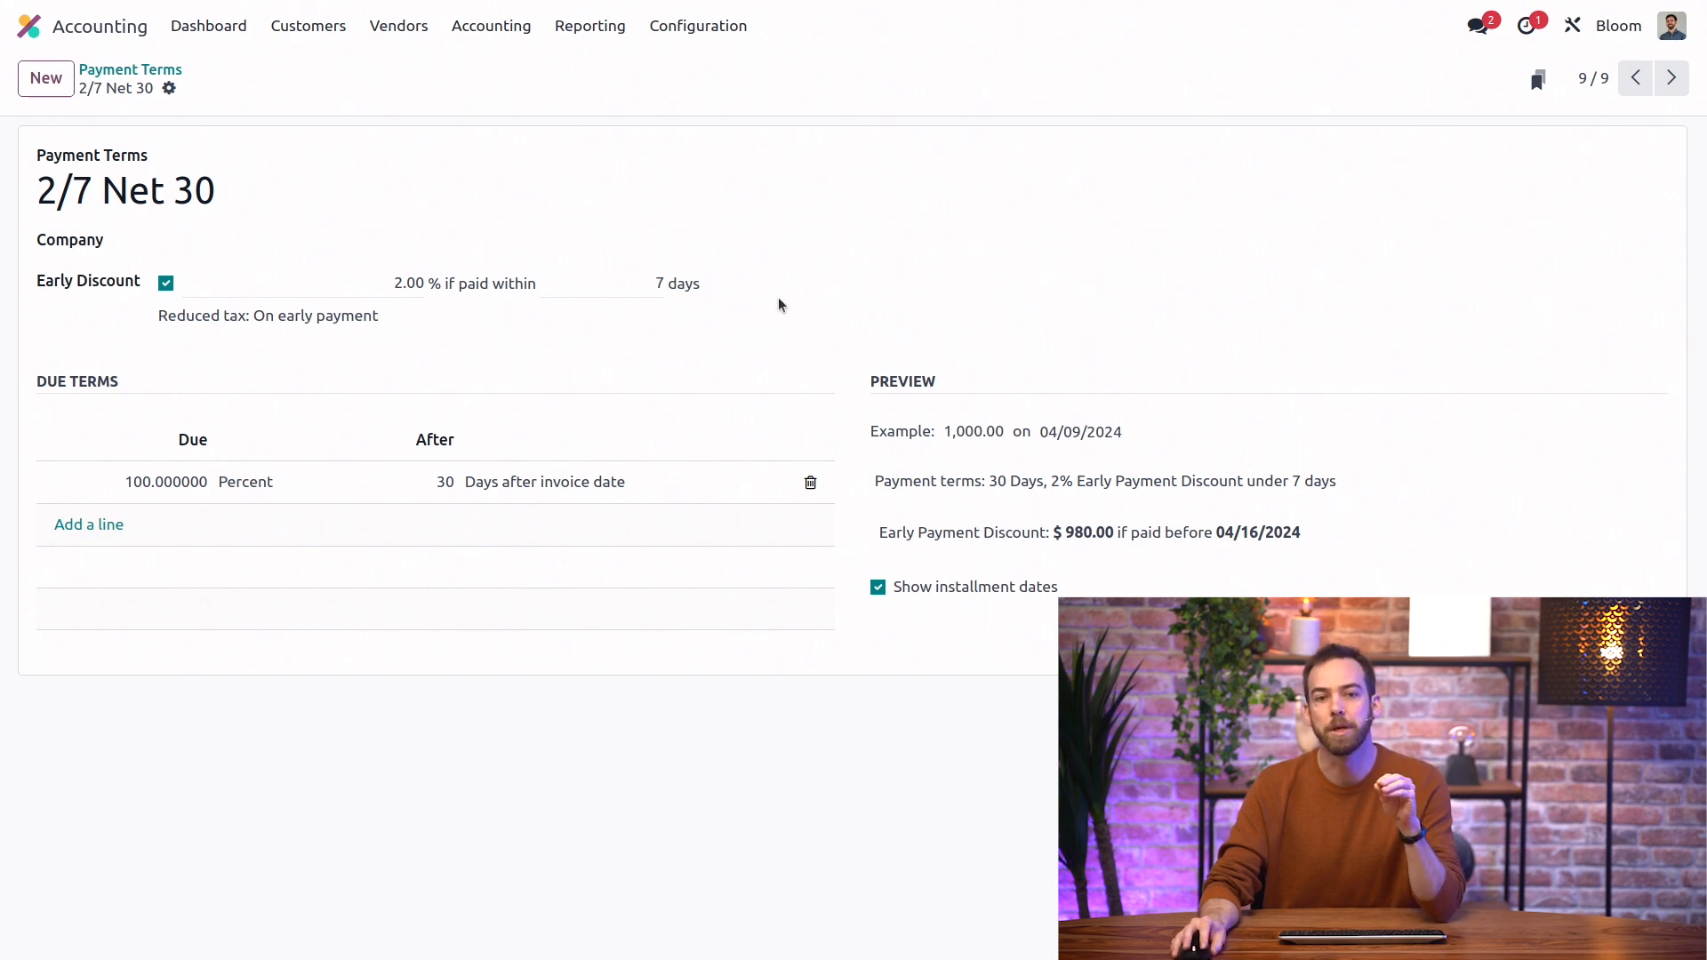
pyautogui.moveTo(722, 284)
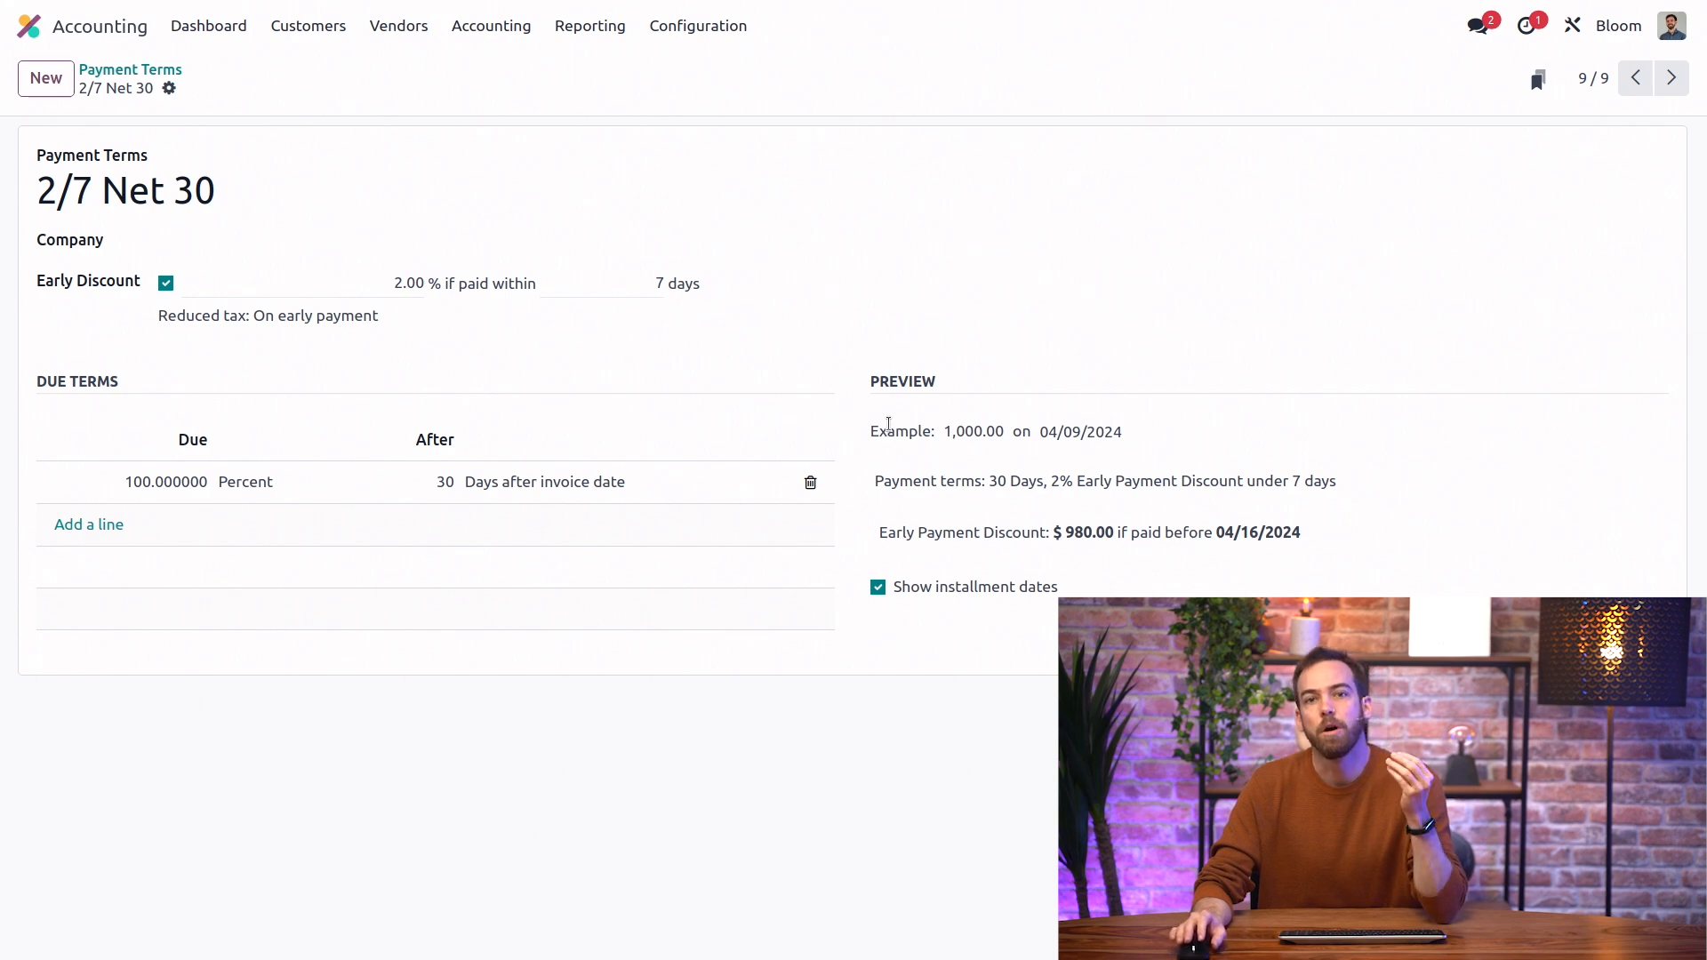
pyautogui.moveTo(916, 459)
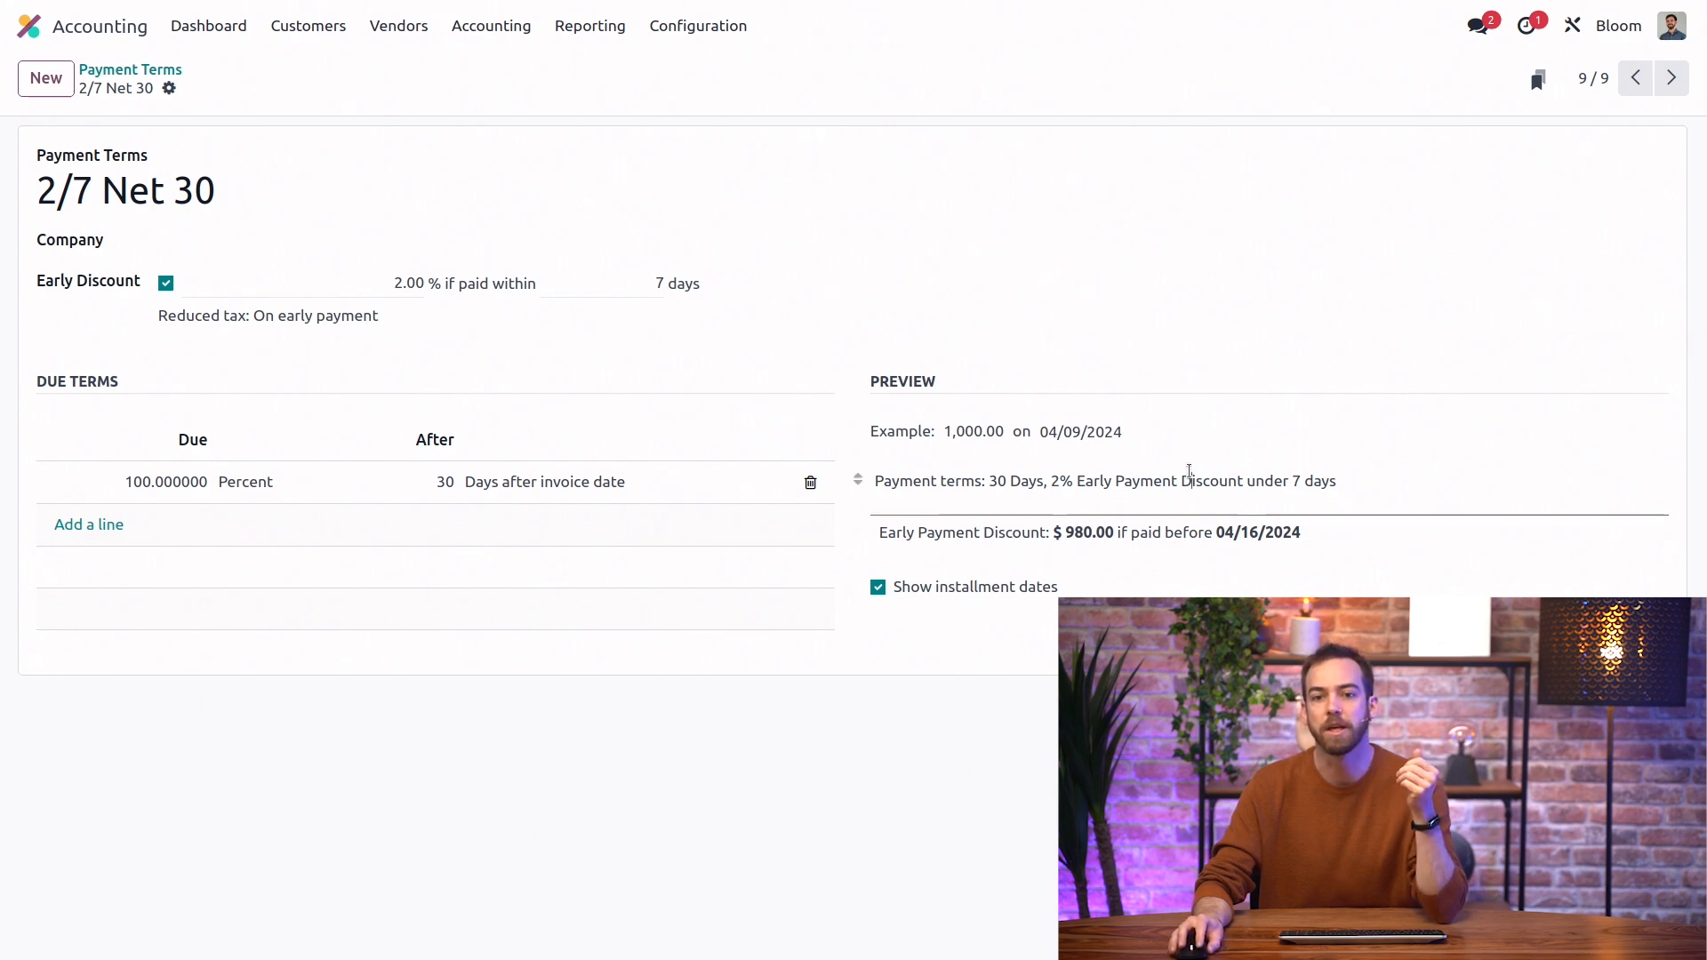
pyautogui.moveTo(1261, 419)
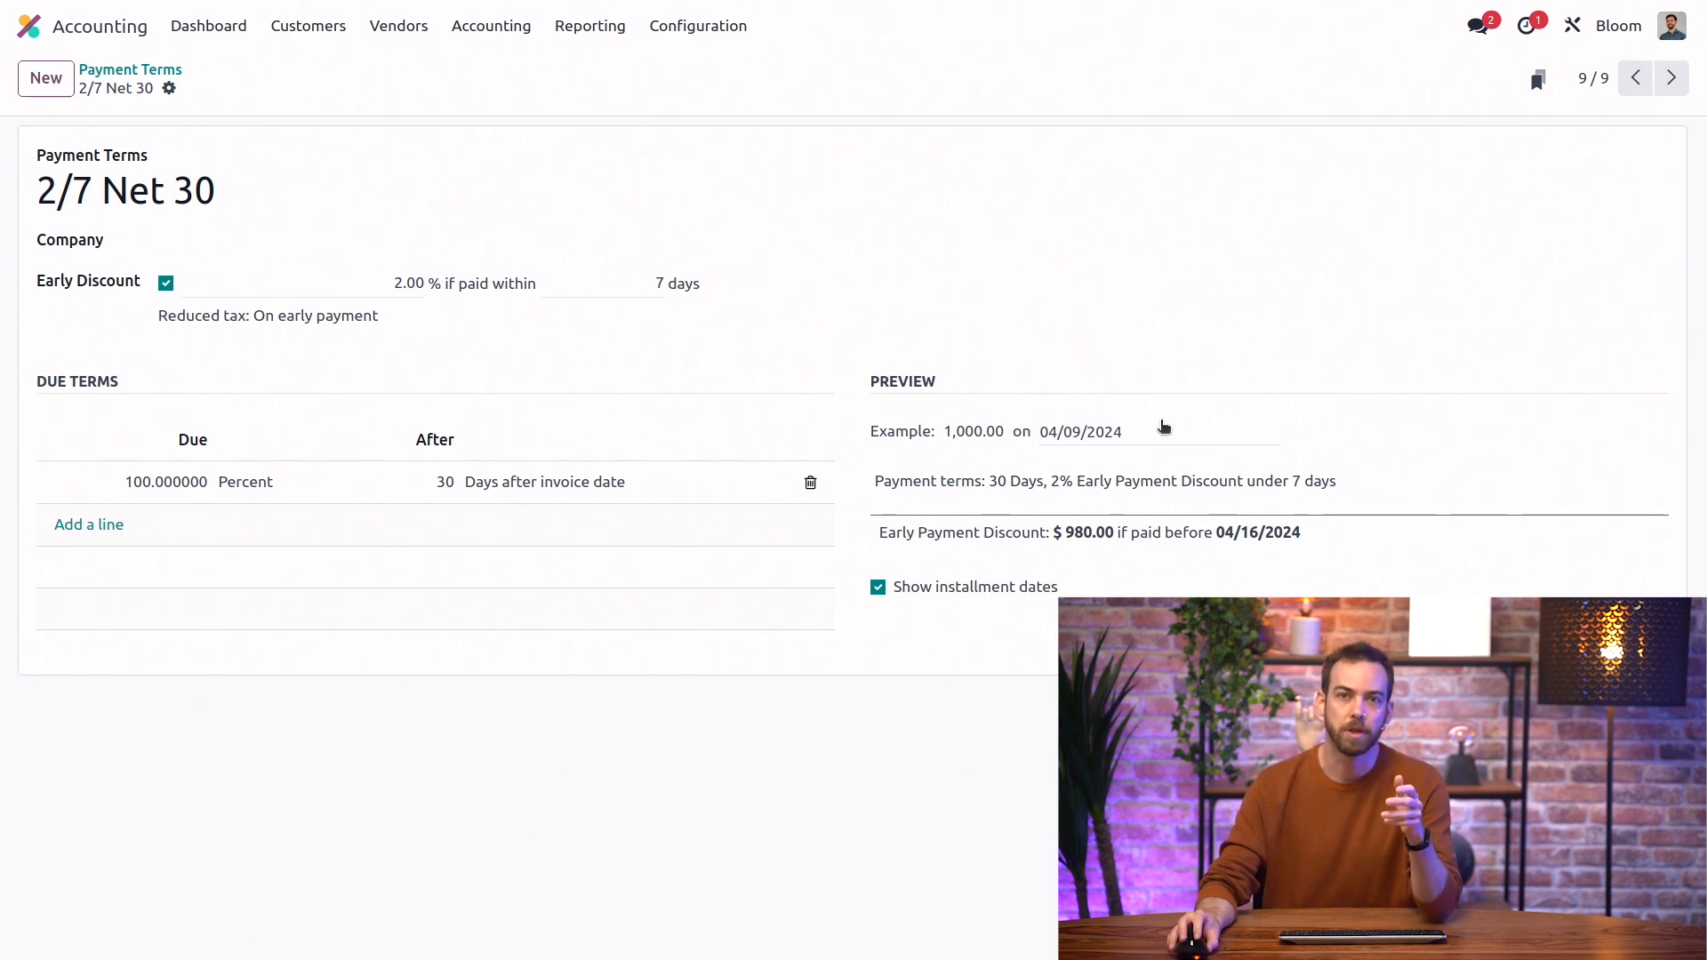
pyautogui.moveTo(1025, 423)
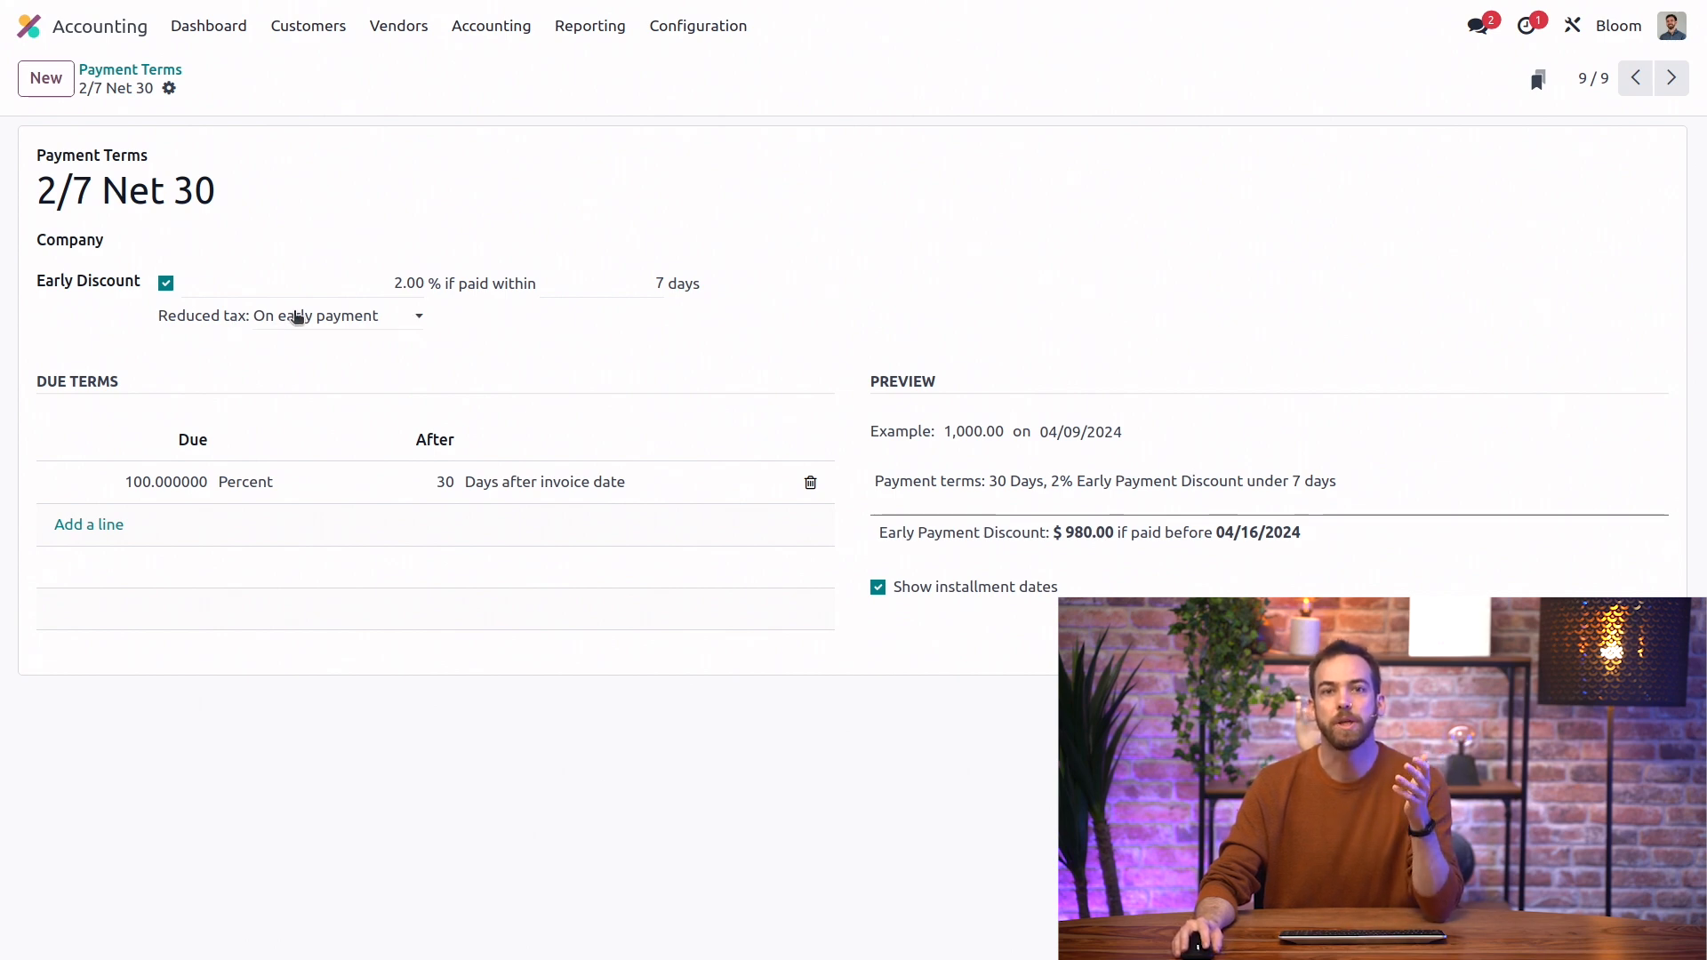
pyautogui.click(337, 317)
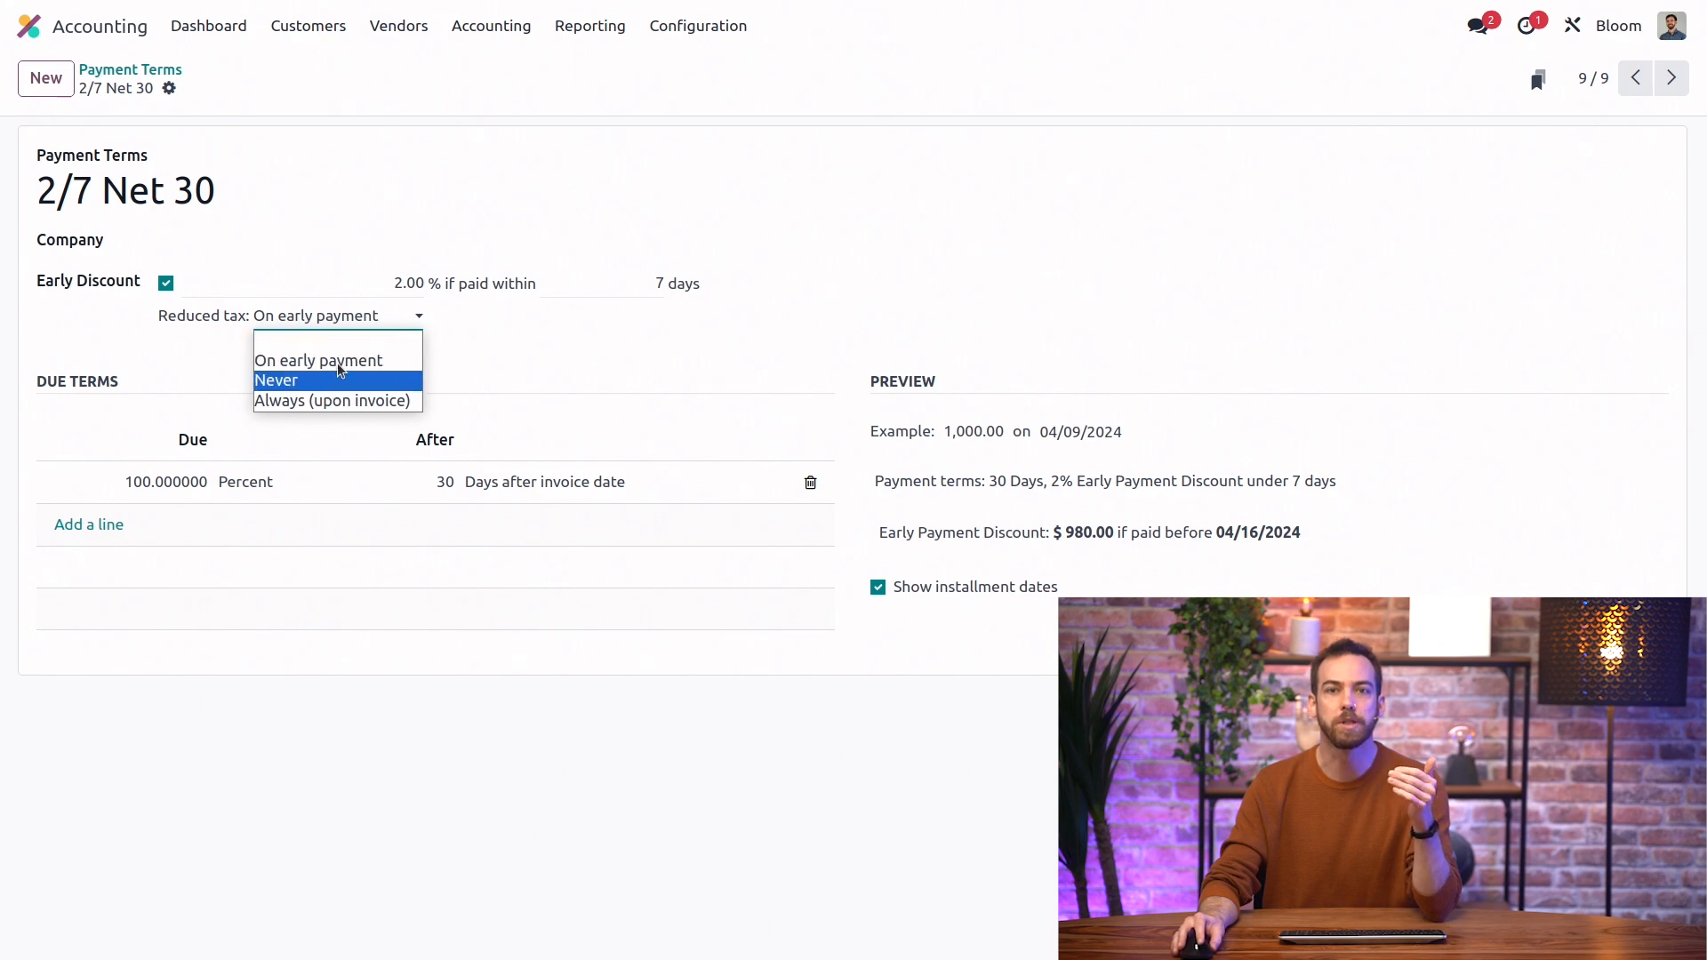
pyautogui.moveTo(604, 345)
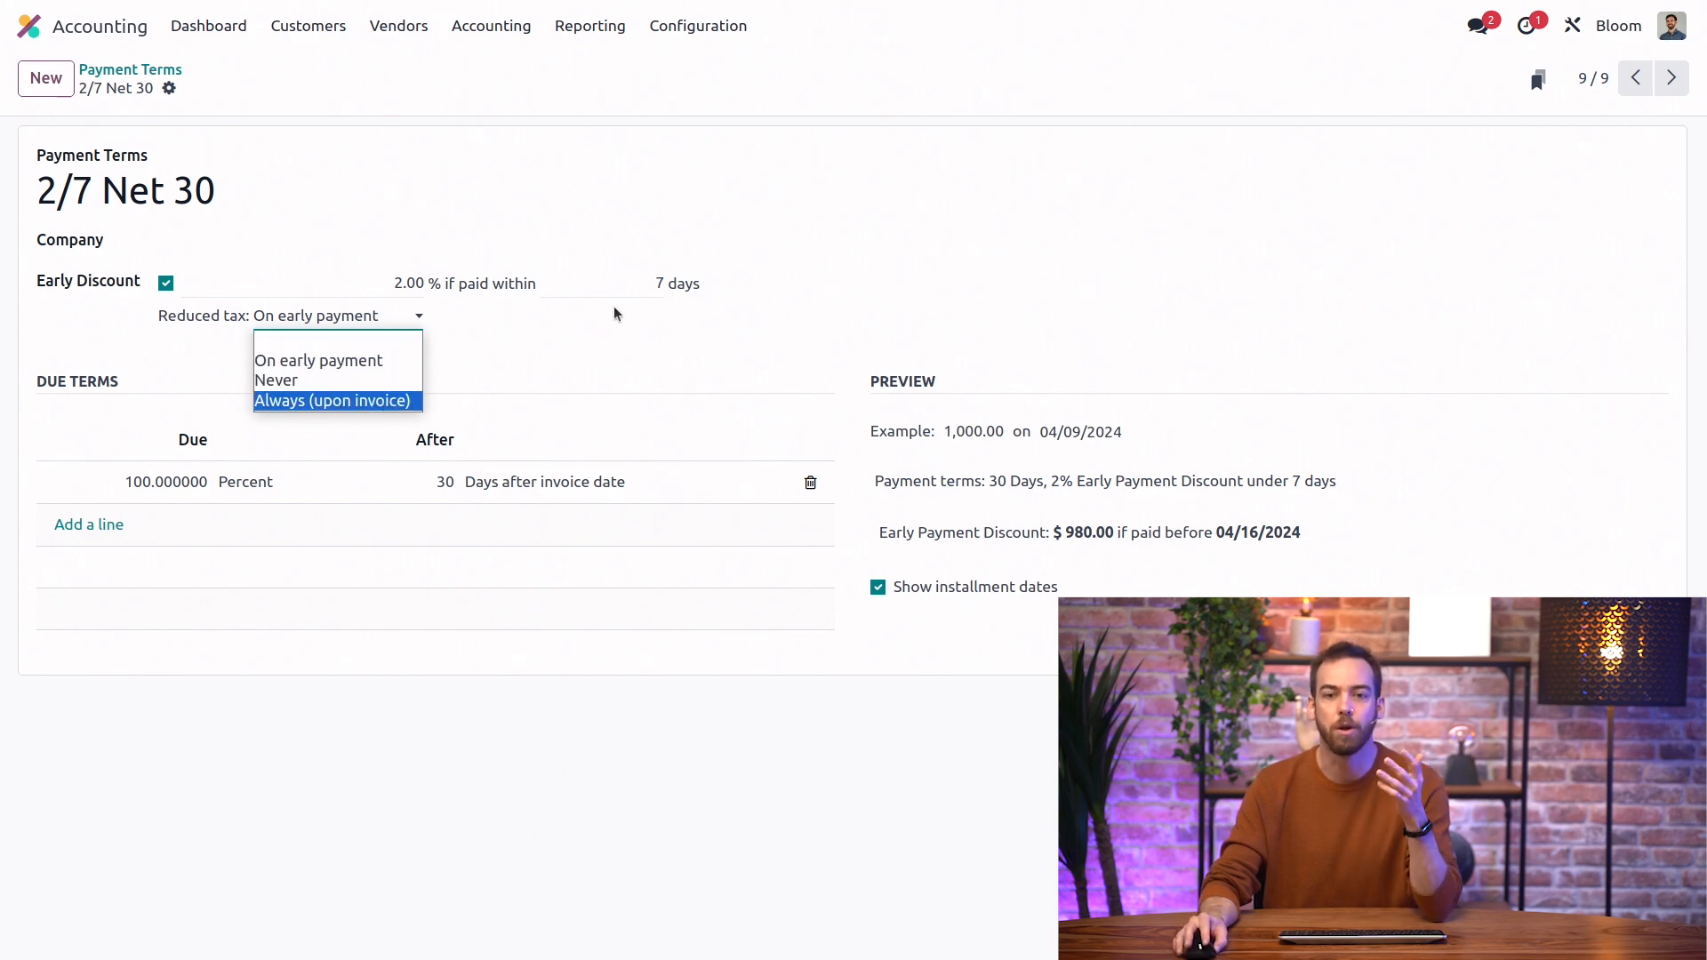
pyautogui.moveTo(637, 340)
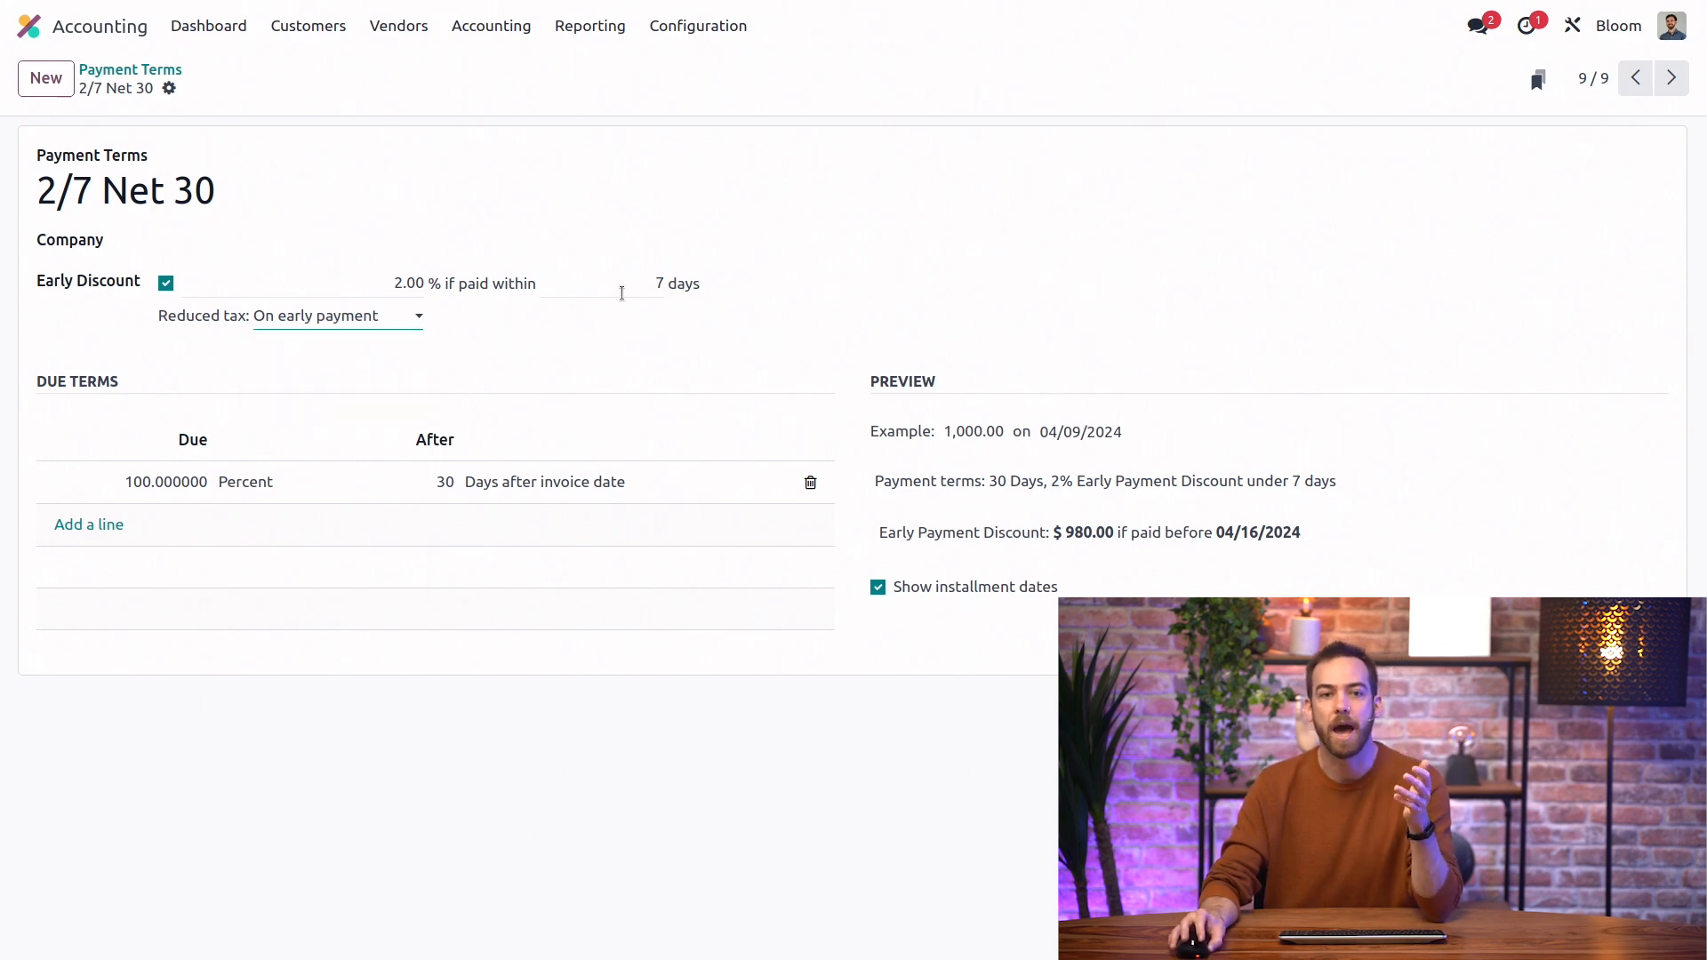
pyautogui.click(307, 25)
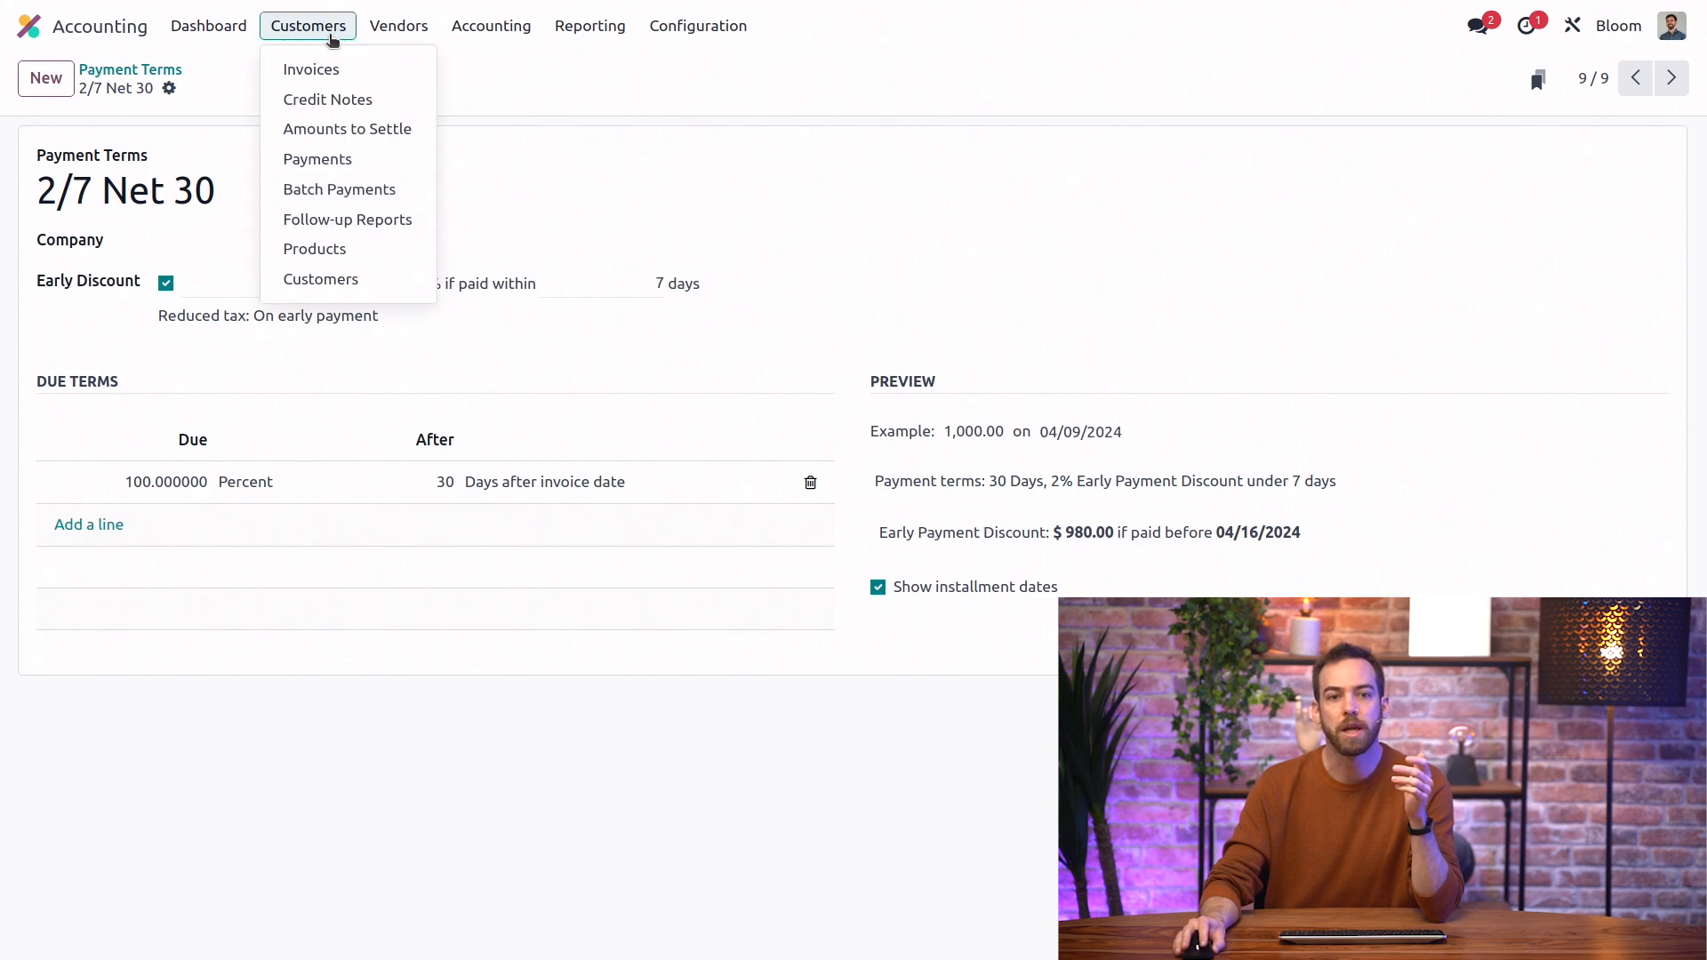
# Start a new customer invoice for Acres lawncare.
pyautogui.click(311, 70)
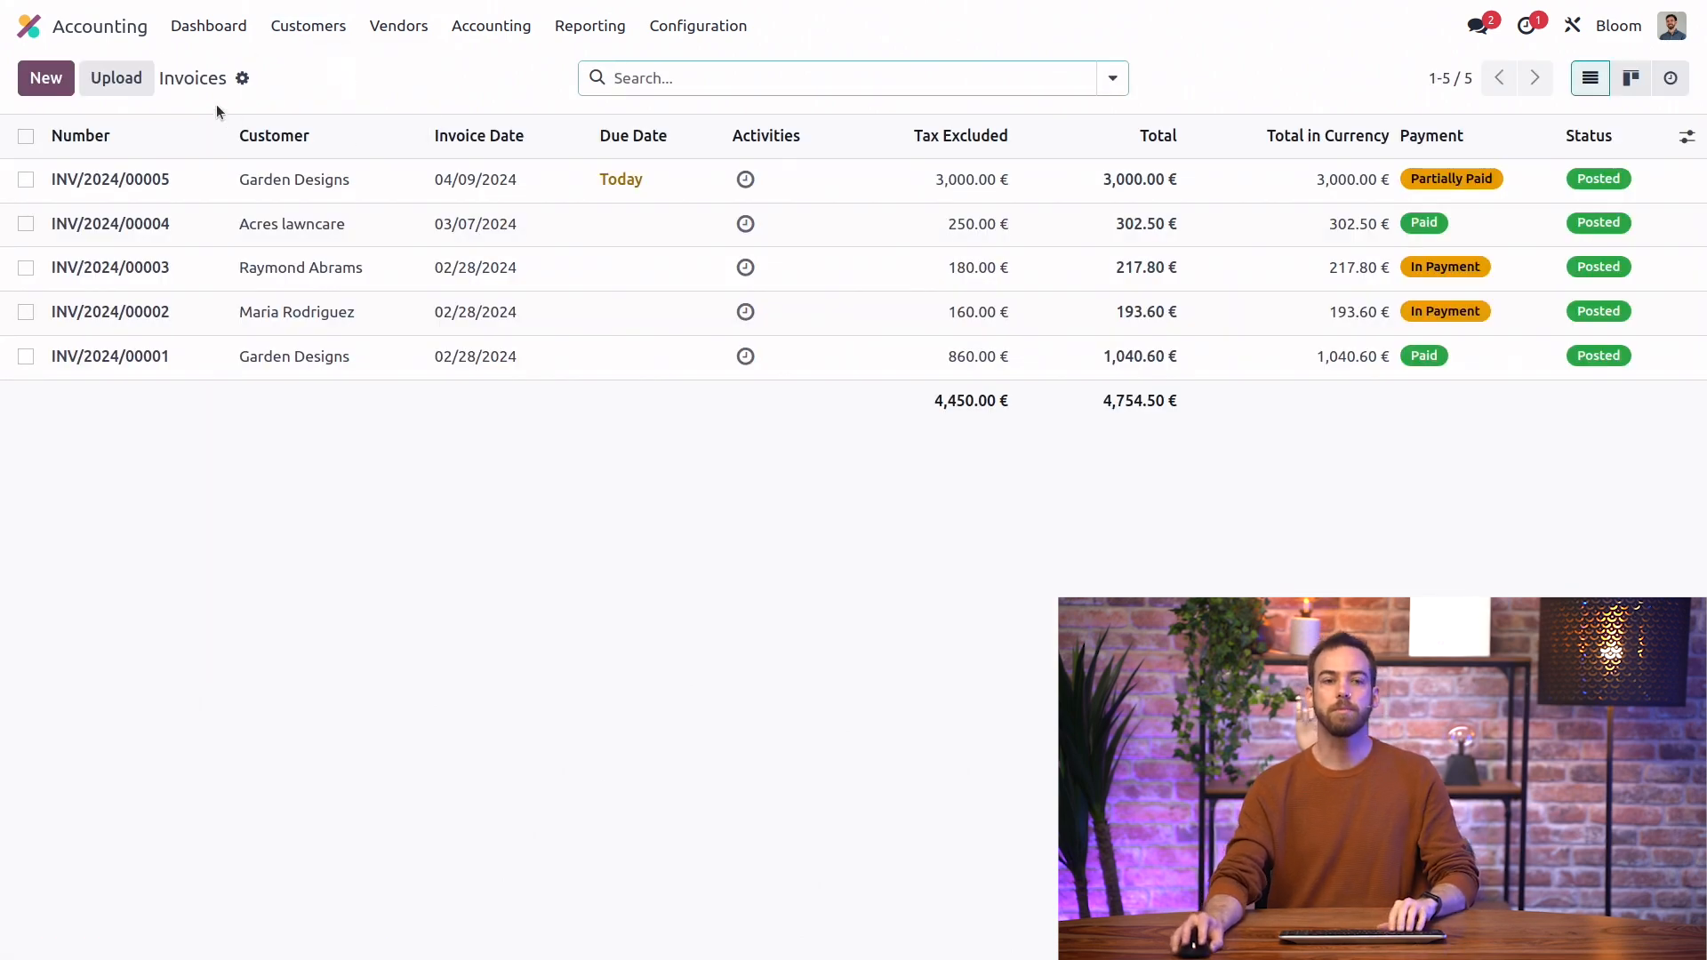
pyautogui.click(46, 78)
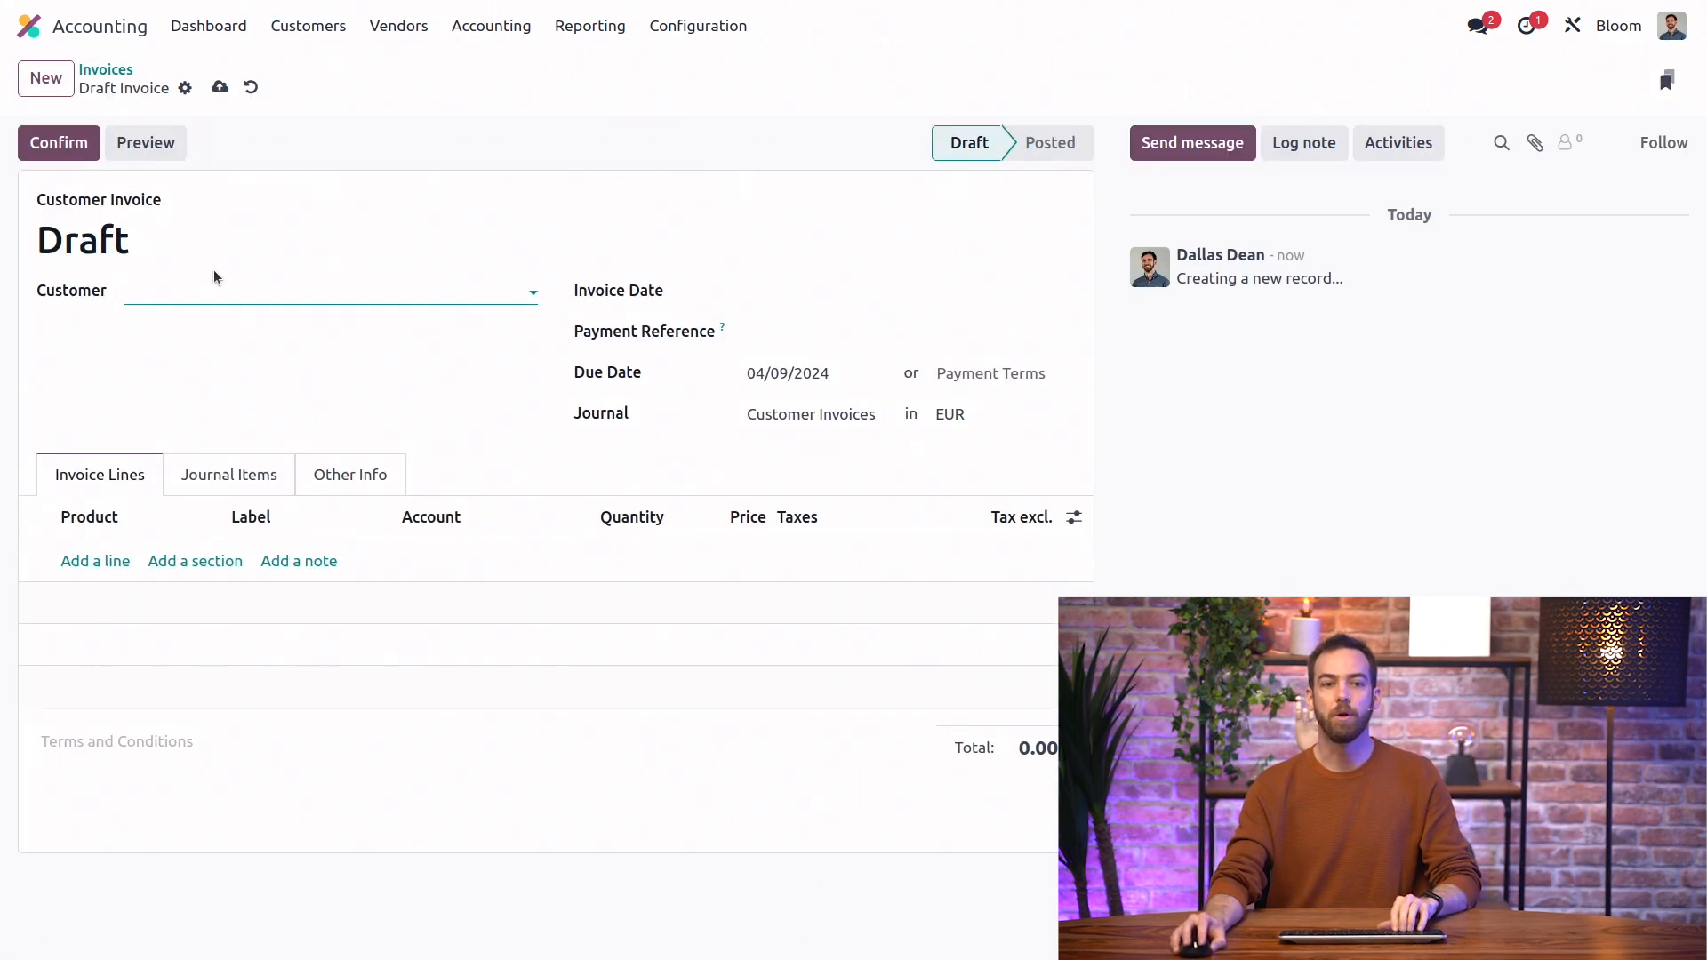
pyautogui.write('acre')
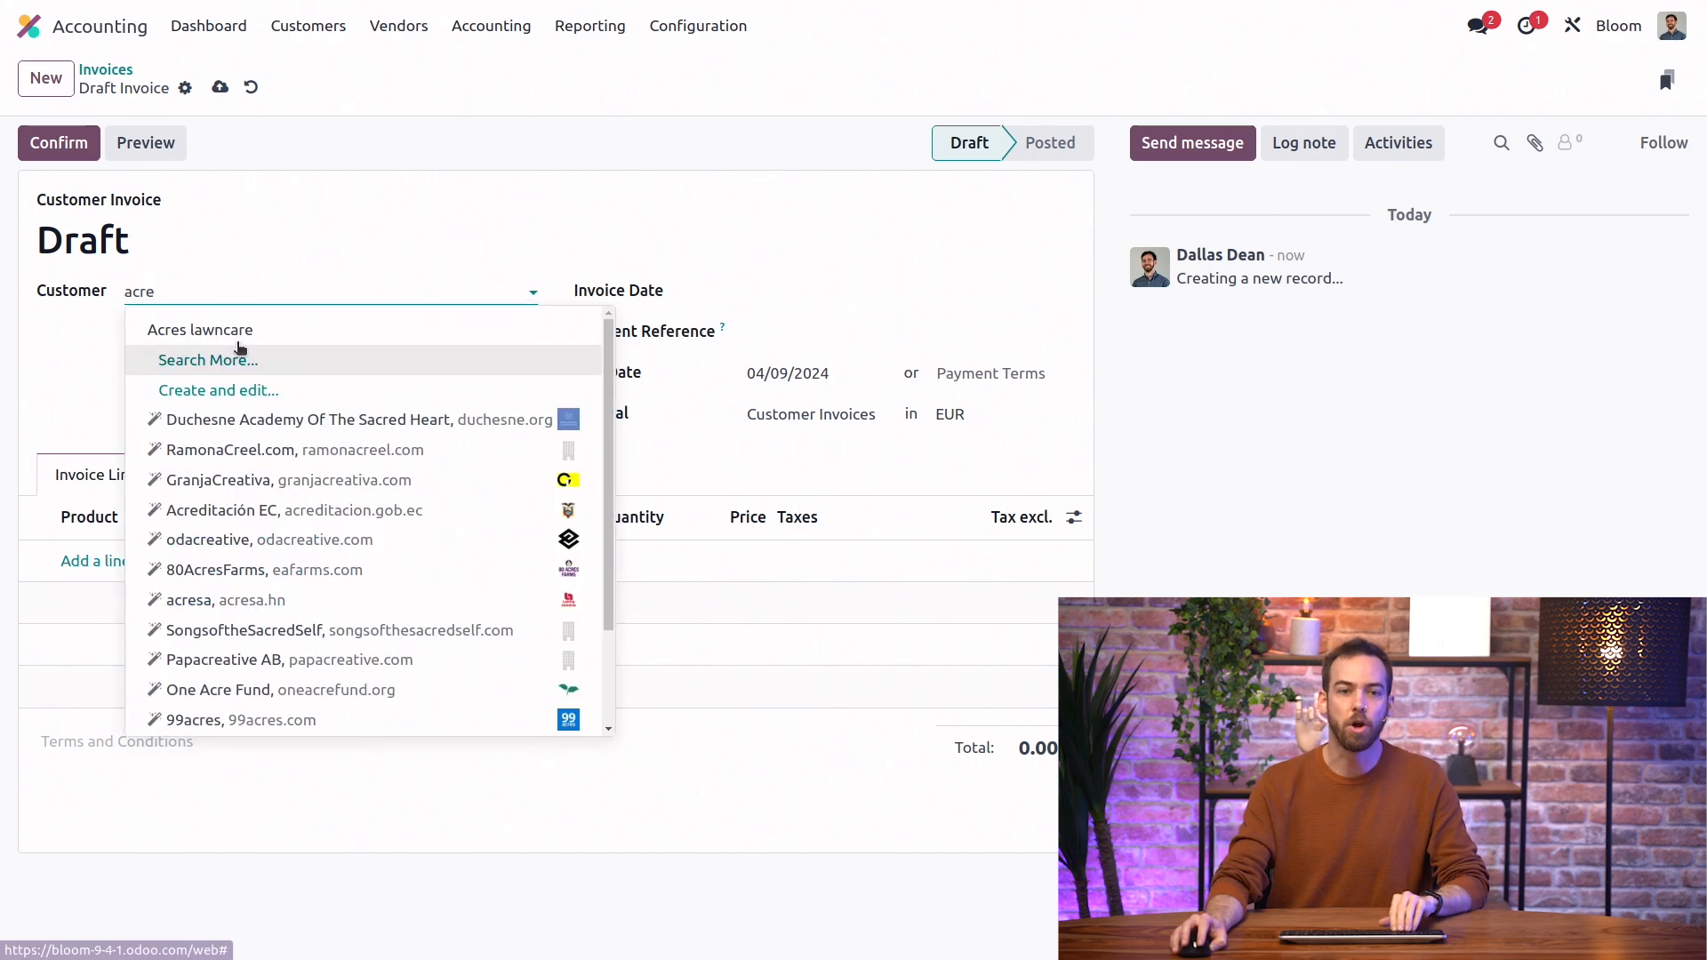
pyautogui.click(199, 331)
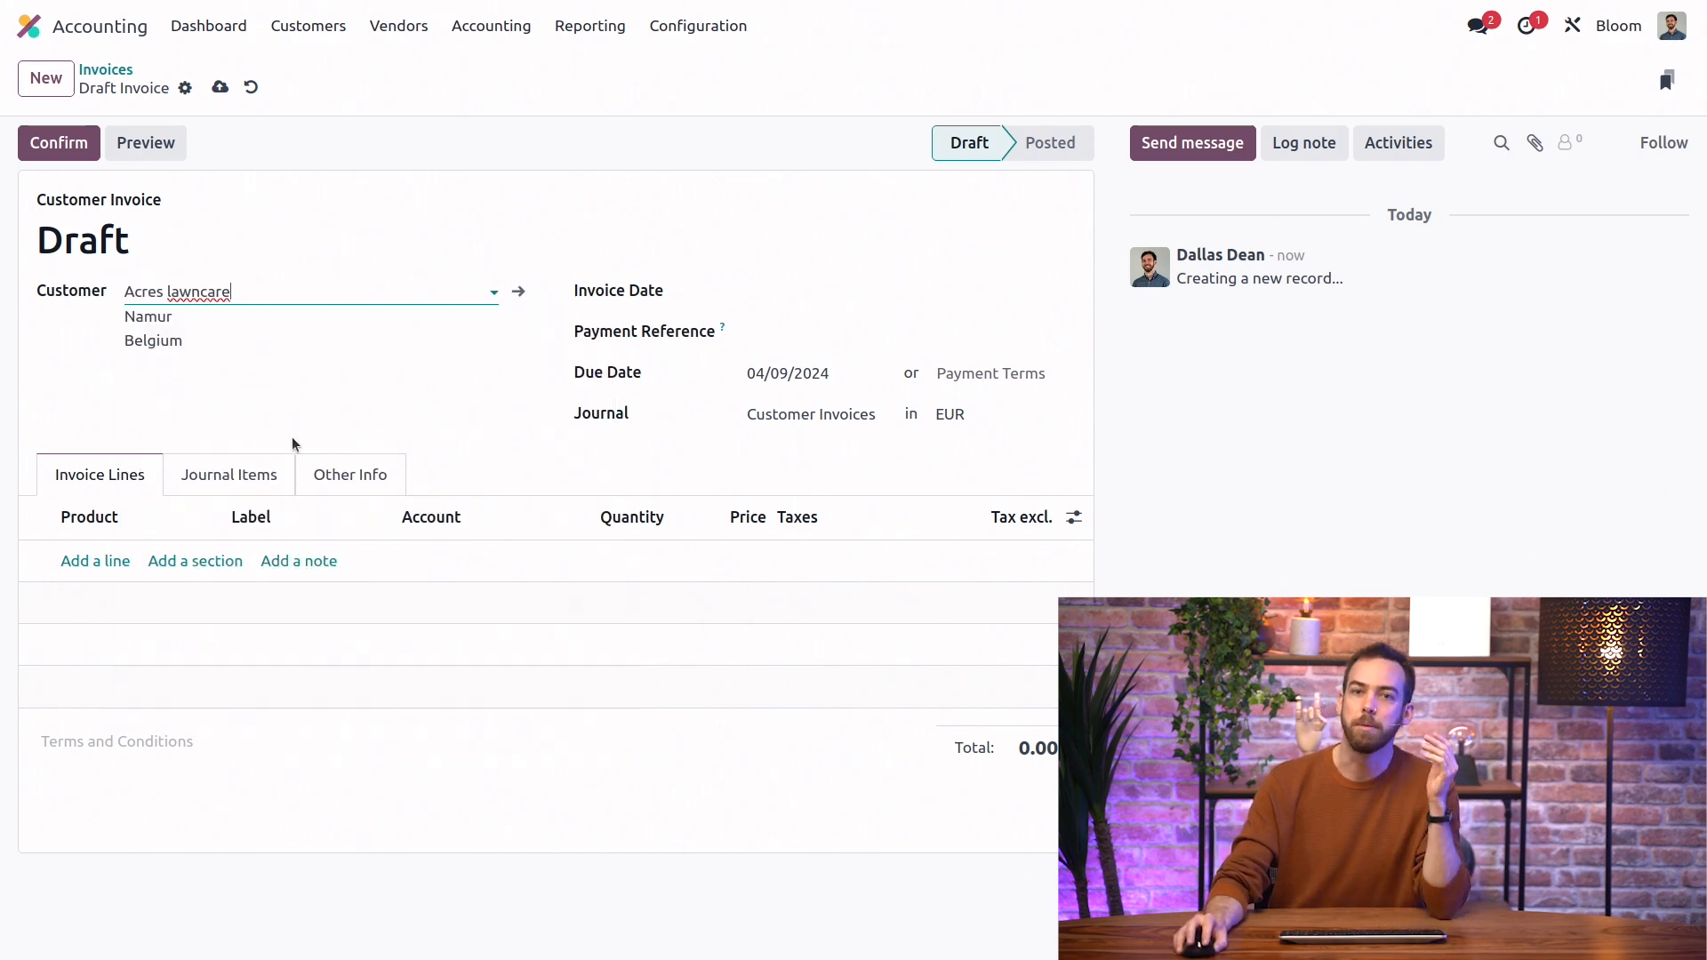
# Add 100 garden gnomes and apply 2/7 Net 30 payment terms.
pyautogui.click(96, 561)
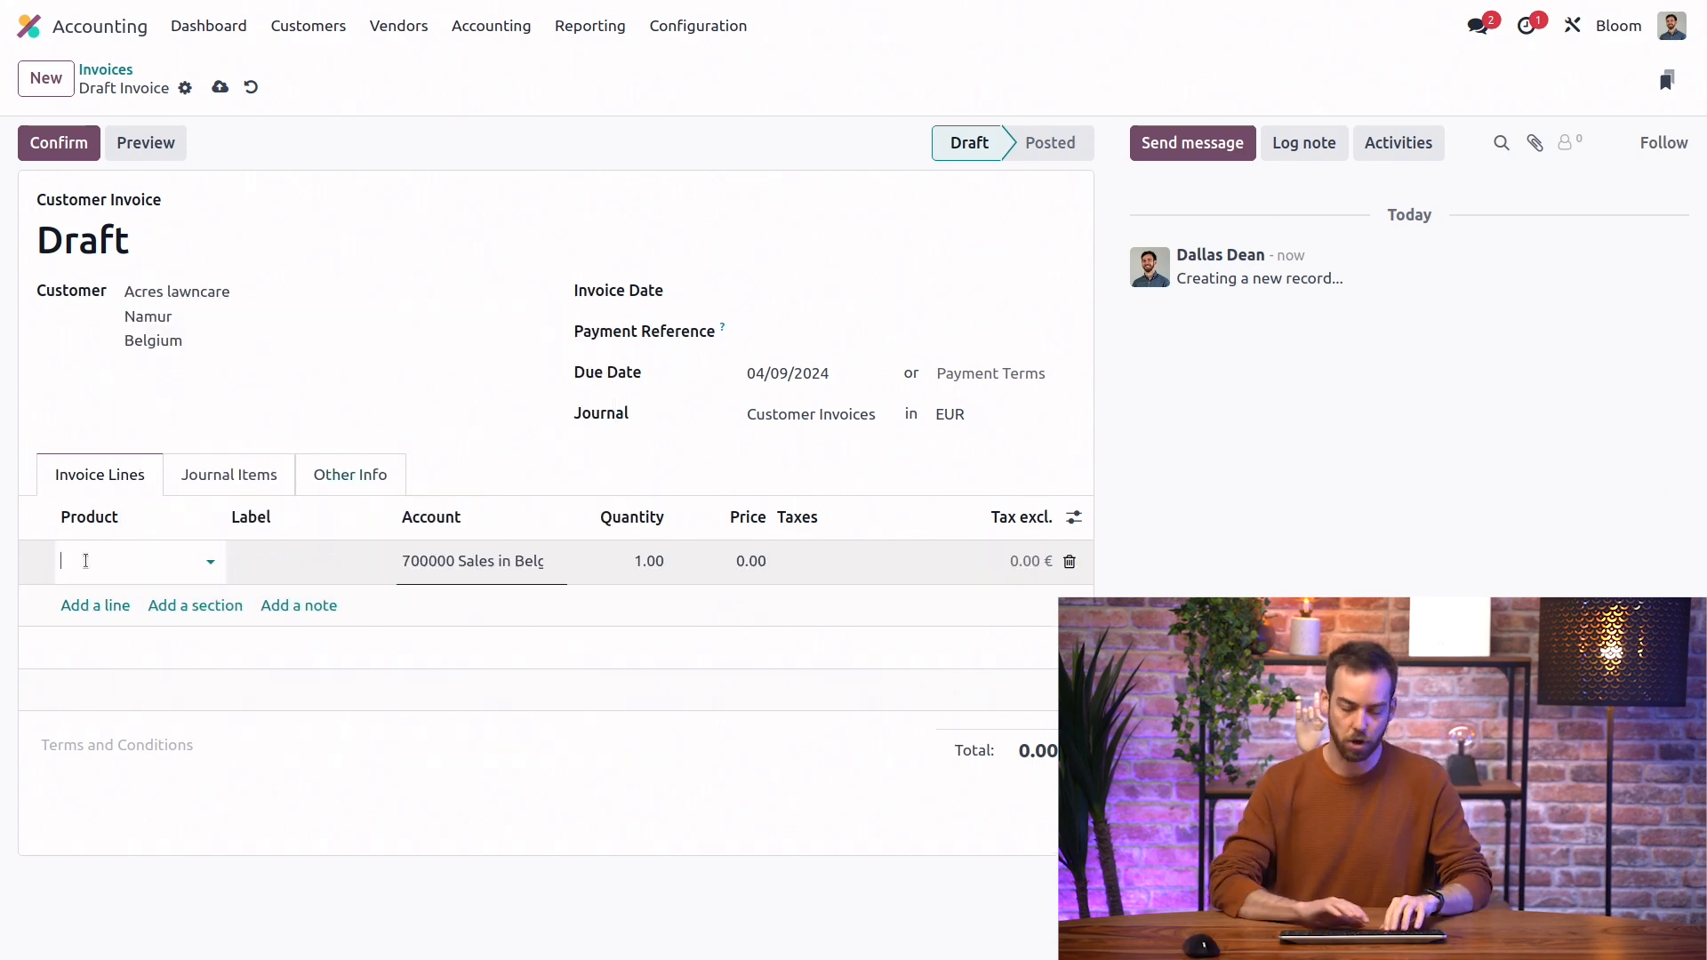
pyautogui.write('gb')
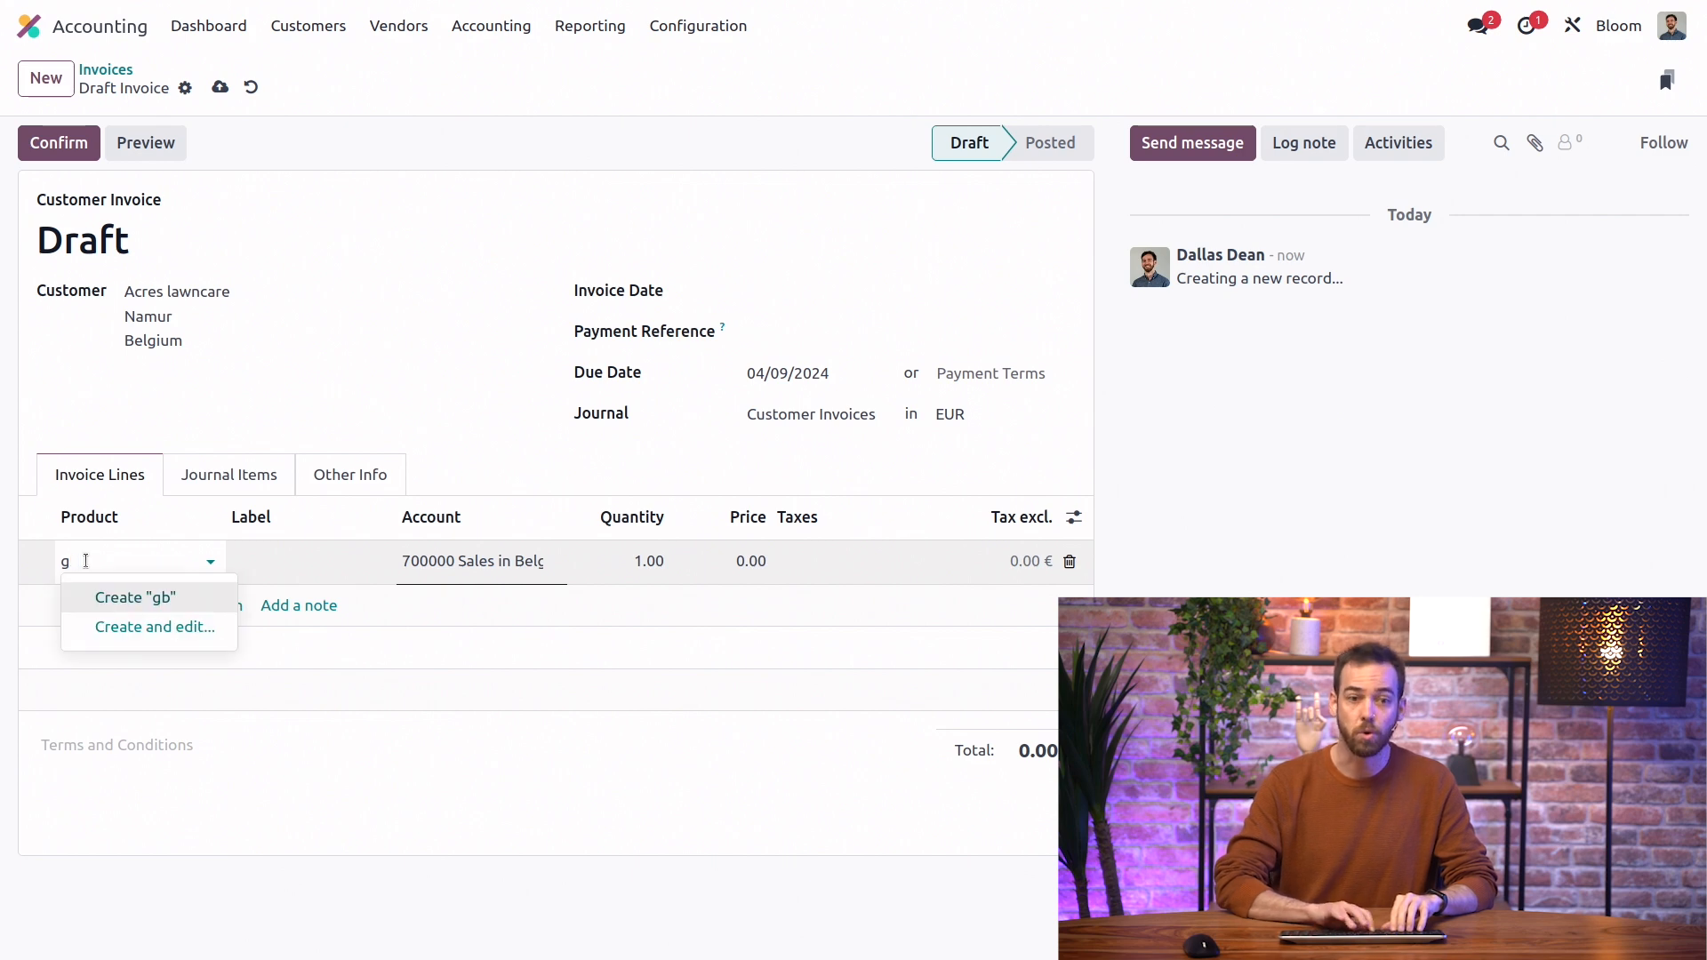
pyautogui.write('no')
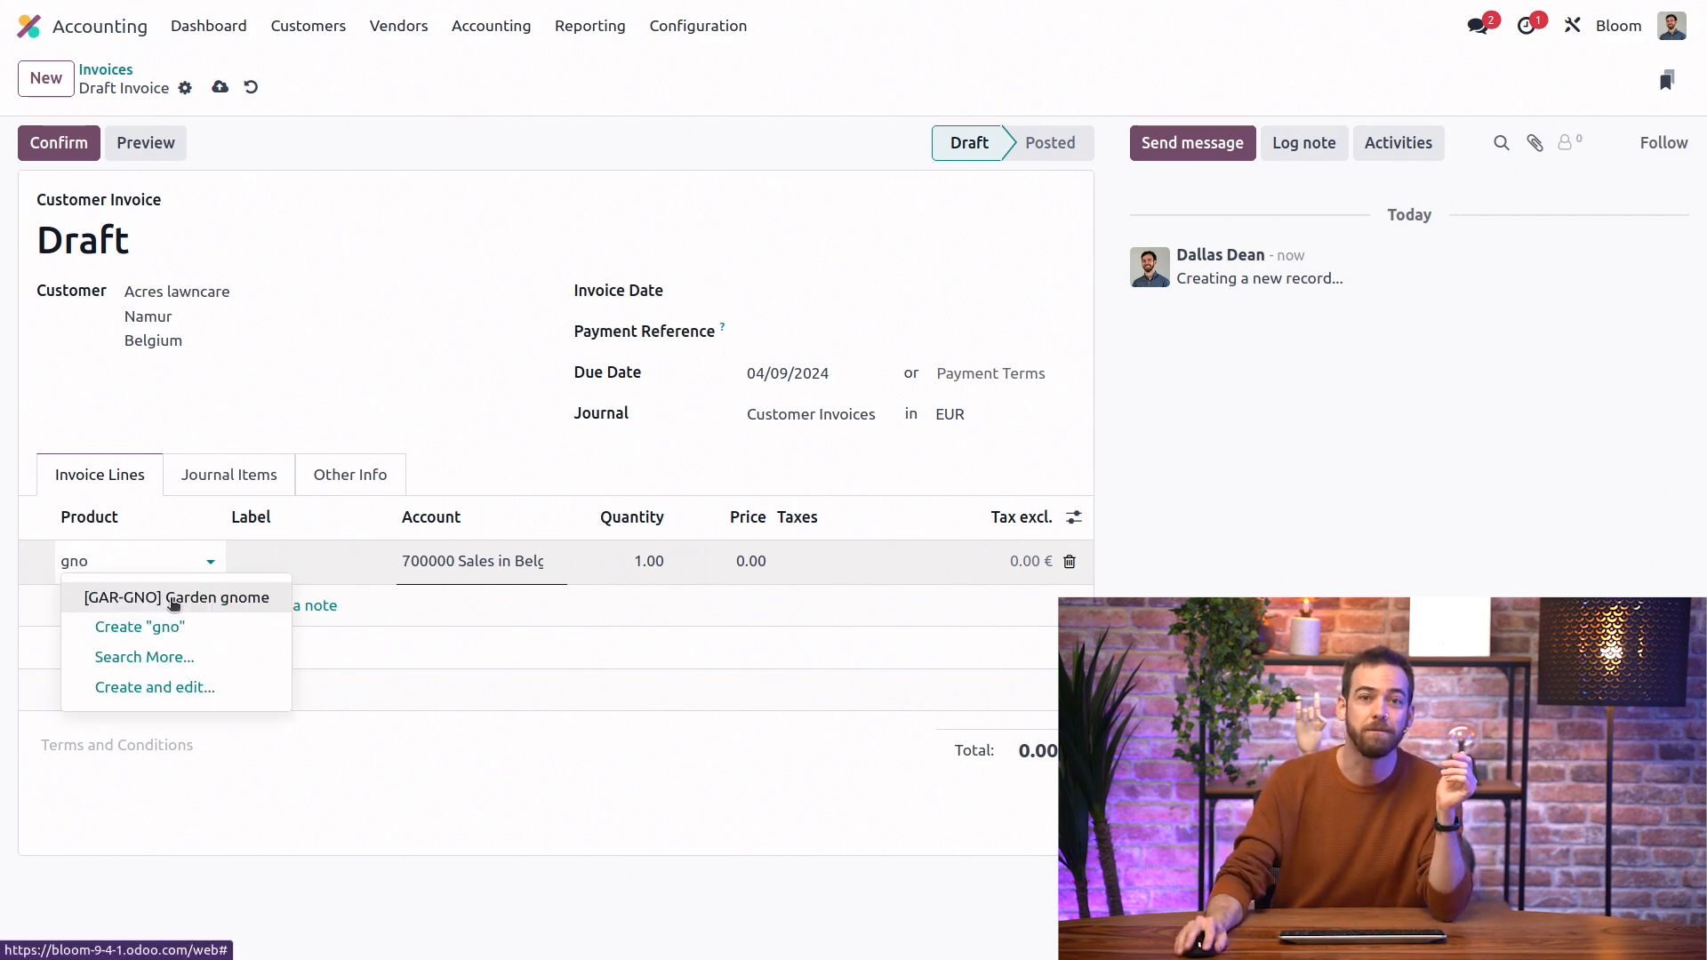
pyautogui.click(175, 598)
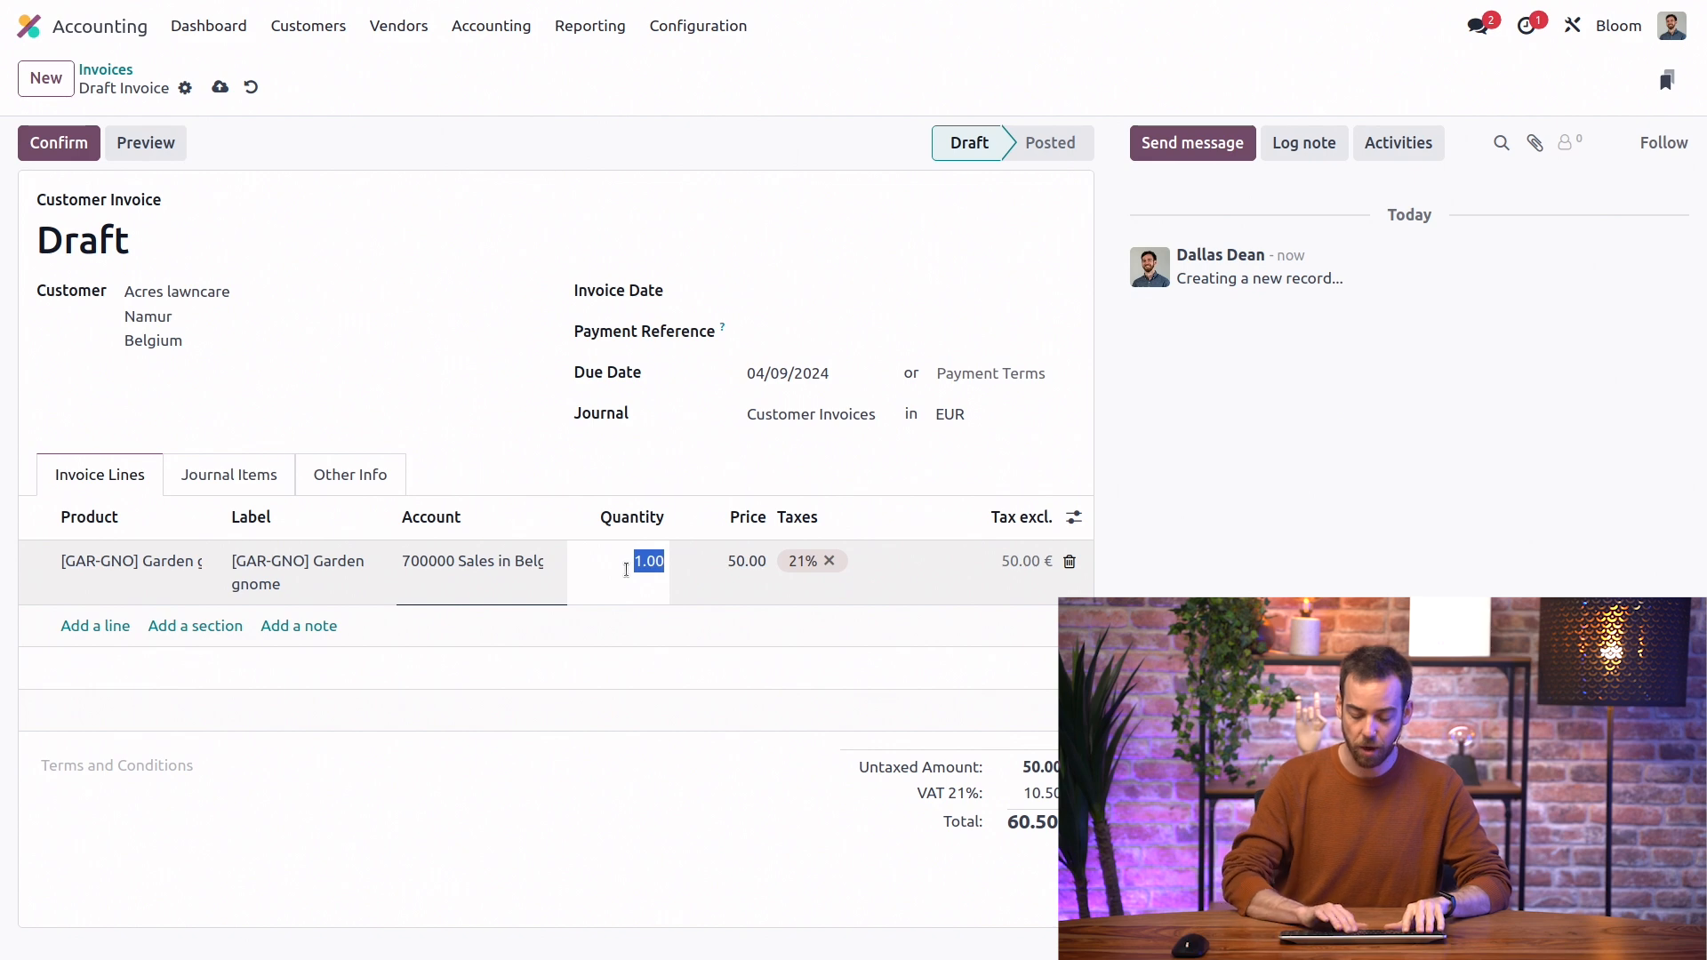
pyautogui.write('100')
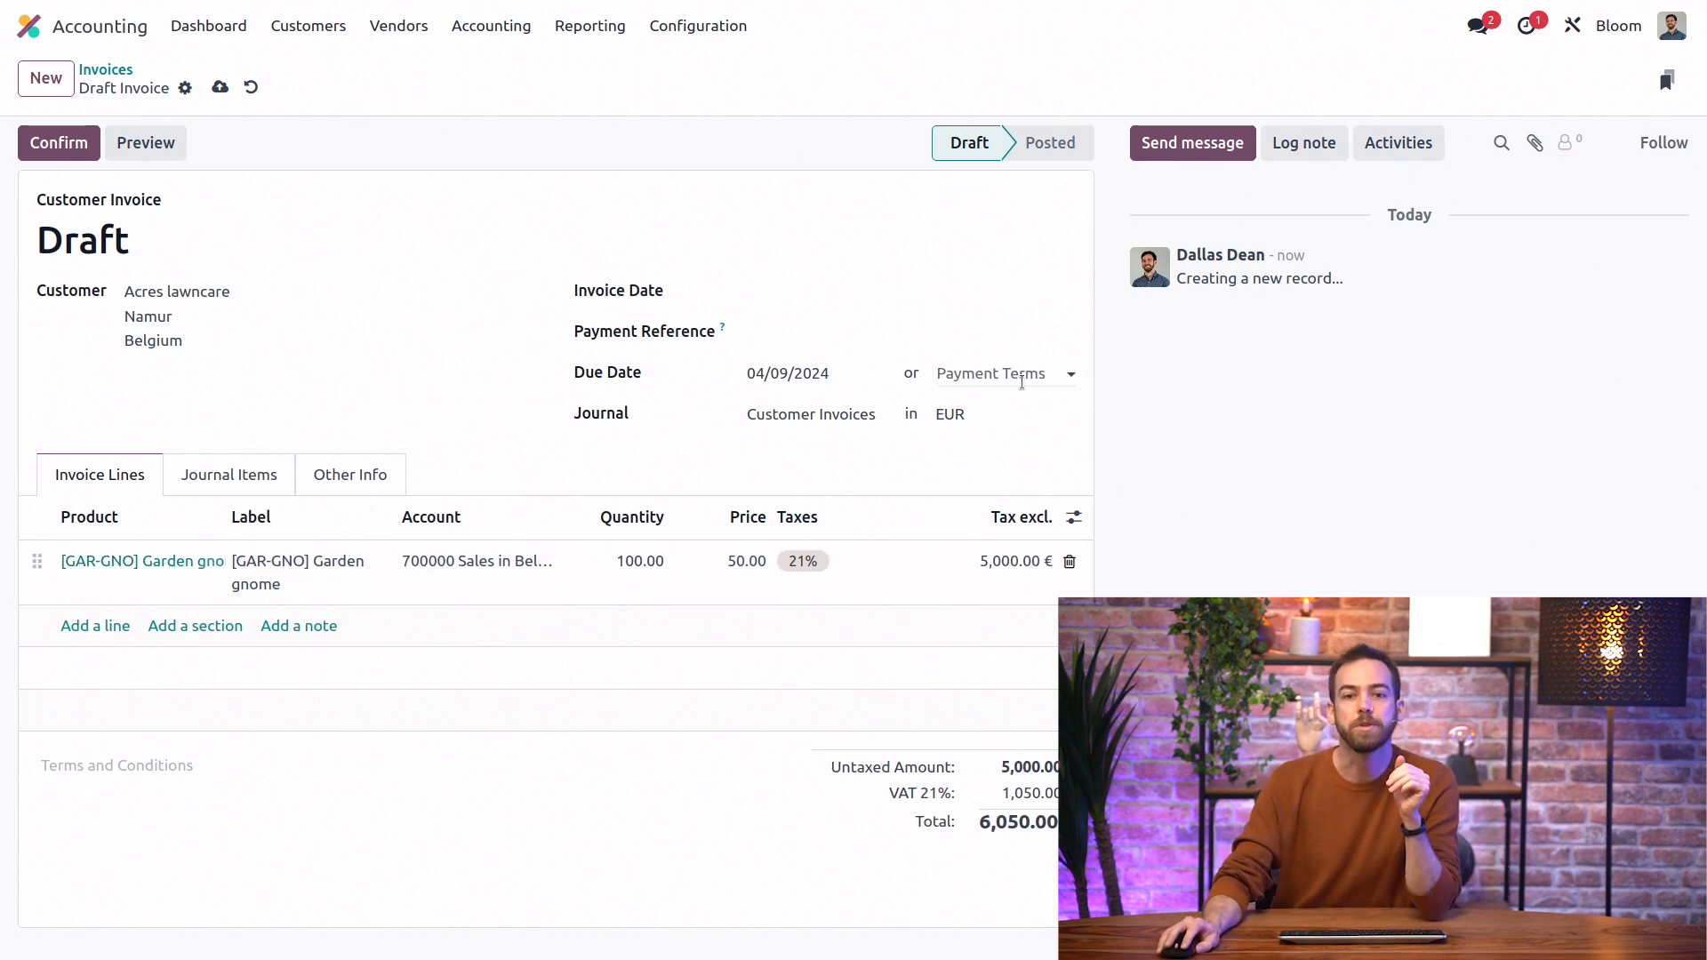
pyautogui.write('2/')
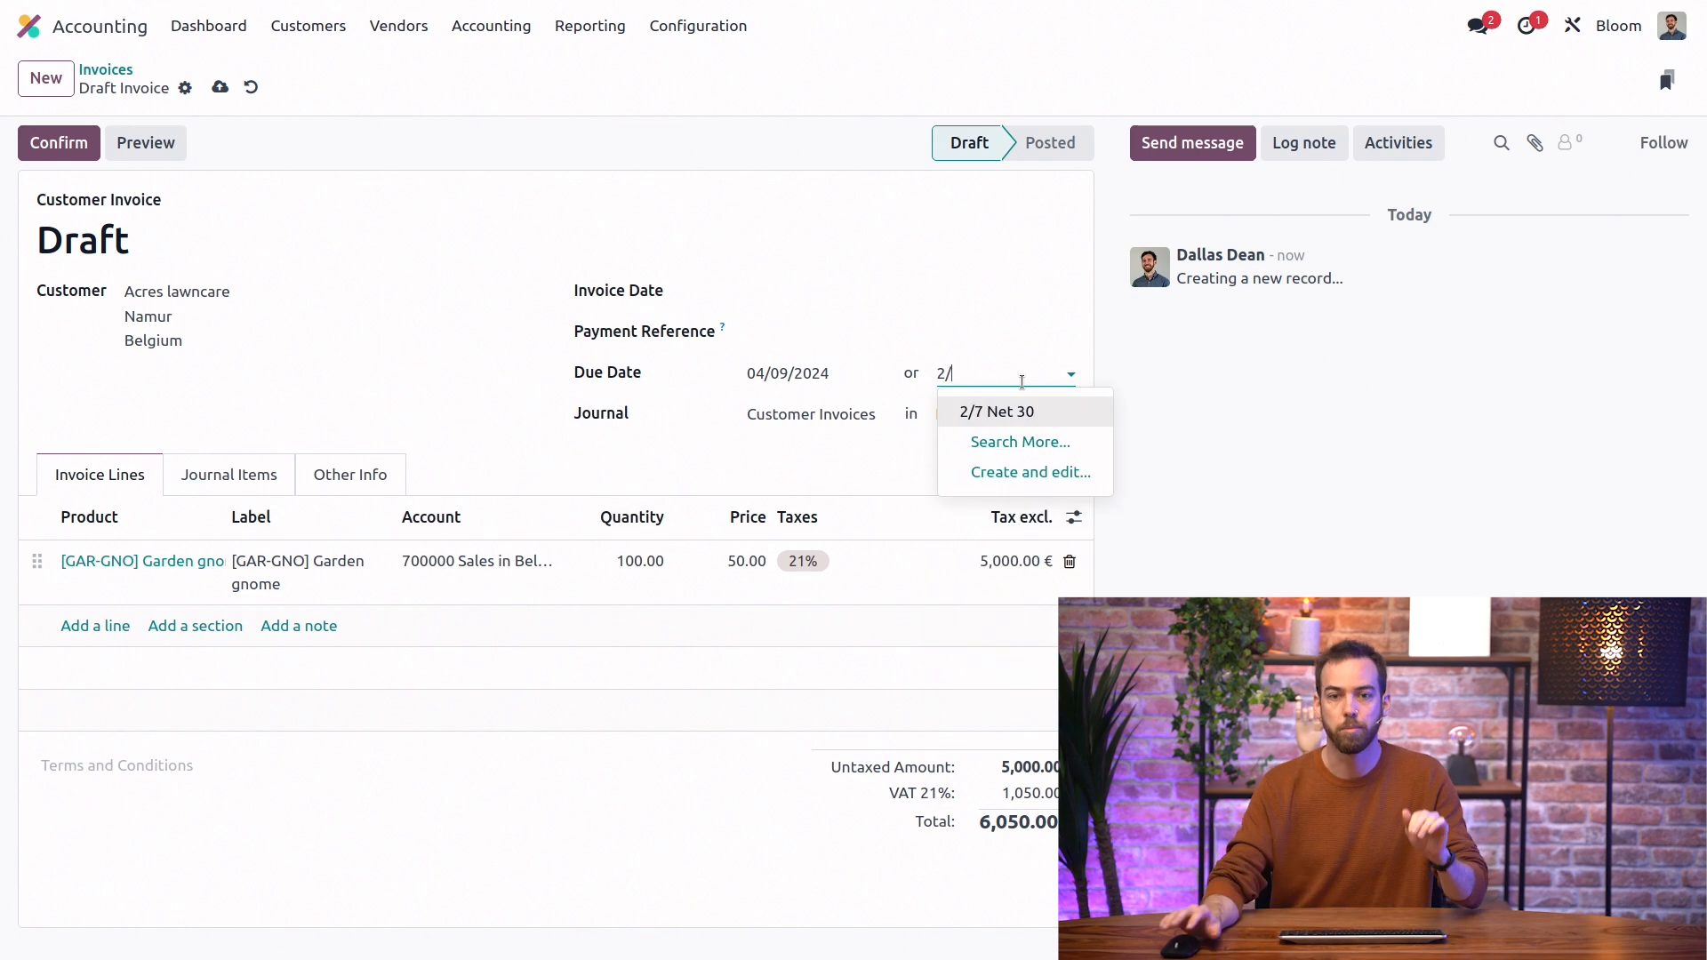
pyautogui.click(996, 413)
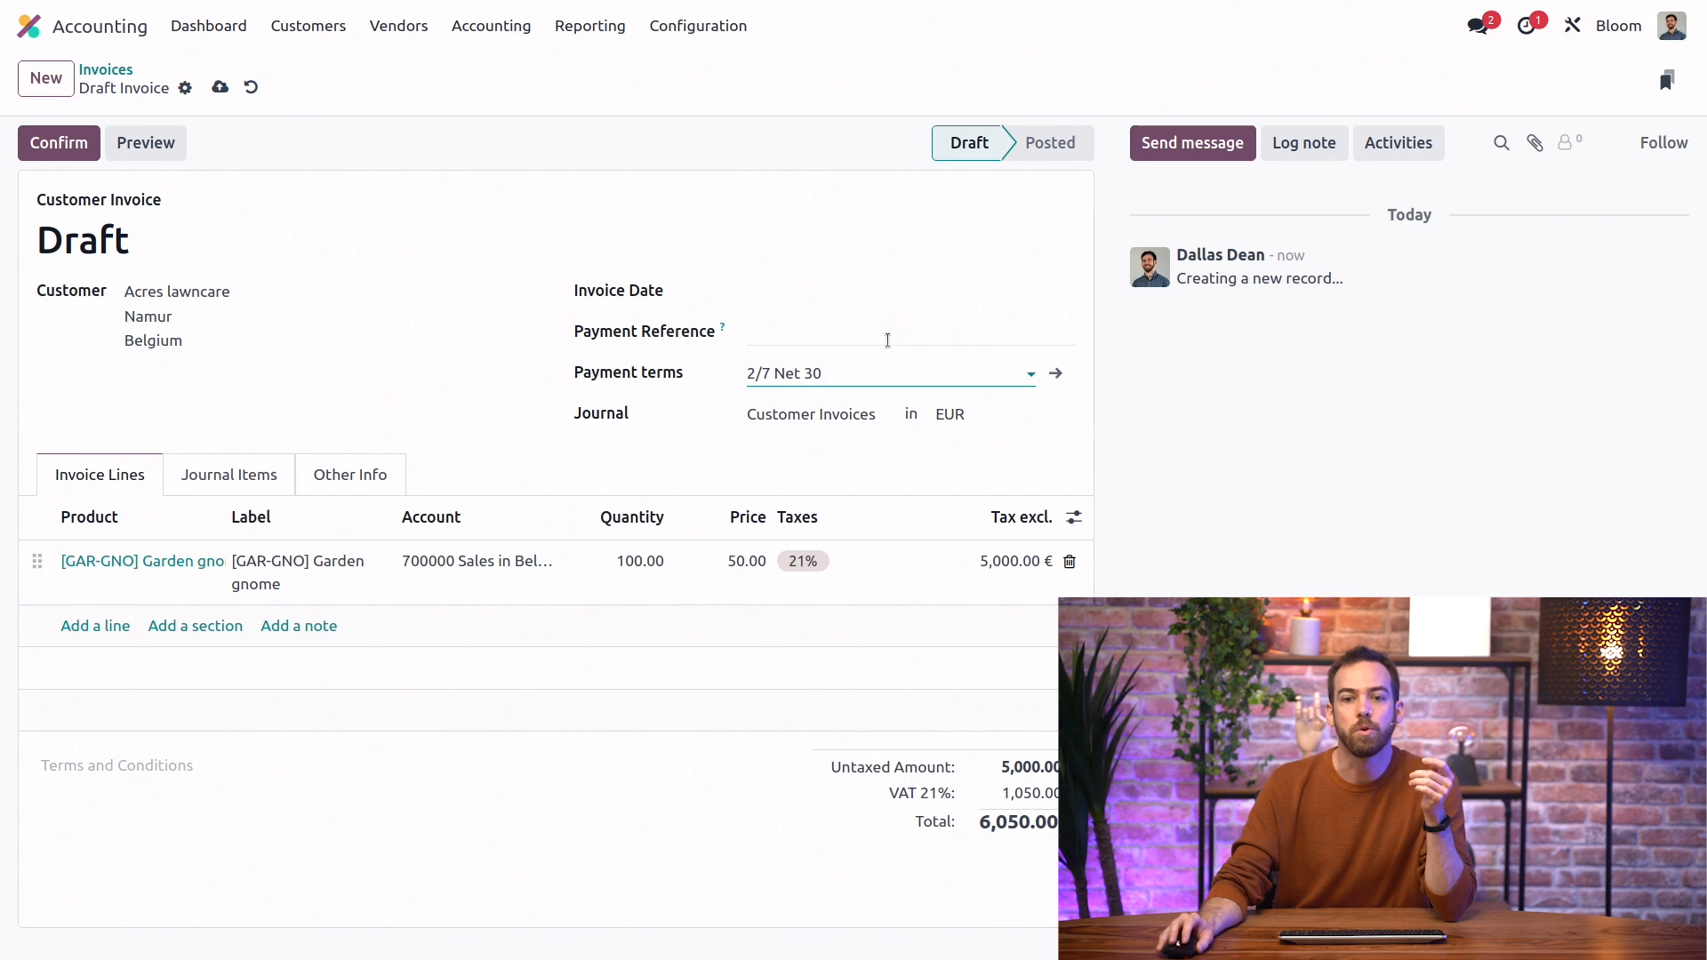
pyautogui.moveTo(1017, 847)
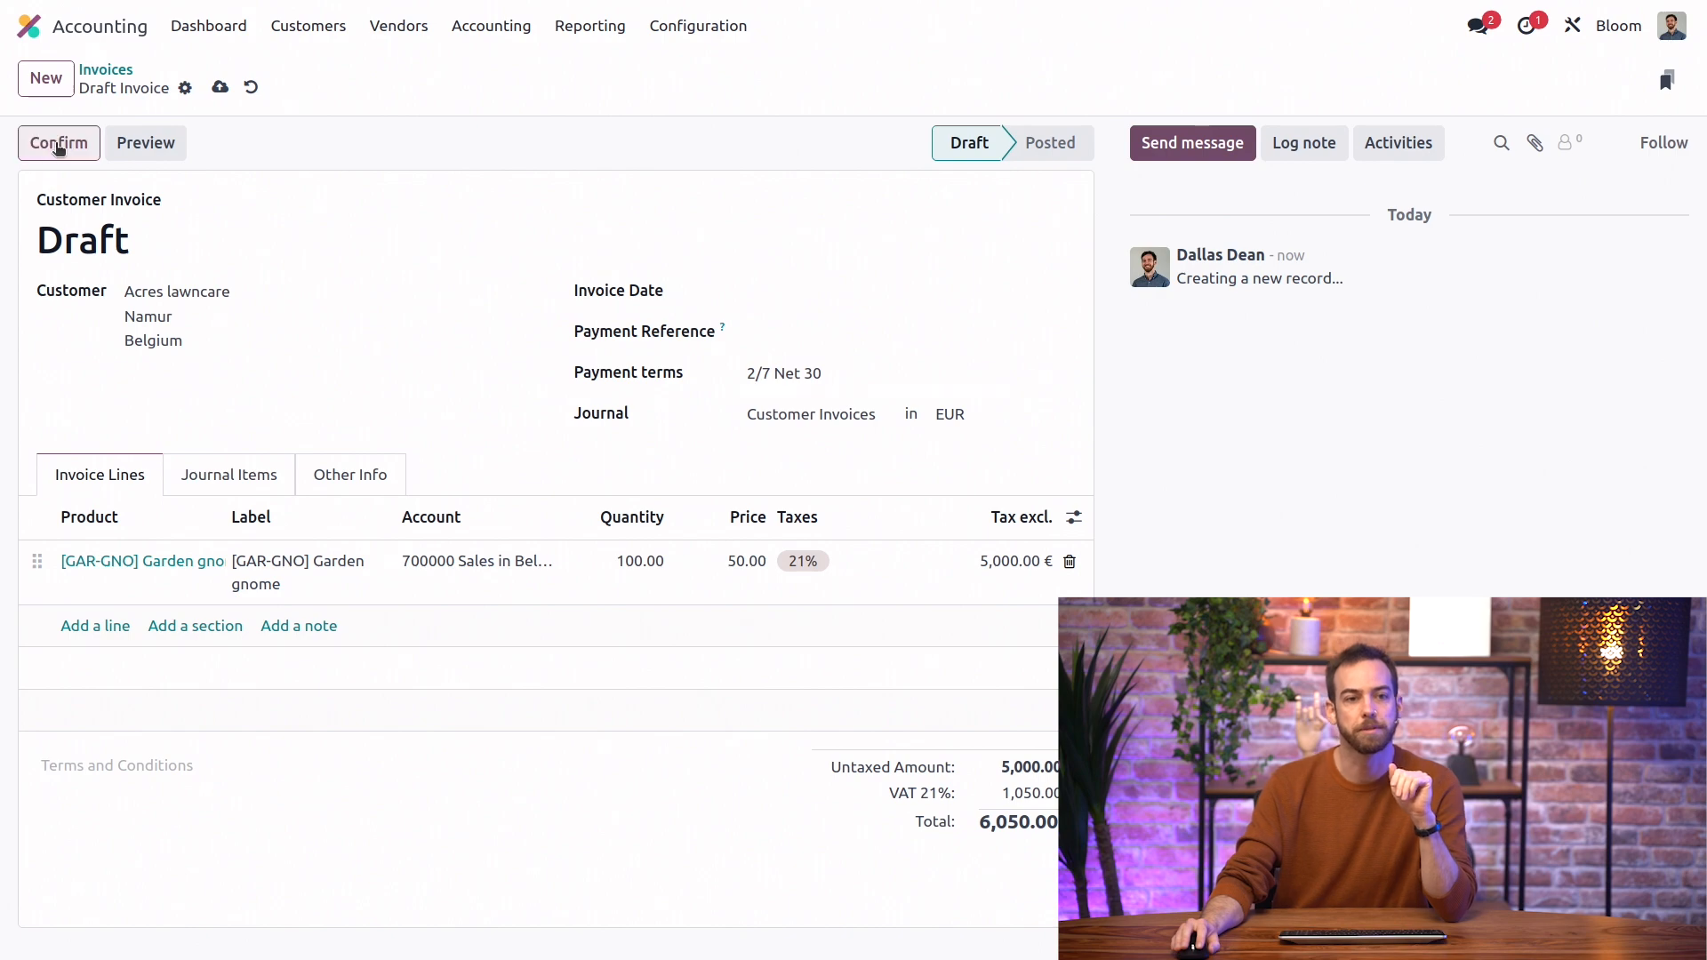
# Confirm the invoice, posting it as INV/2024/00006 dated 04/09/2024.
pyautogui.click(59, 142)
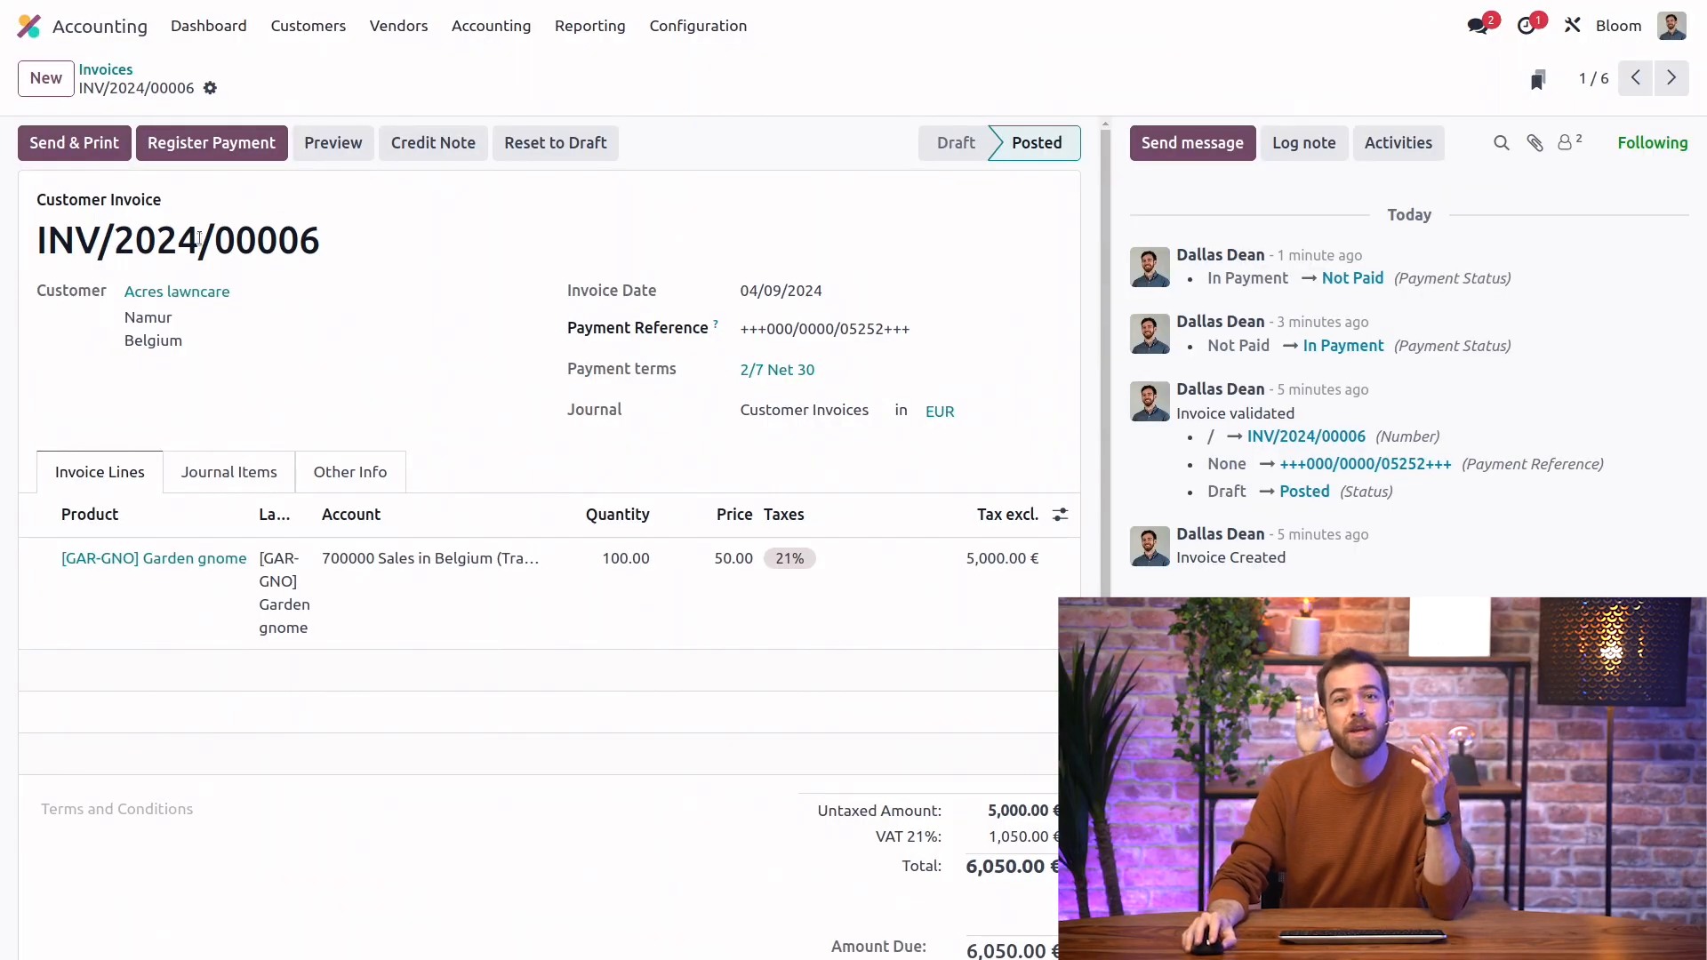
pyautogui.click(333, 142)
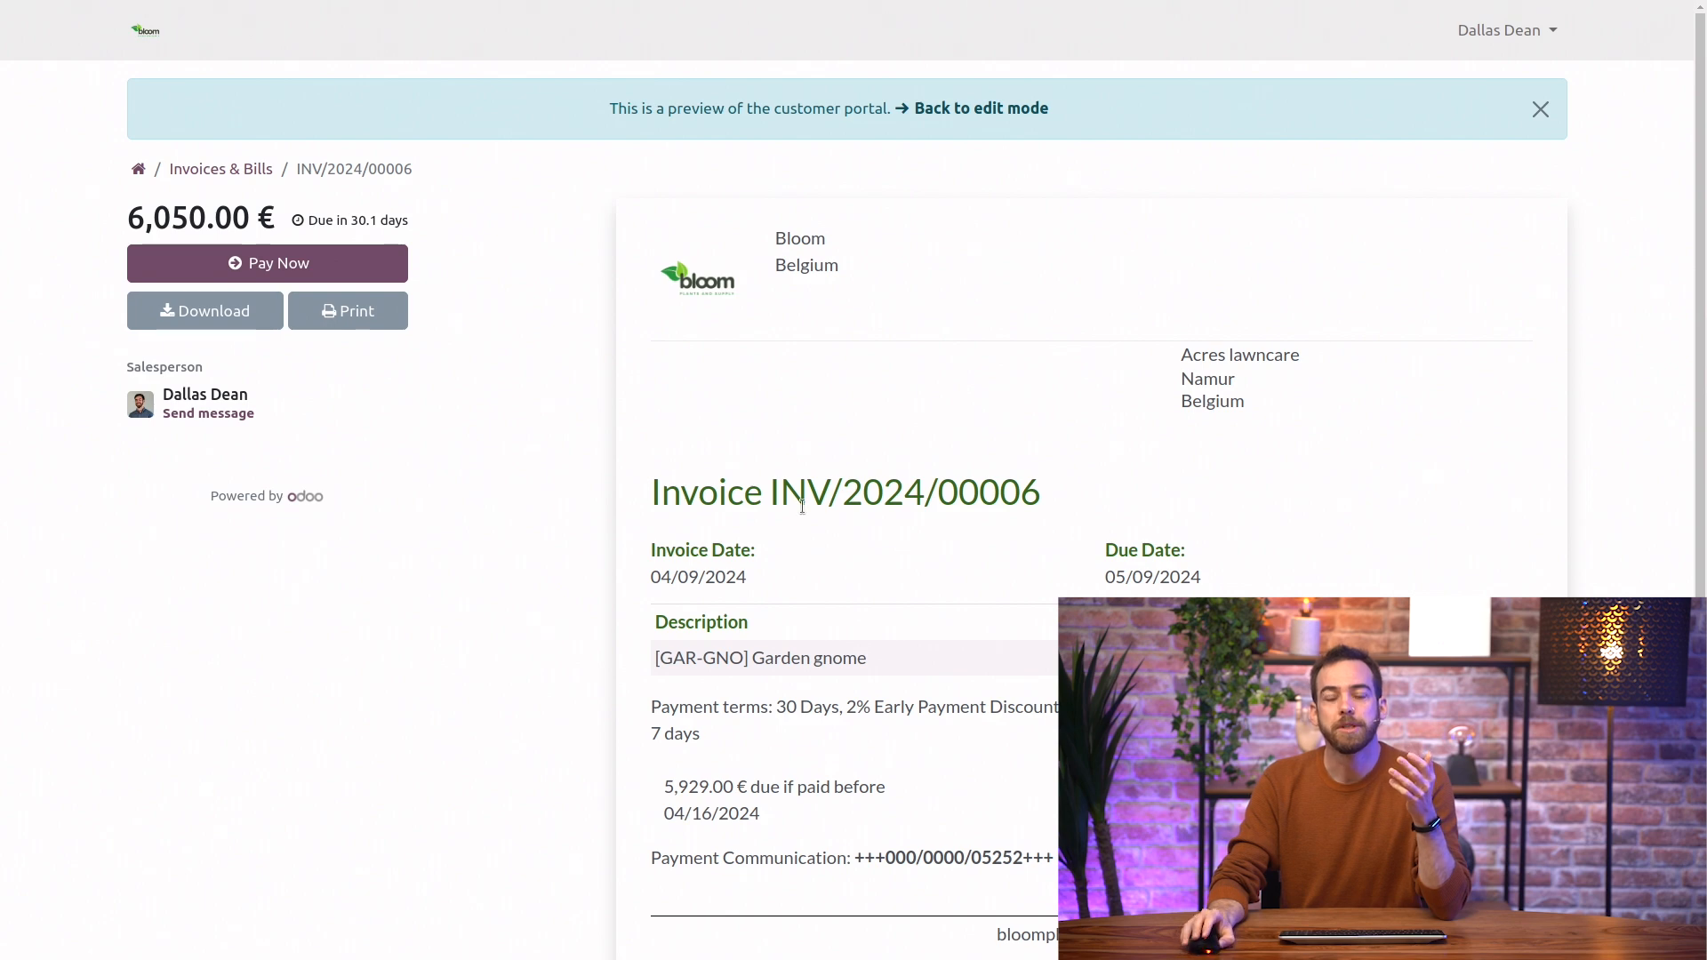
pyautogui.scroll(-3)
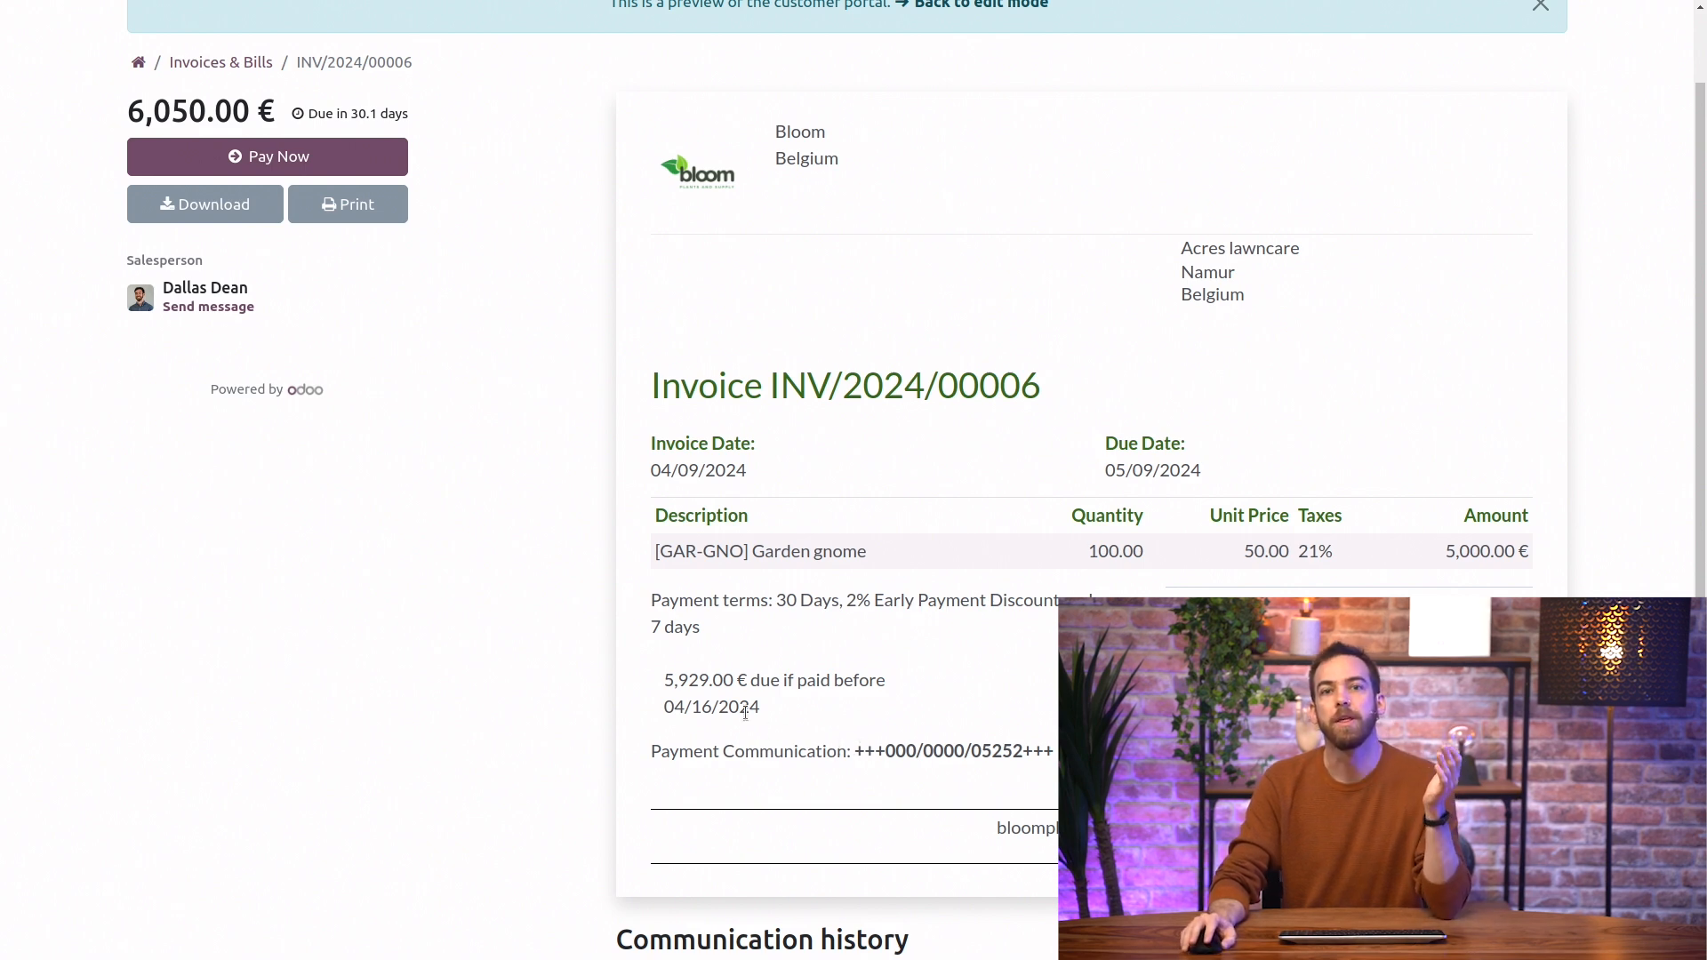
pyautogui.moveTo(704, 678)
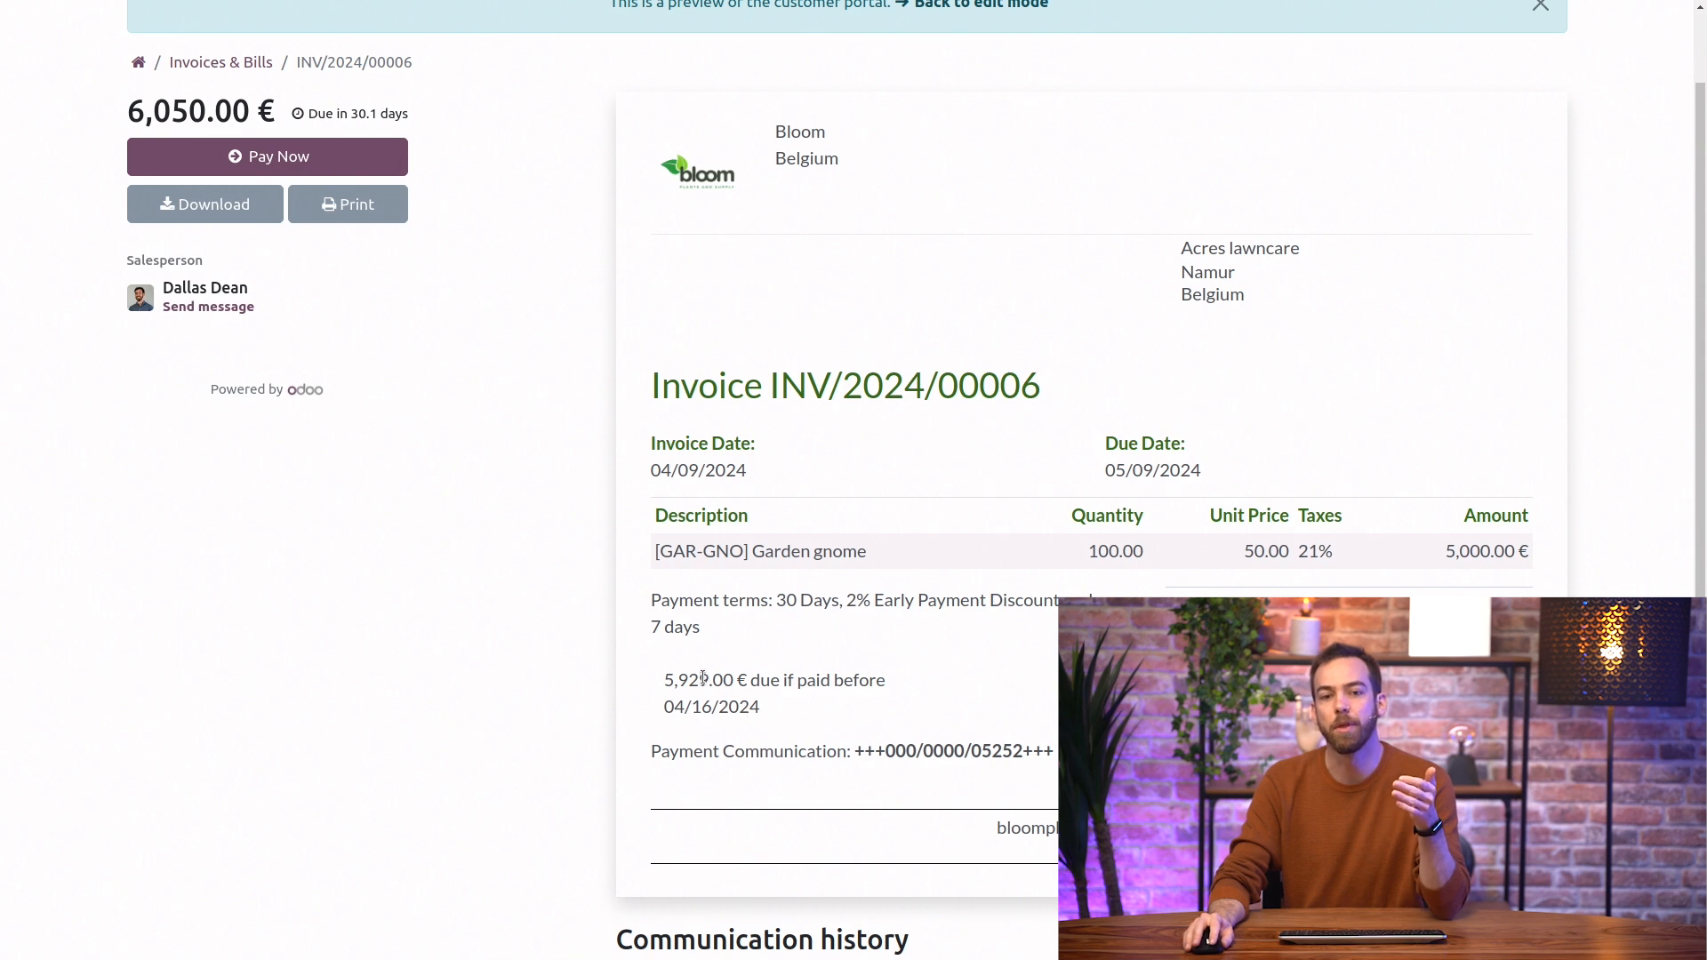
pyautogui.doubleClick(697, 679)
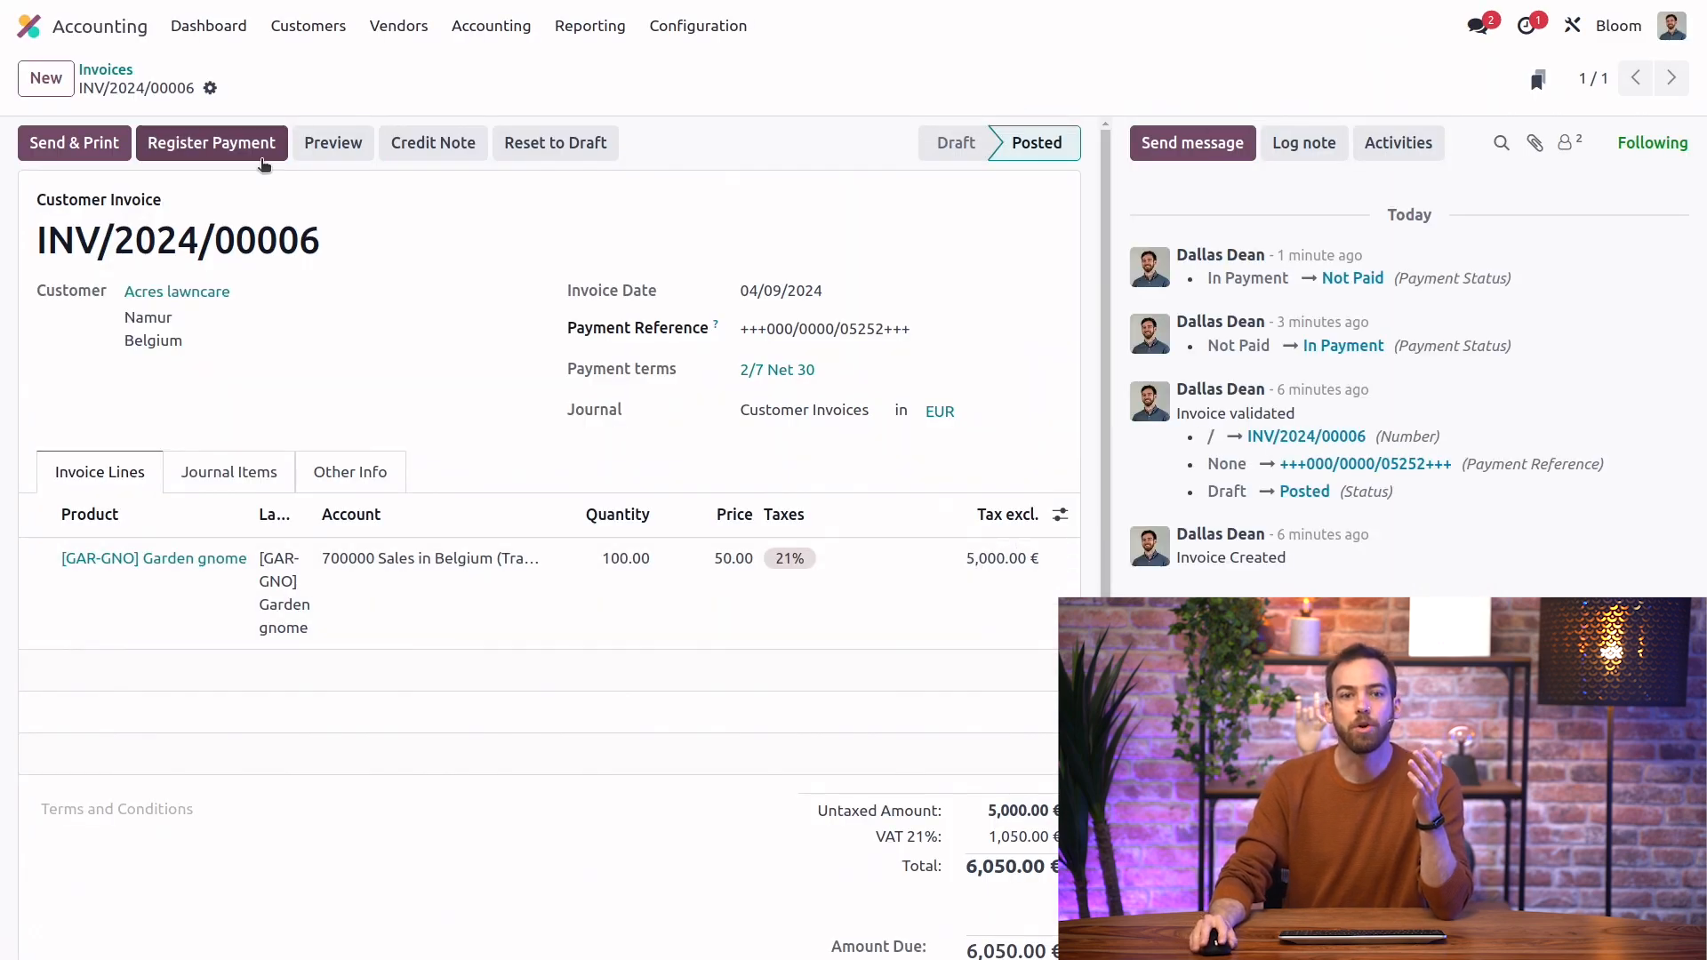
# Register the 5,929.00 € early-discount payment and view payment record PBNK1/2024/00013.
pyautogui.click(211, 142)
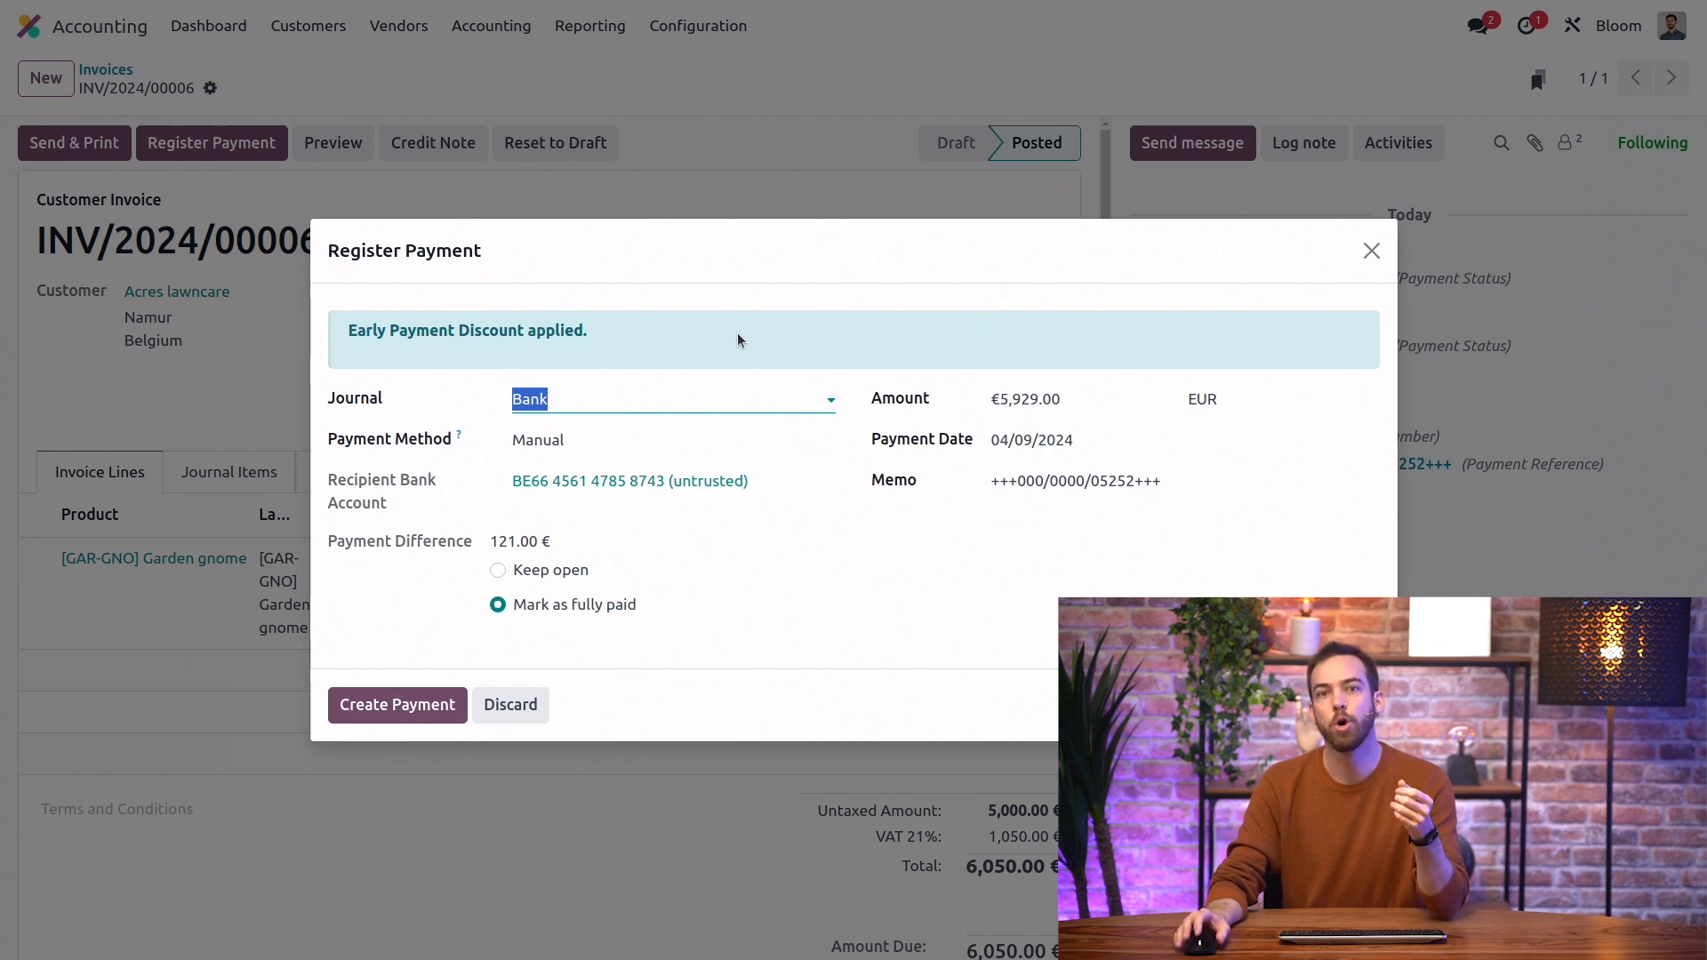
pyautogui.moveTo(974, 349)
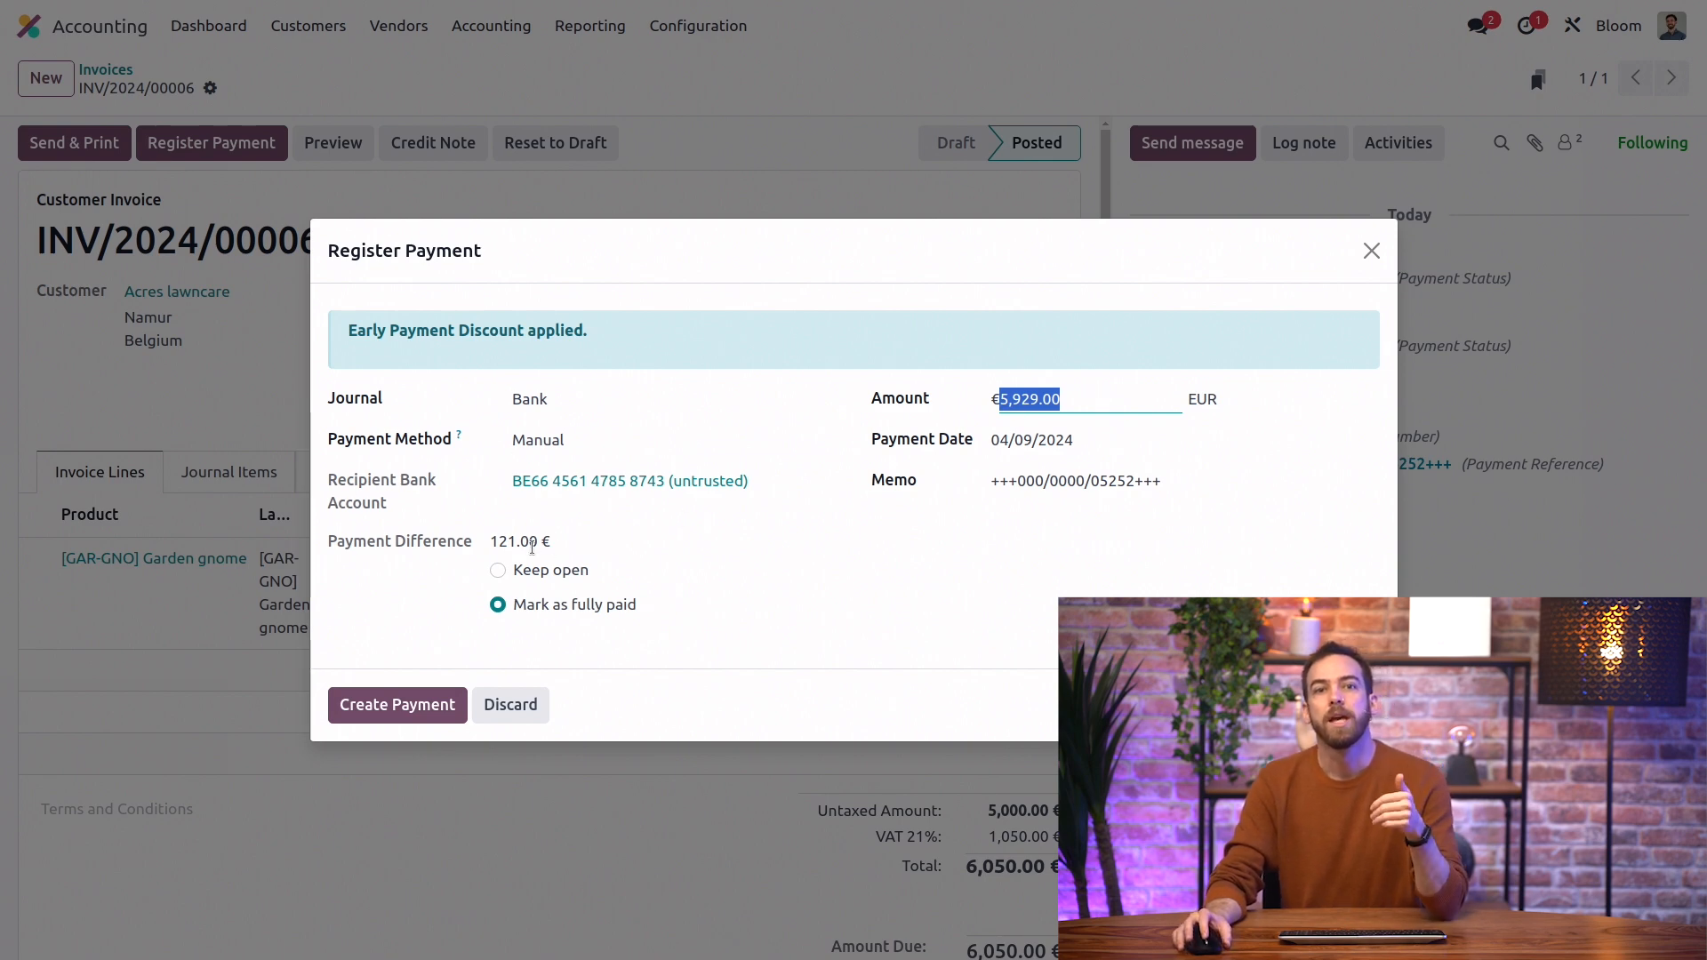
pyautogui.moveTo(562, 580)
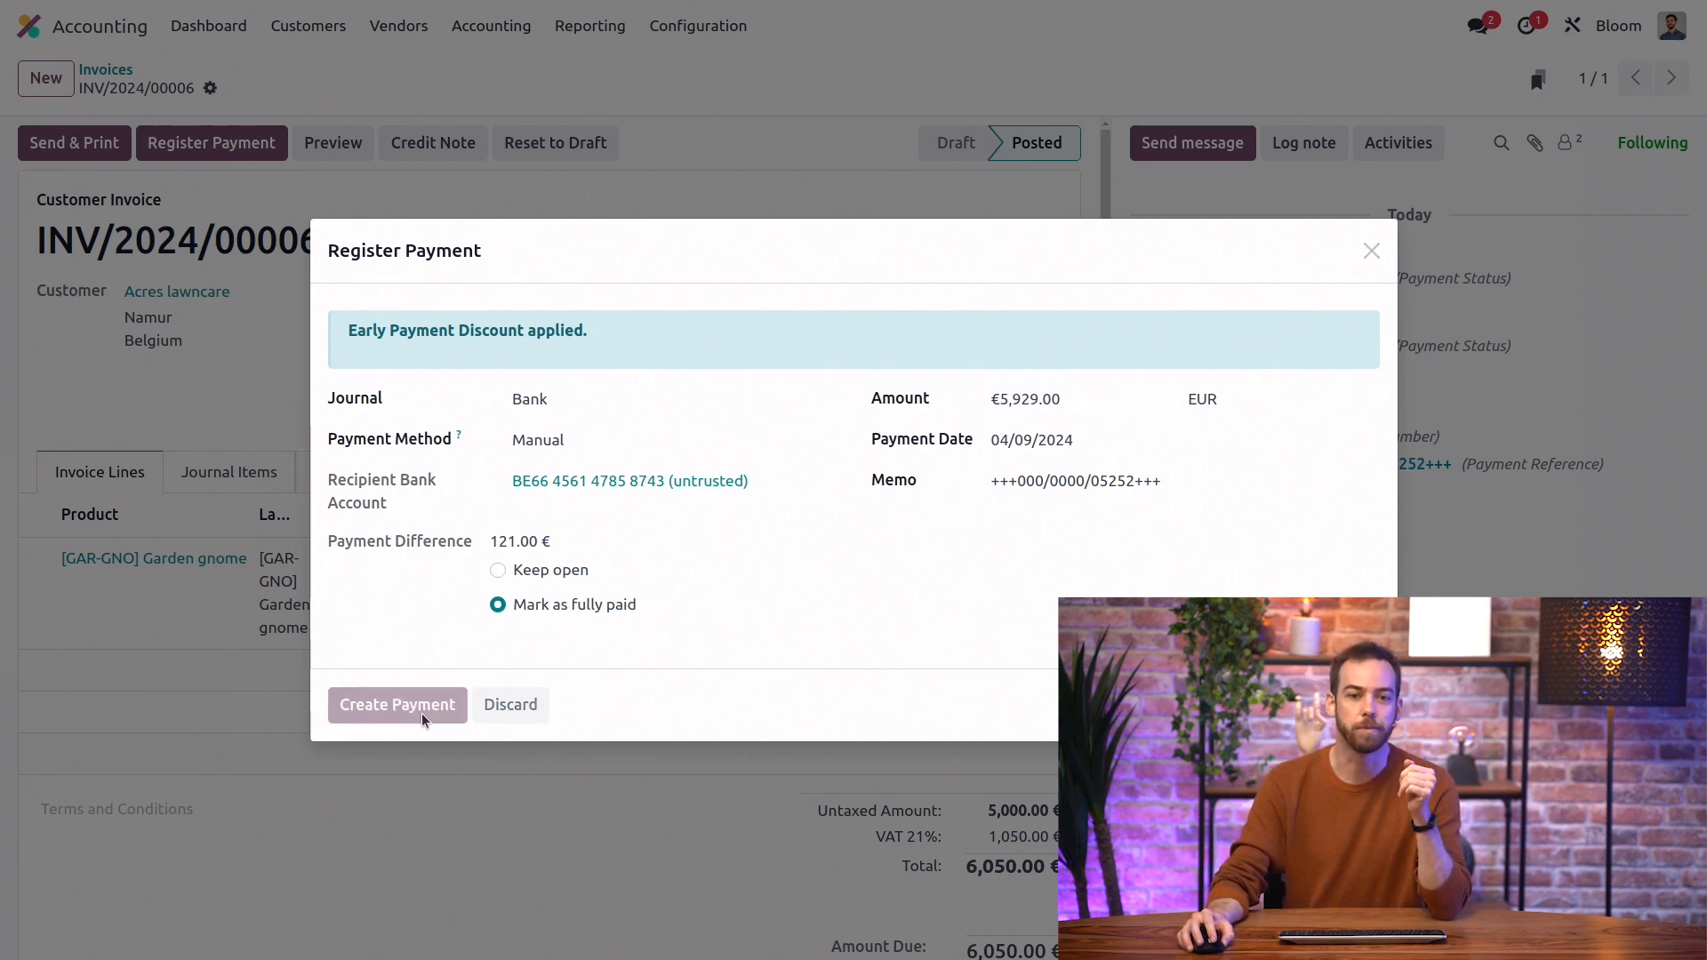
pyautogui.click(397, 704)
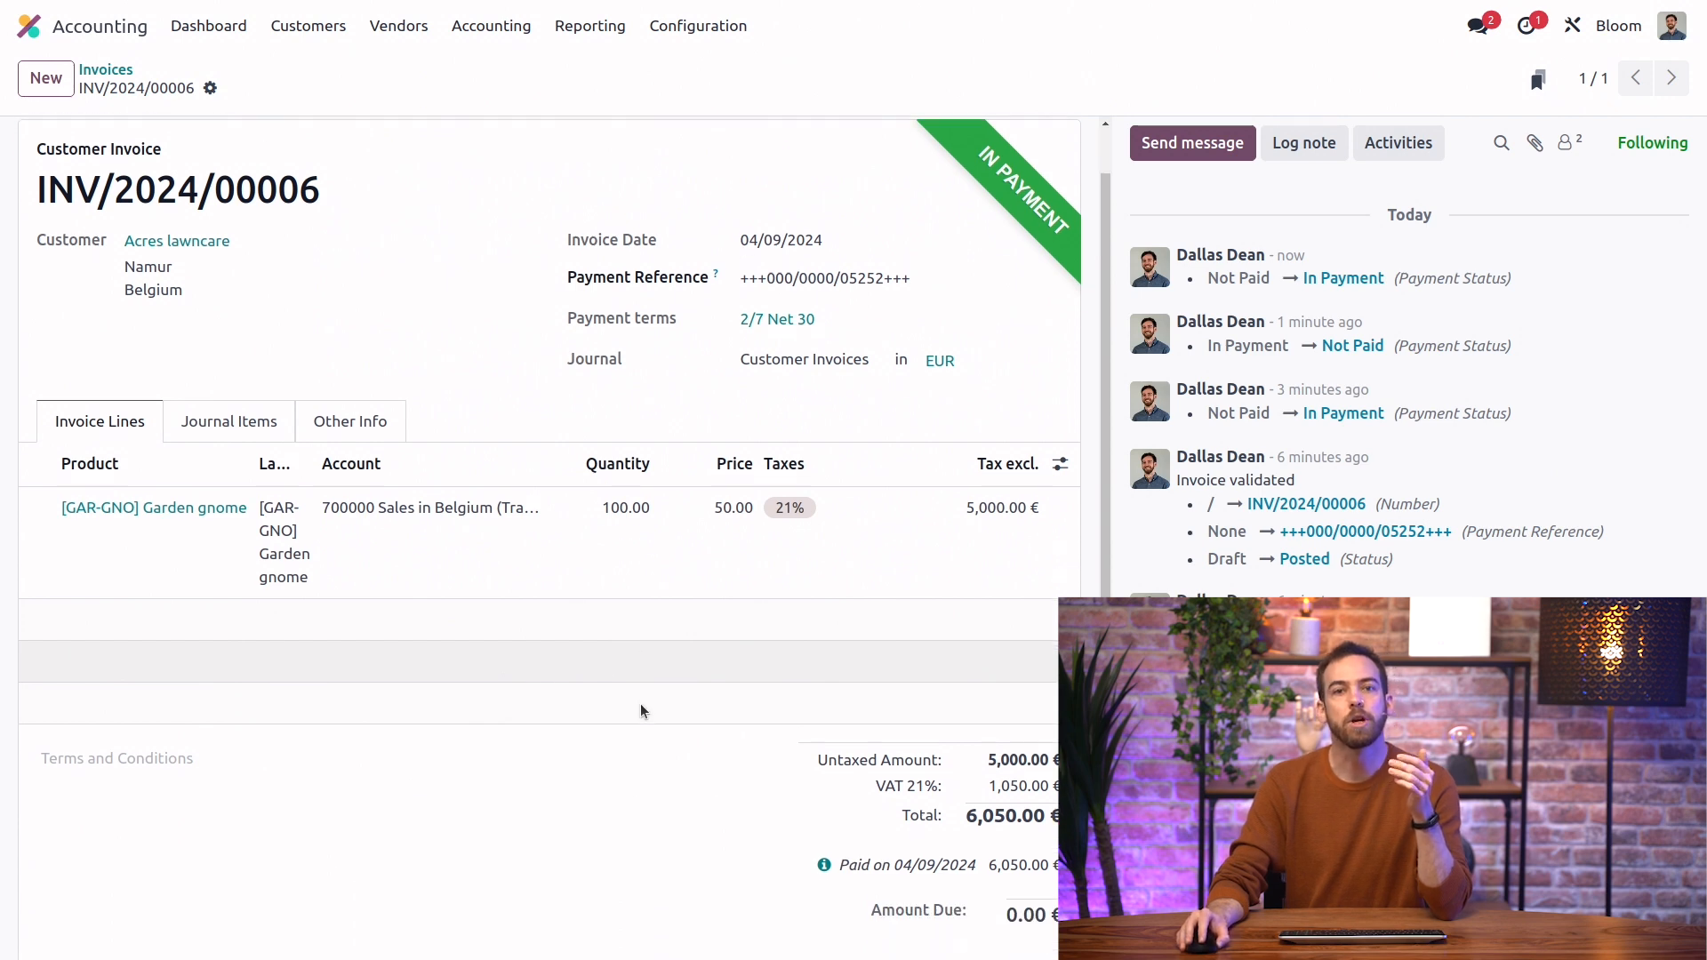
pyautogui.scroll(-3)
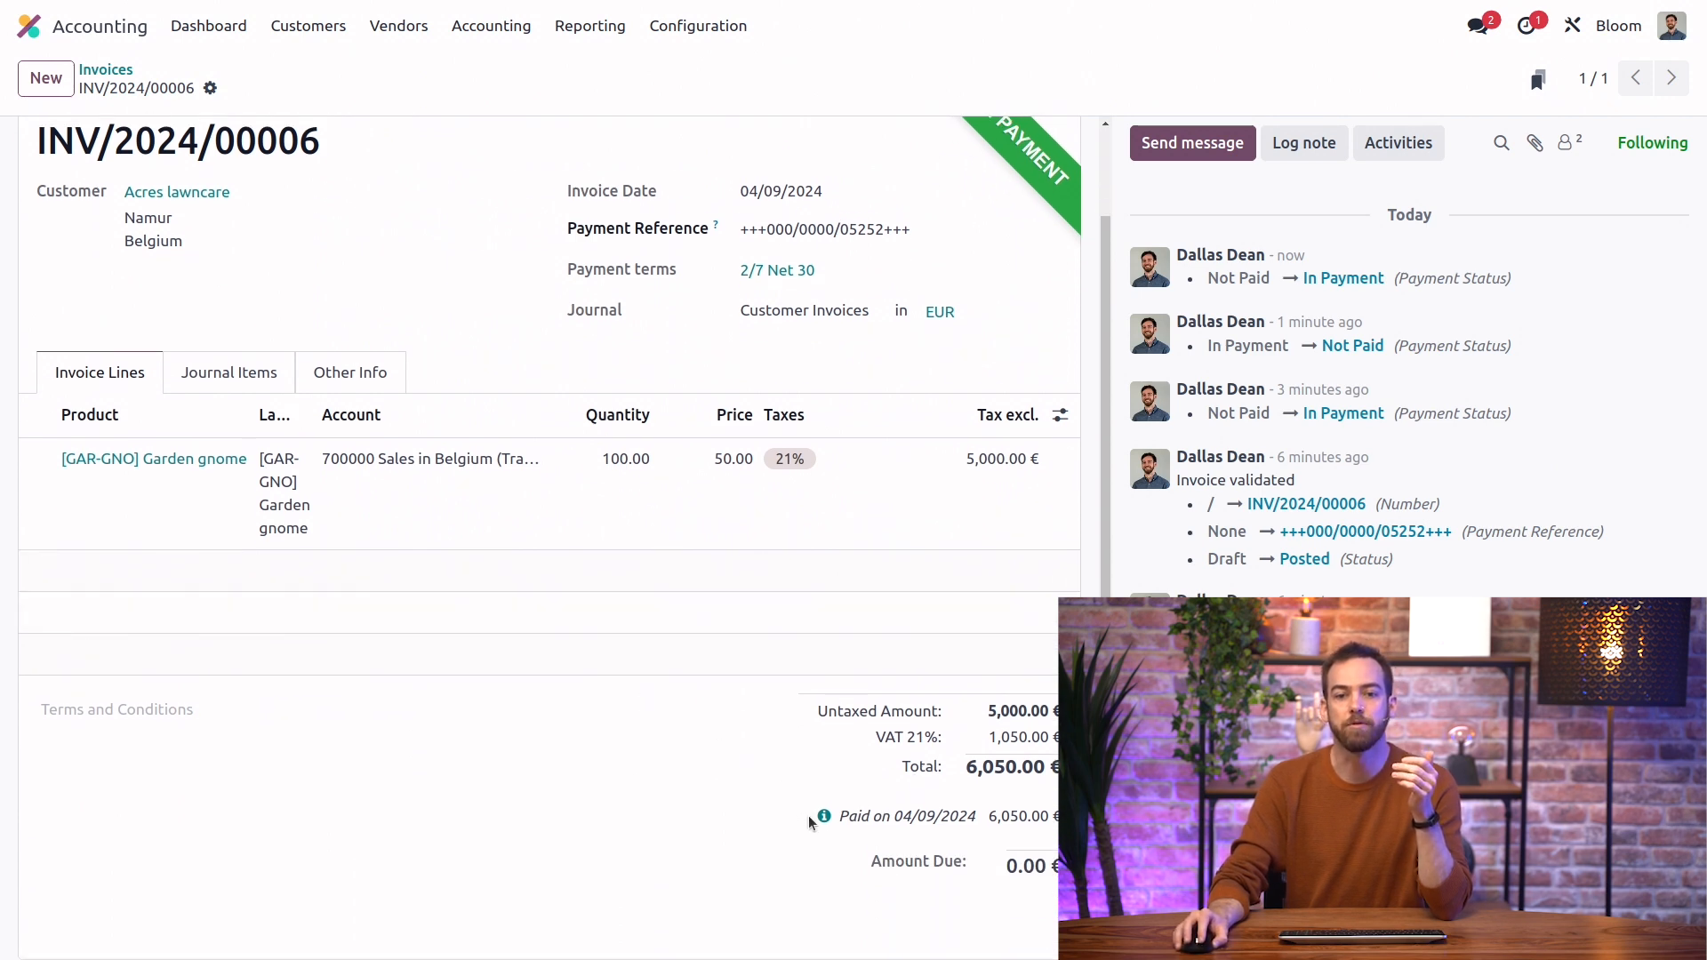
pyautogui.click(823, 816)
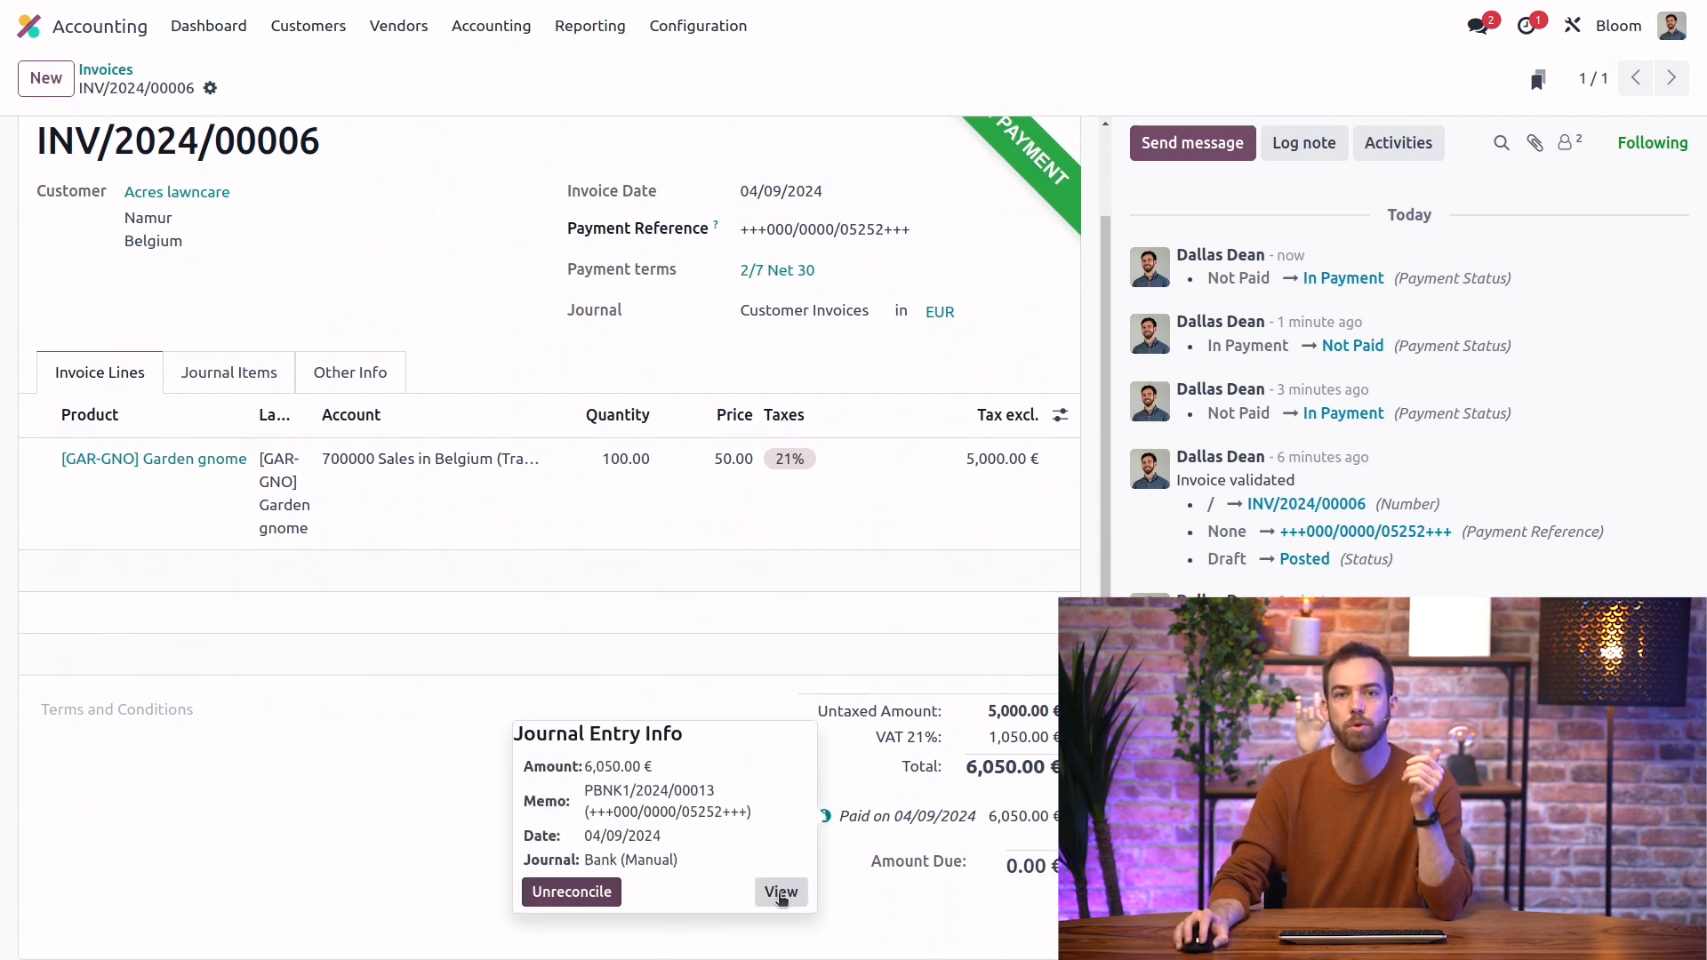
pyautogui.click(780, 893)
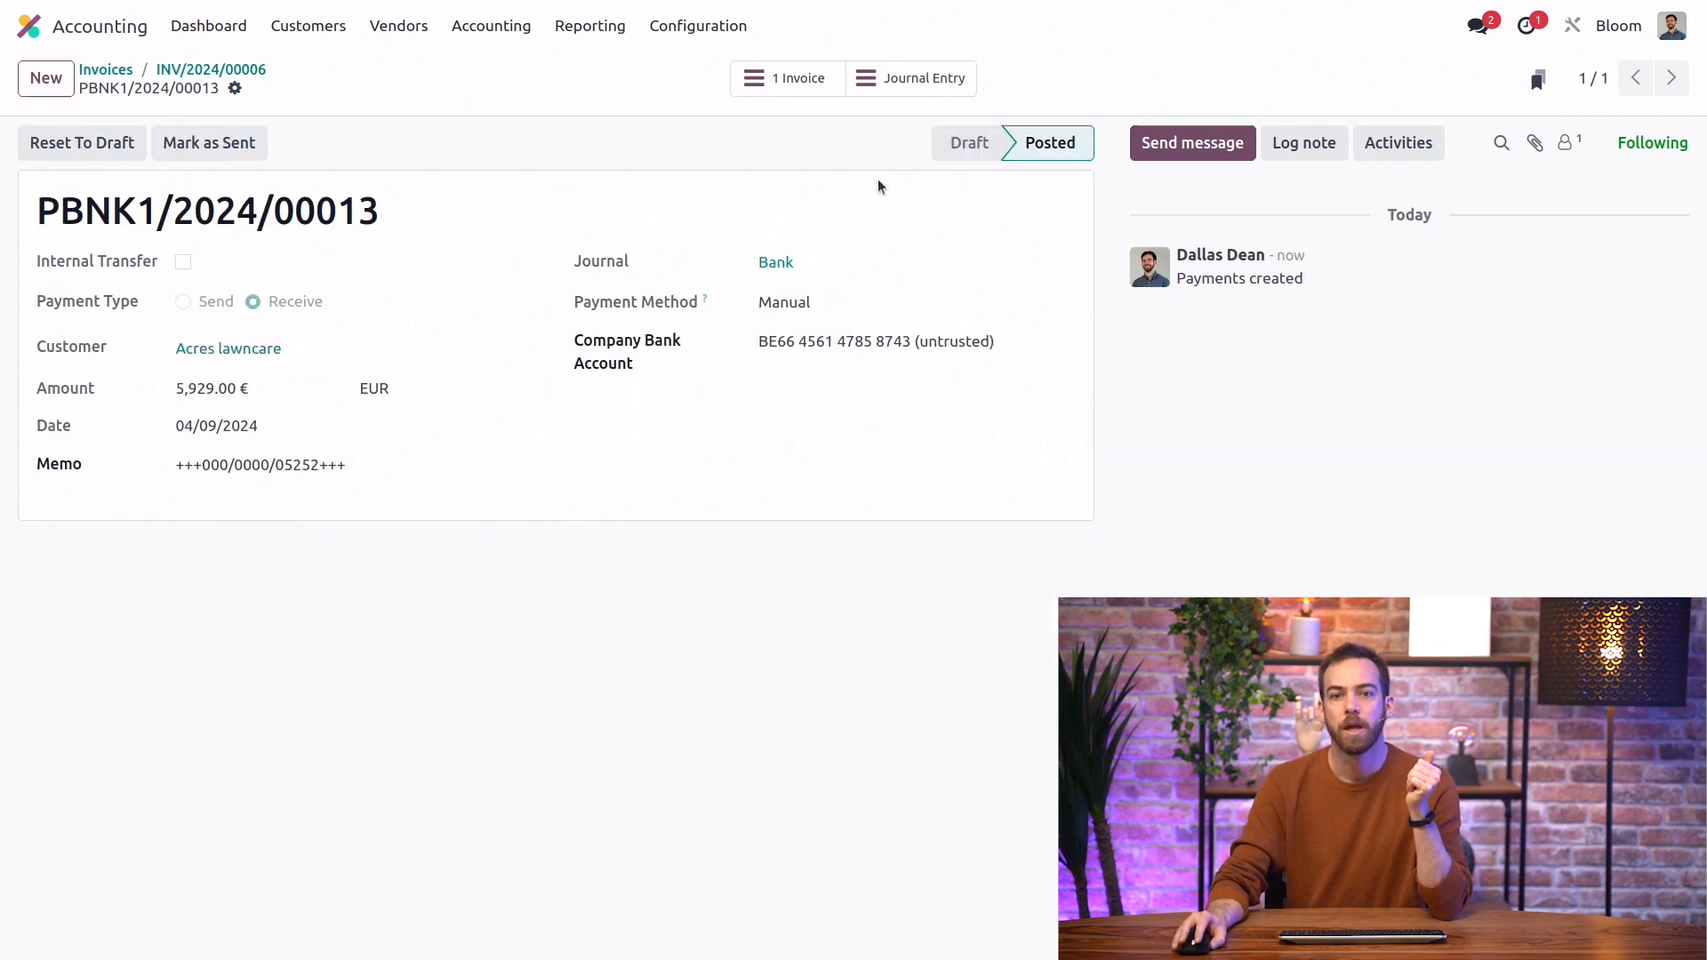
# Show the payment's journal entry: 5,929.00, 100.00 discount, 21.00 VAT against 6,050.00.
pyautogui.click(912, 79)
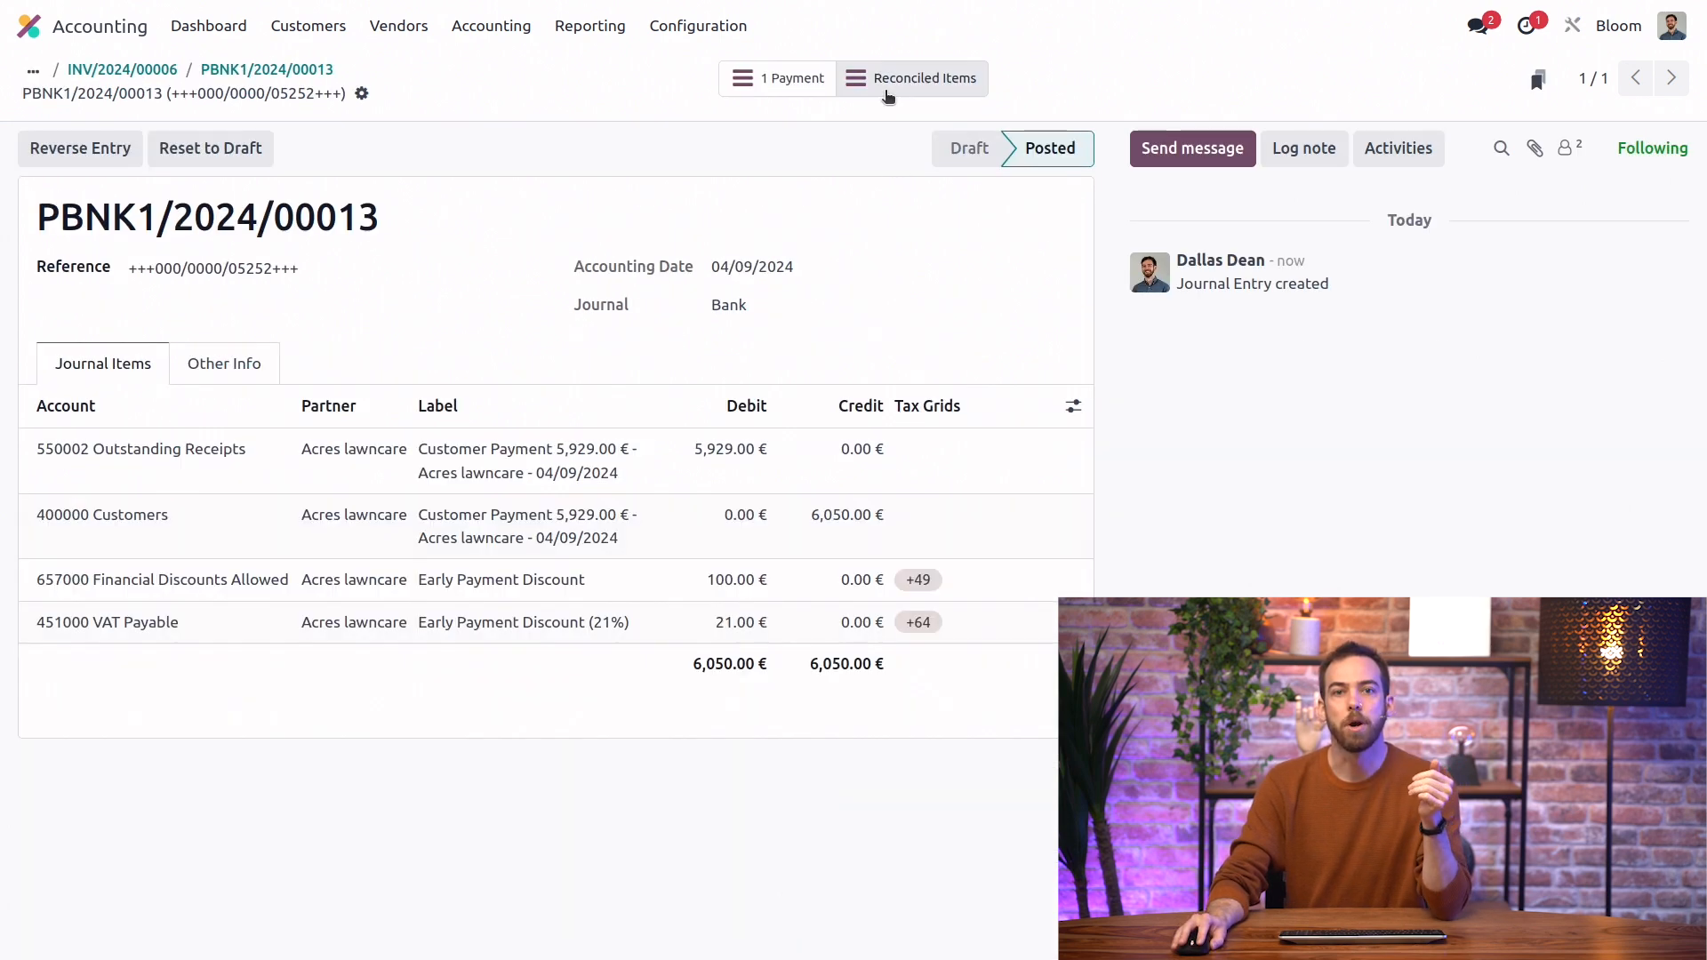
pyautogui.moveTo(814, 208)
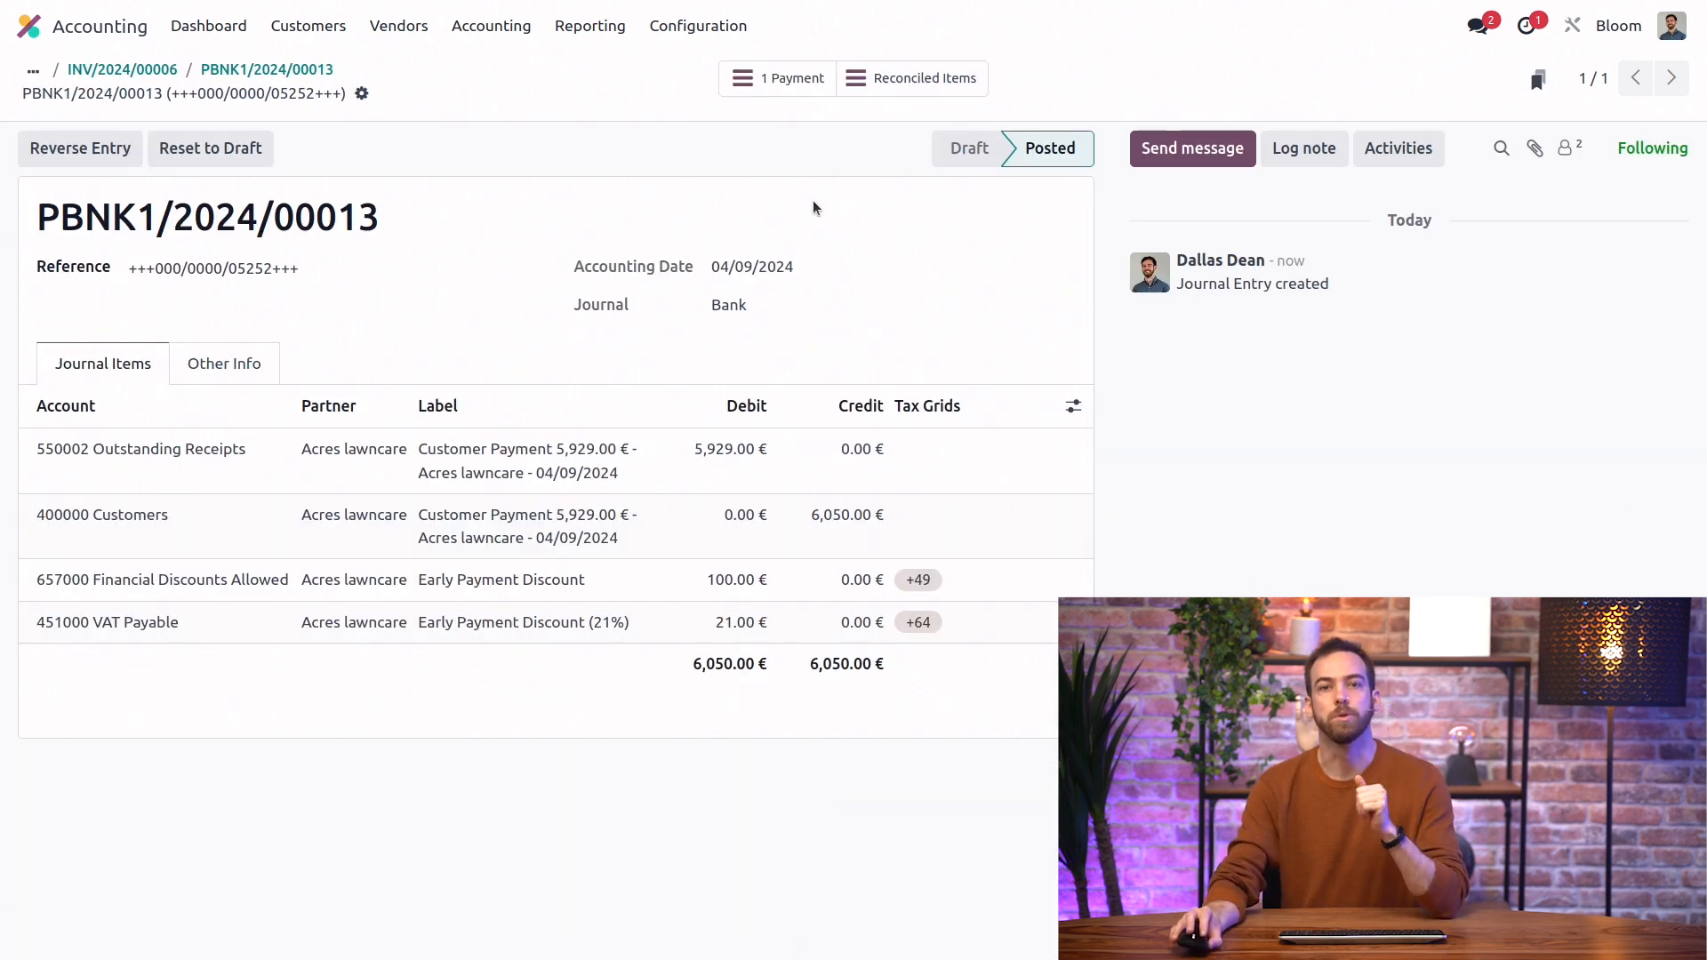
pyautogui.moveTo(805, 210)
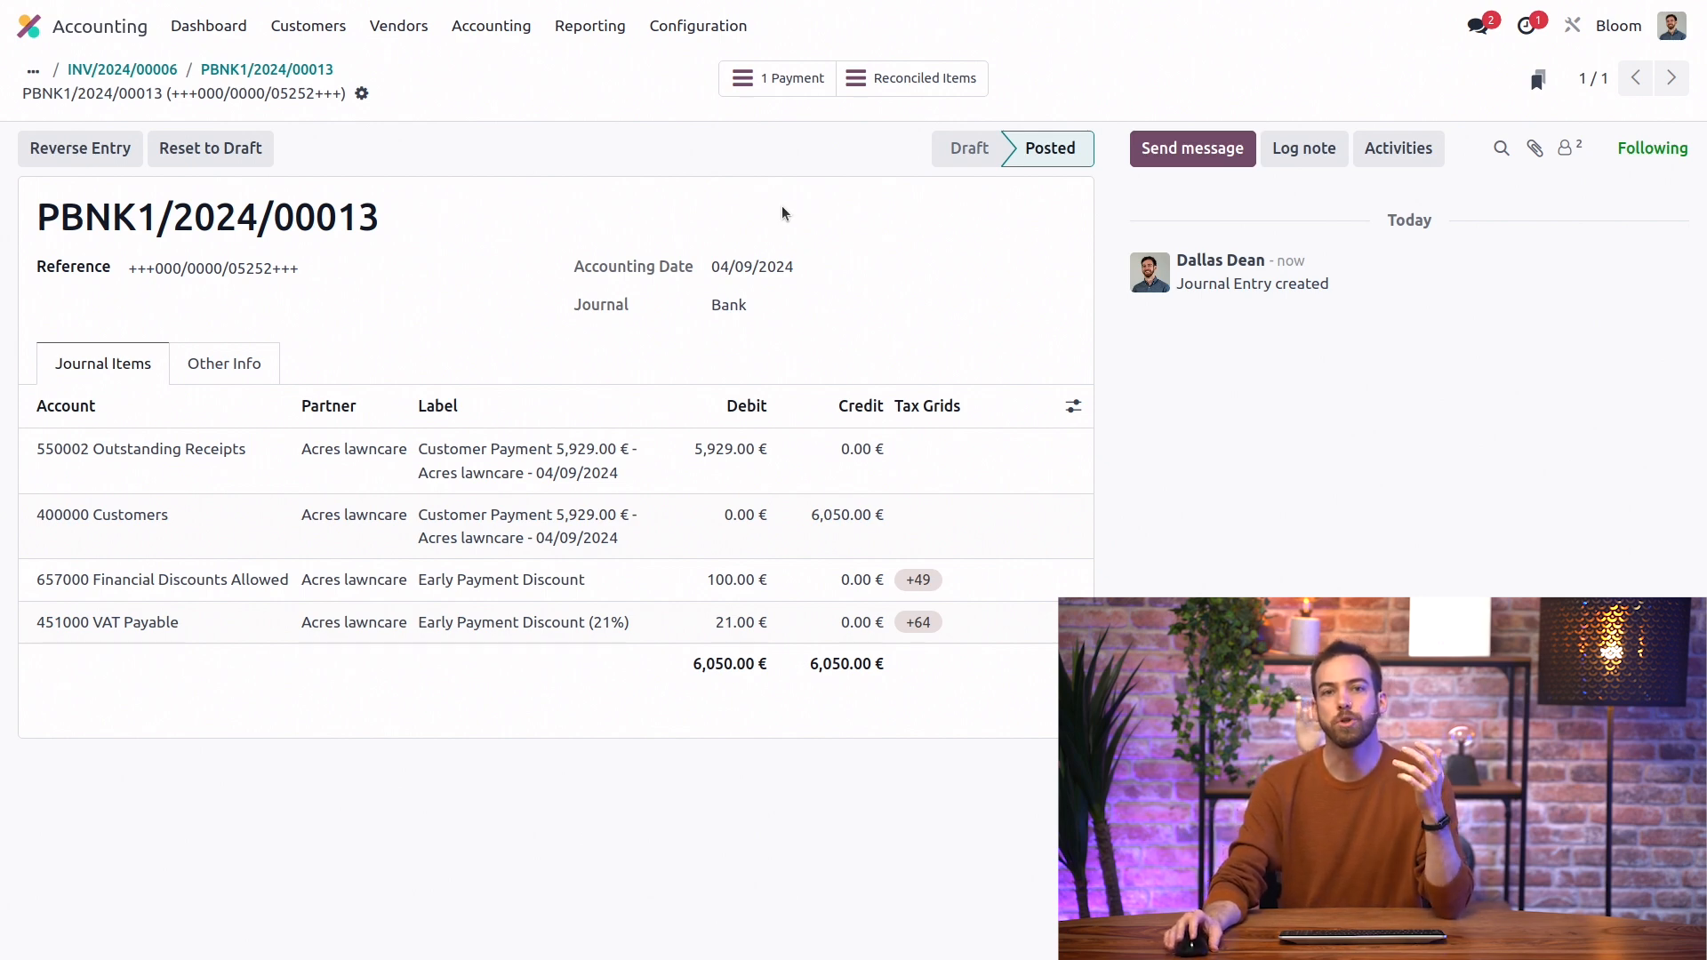
pyautogui.moveTo(532, 423)
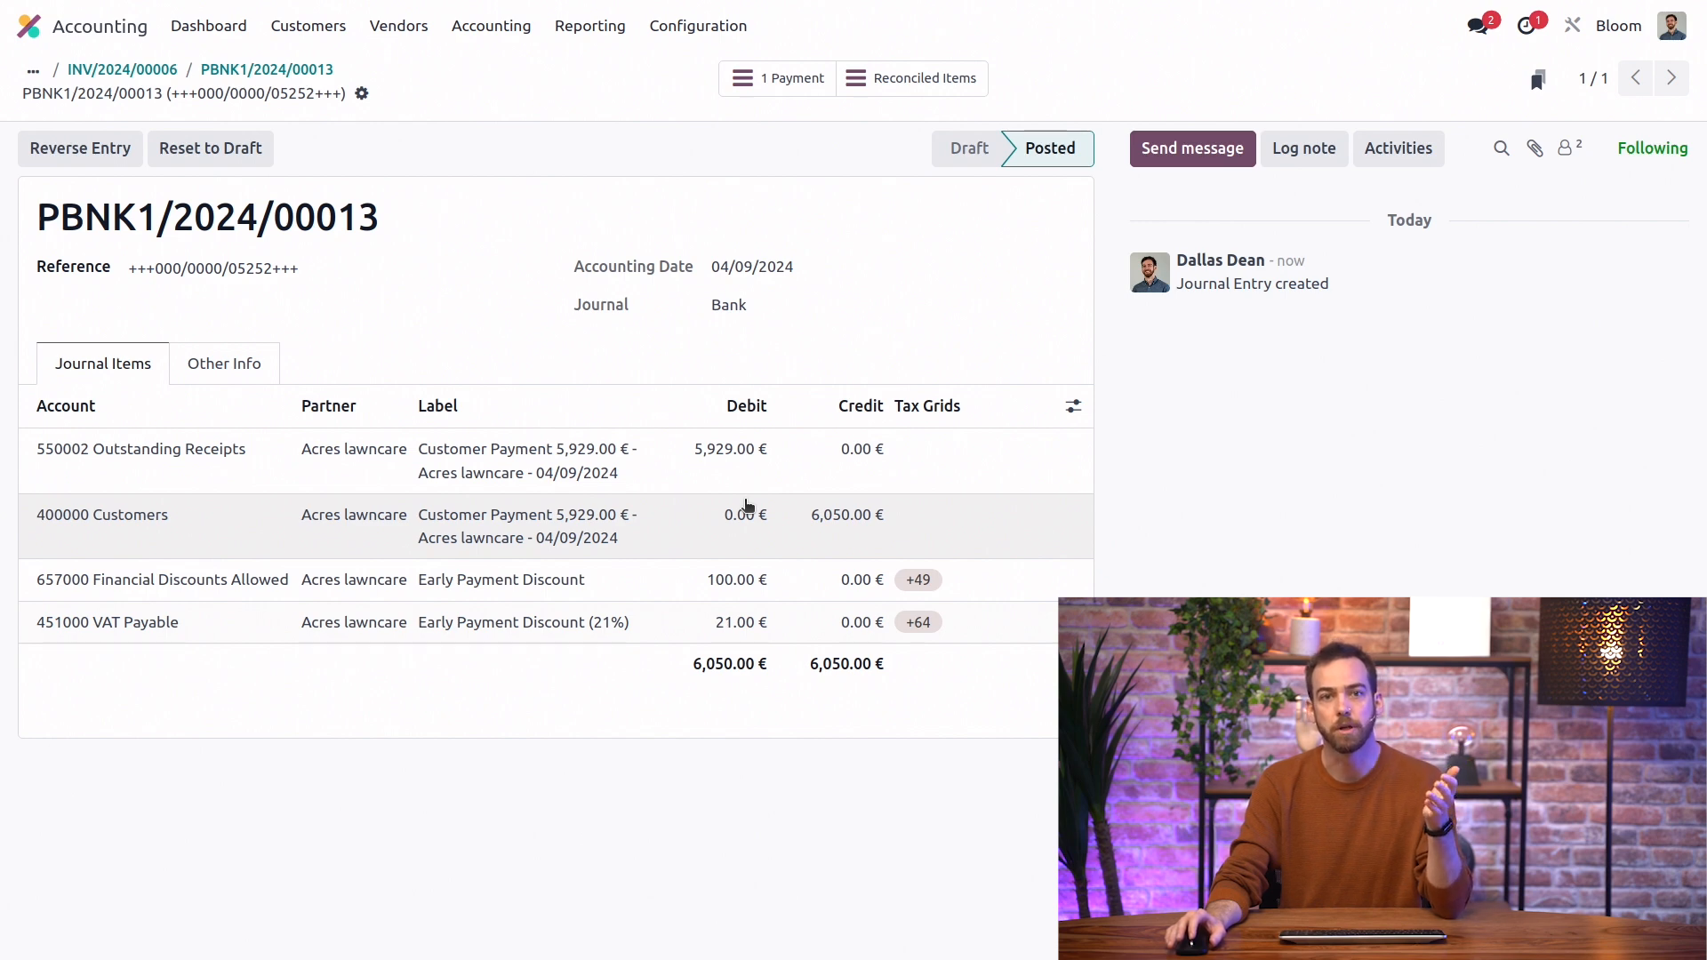
pyautogui.moveTo(801, 626)
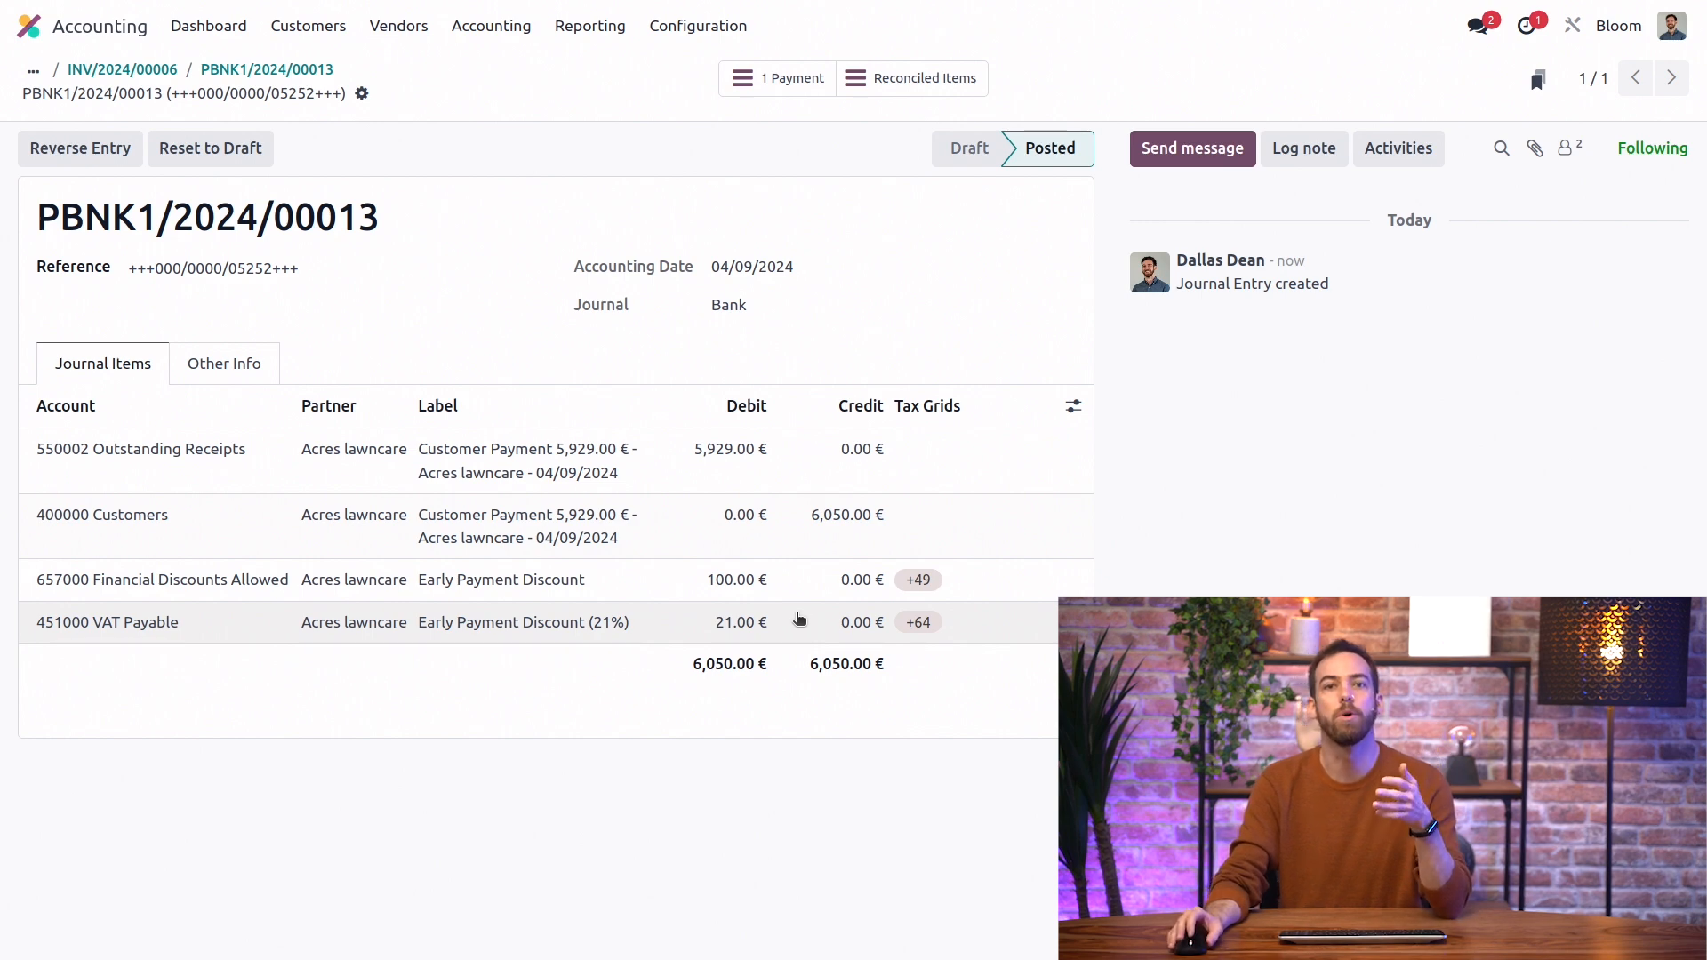
pyautogui.moveTo(236, 594)
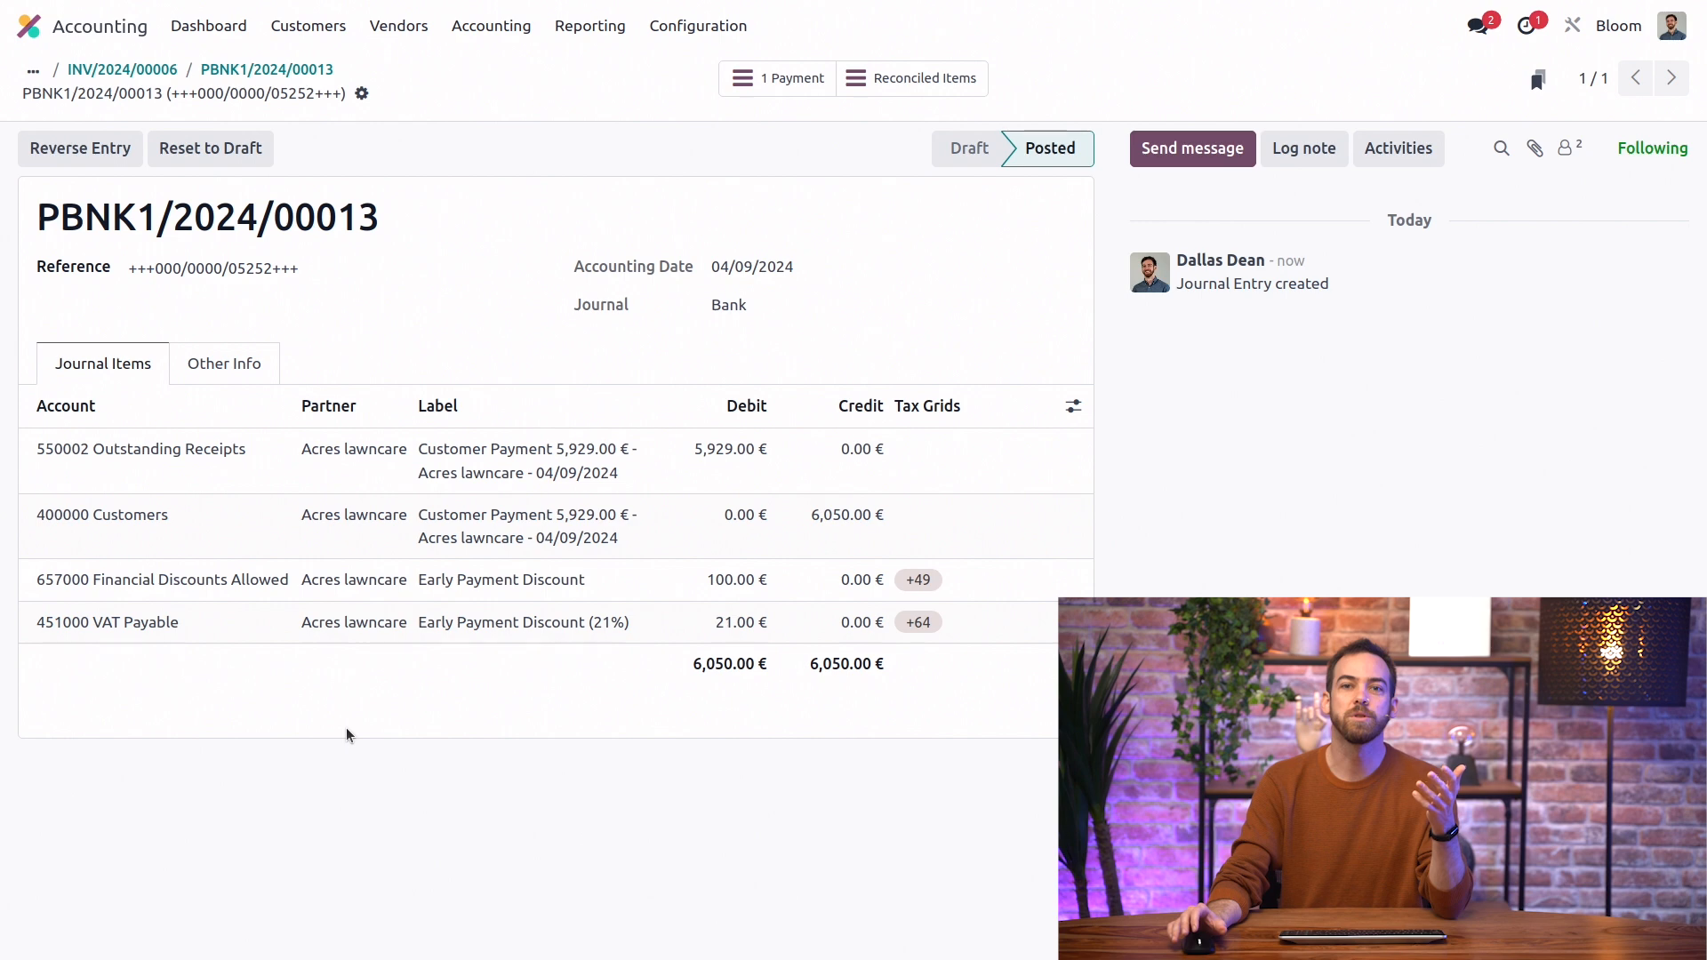
pyautogui.moveTo(472, 755)
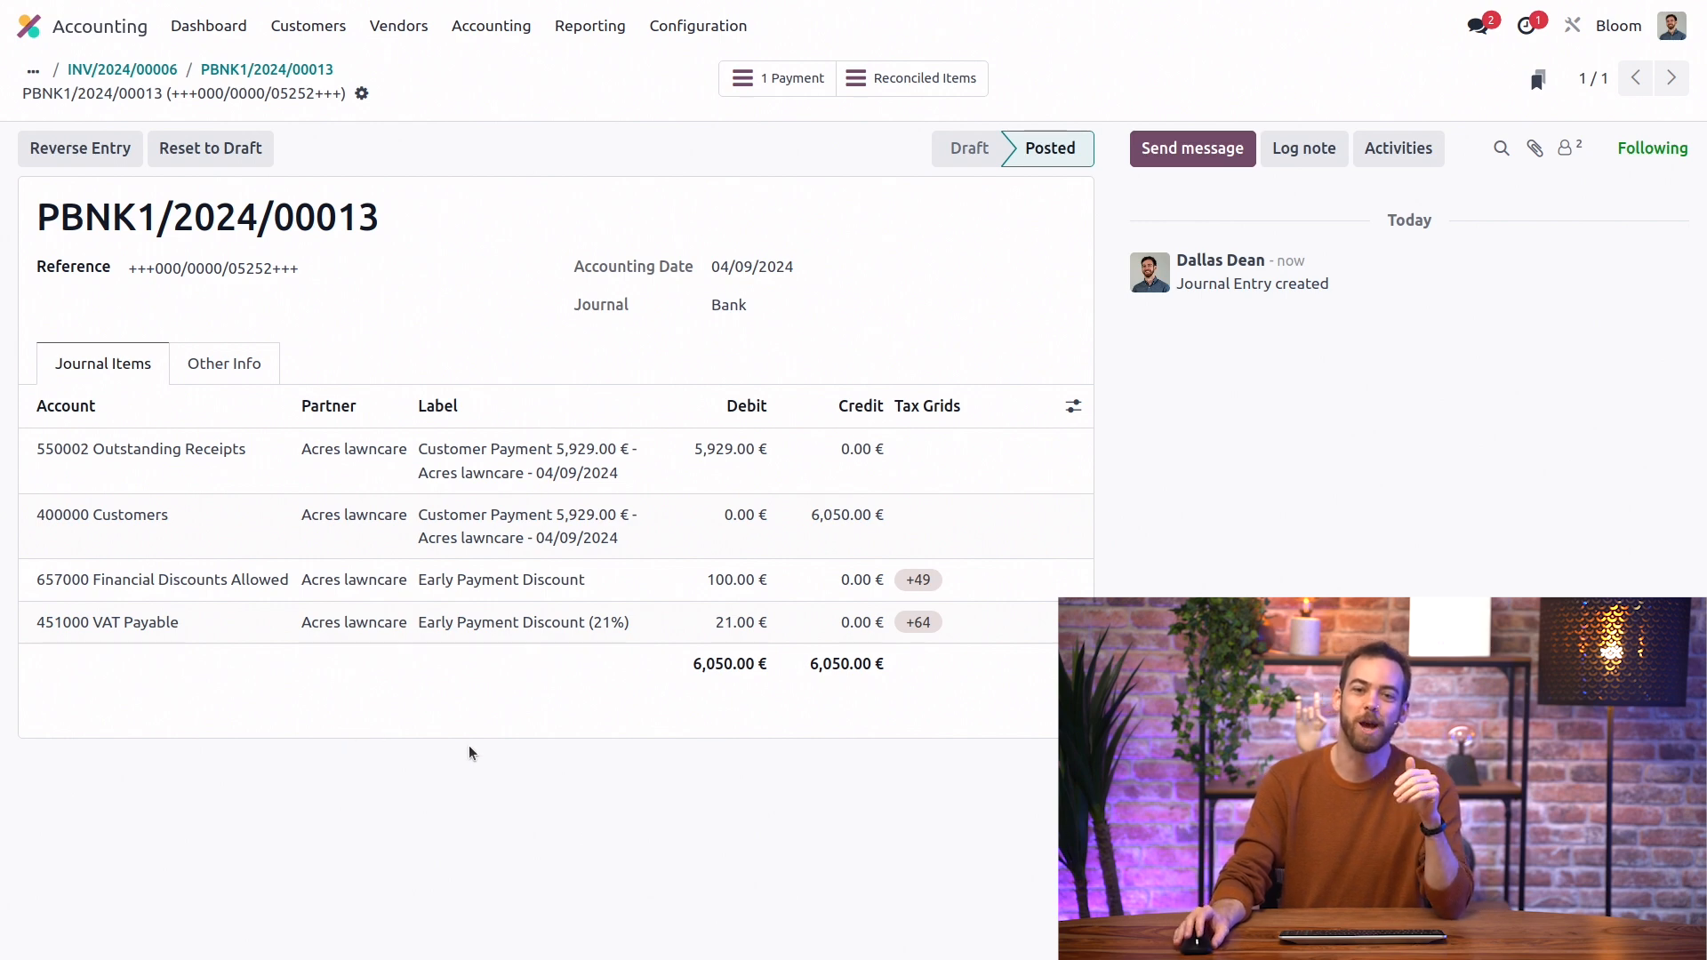